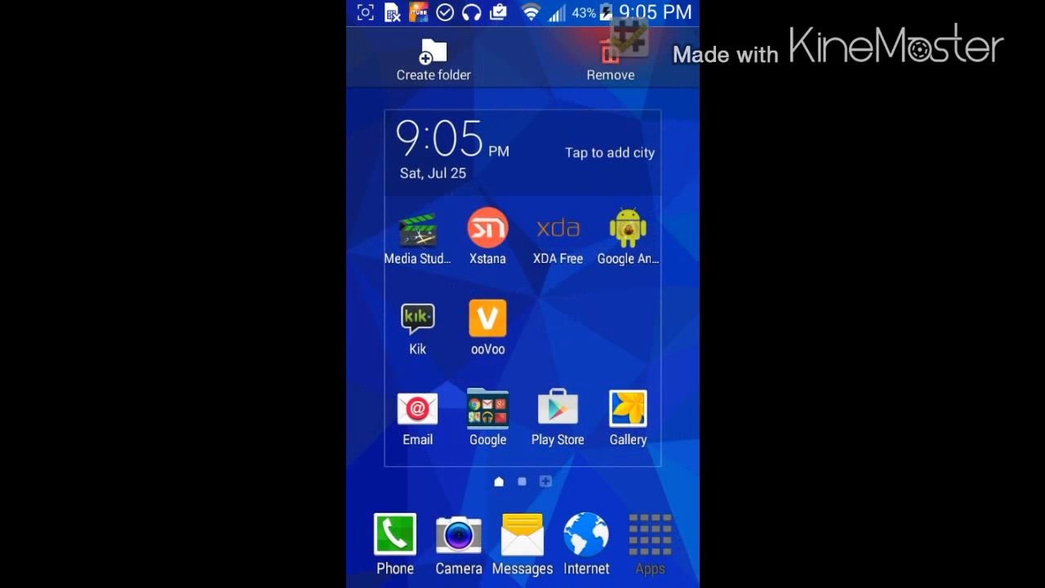
# Remove several unwanted app shortcuts from the TouchWiz home page
pyautogui.click(649, 539)
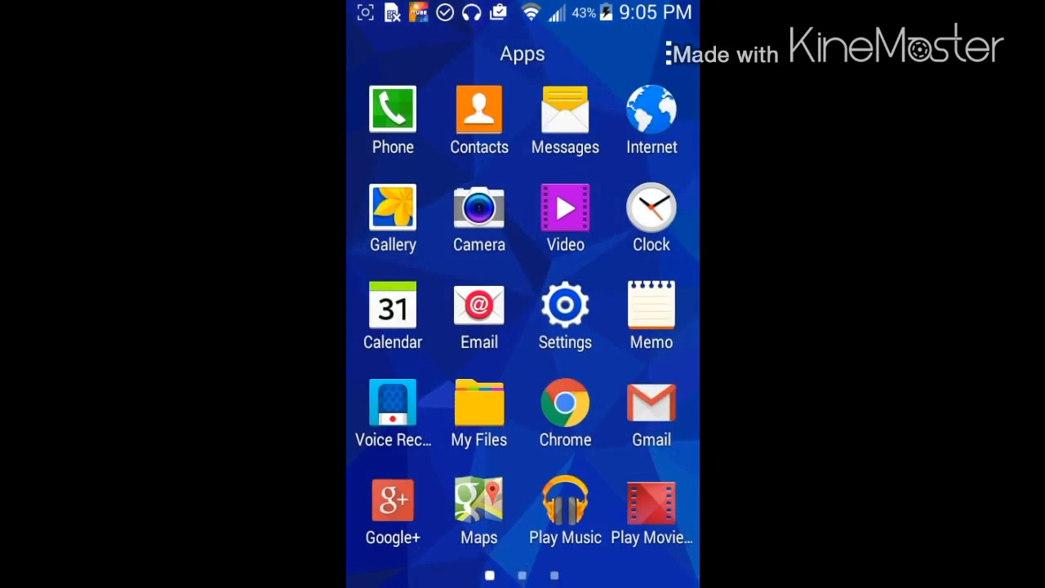
pyautogui.hscroll(-3)
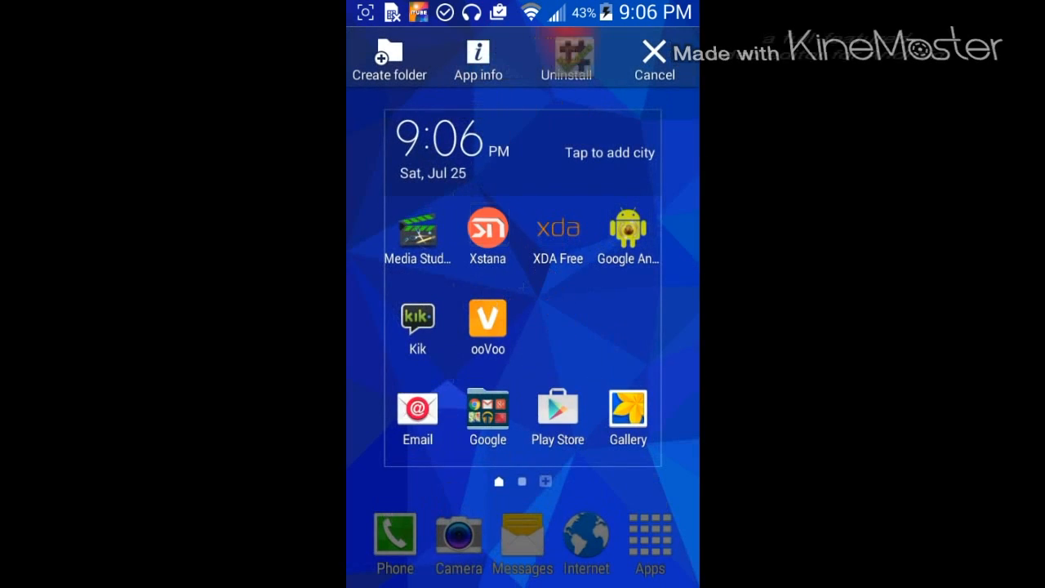
pyautogui.click(653, 53)
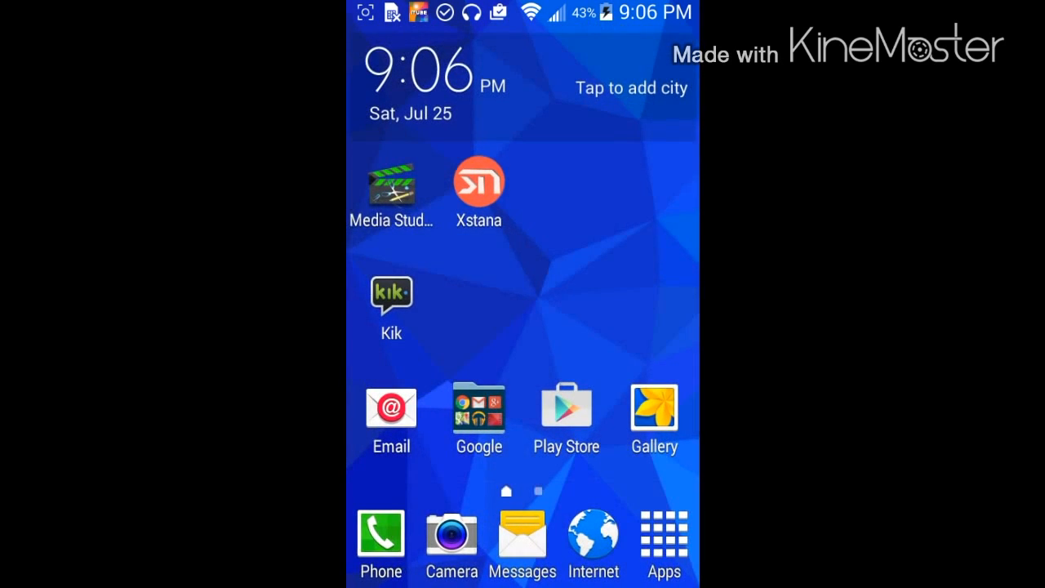
pyautogui.moveTo(478, 181); pyautogui.dragTo(654, 181)
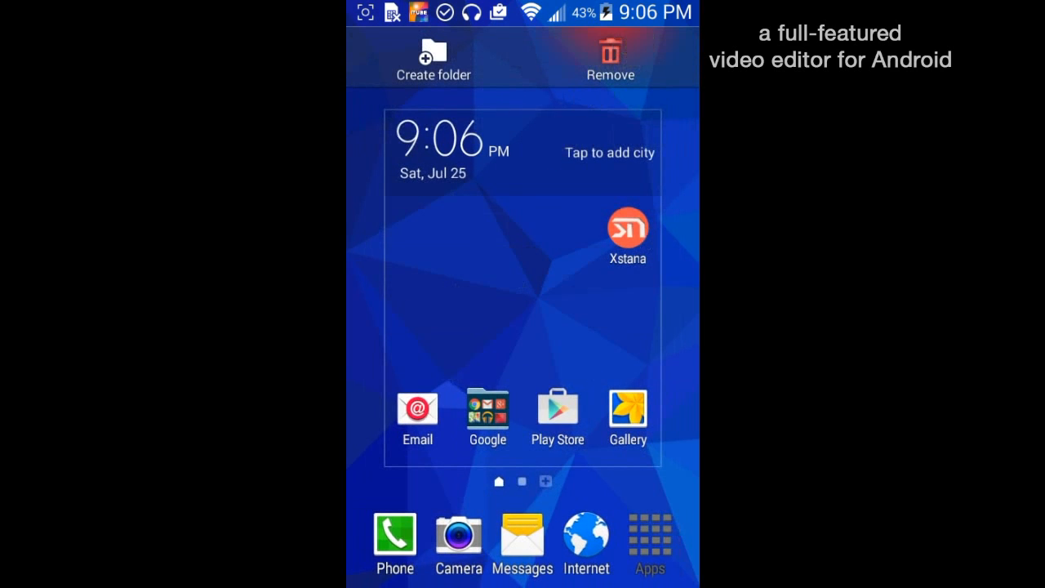
# Add StatusbarVolume and Xposed Installer shortcuts from the app drawer to the home screen
pyautogui.click(649, 539)
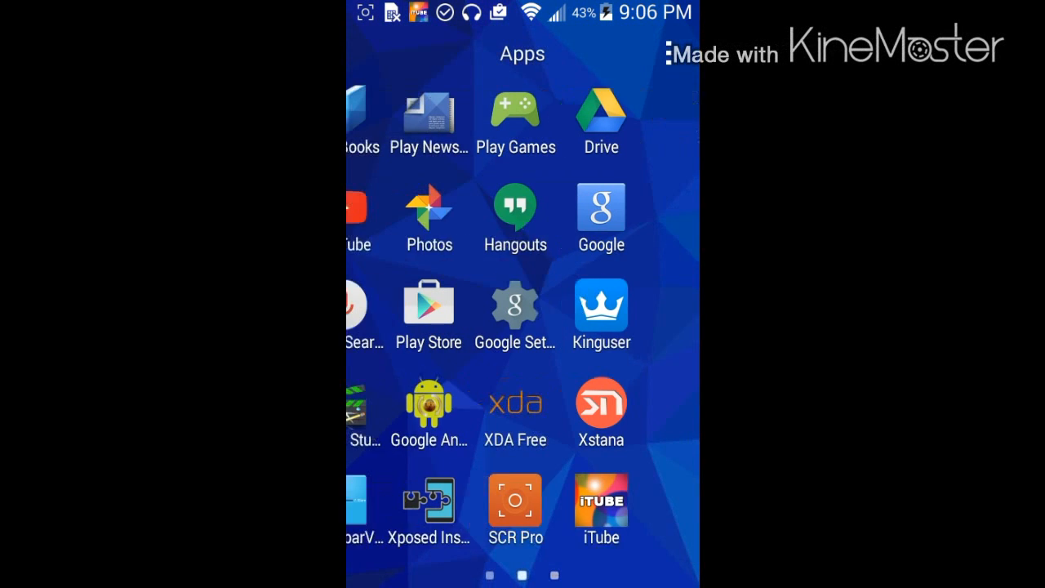
pyautogui.hscroll(3)
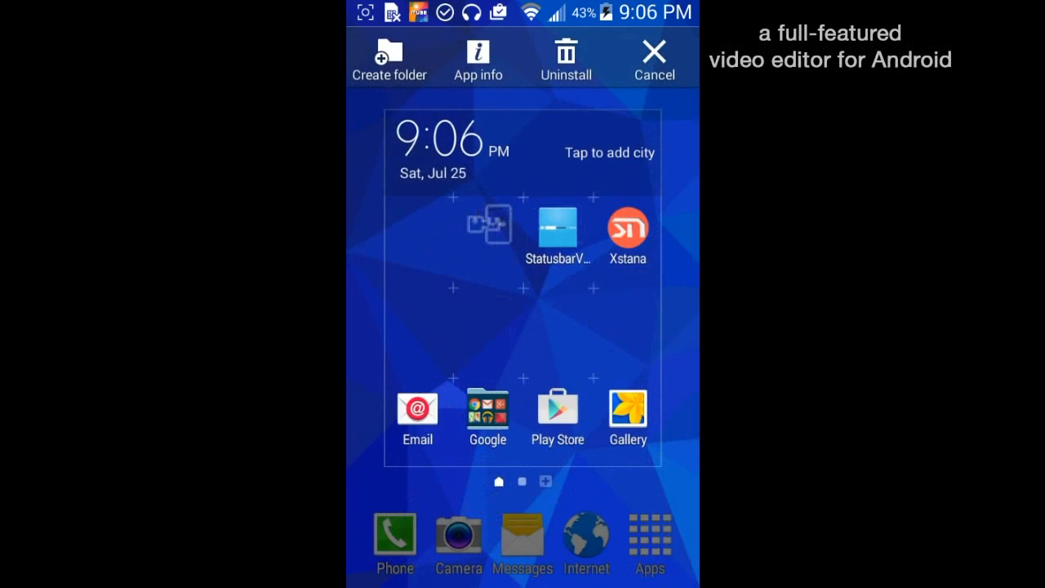
pyautogui.click(649, 538)
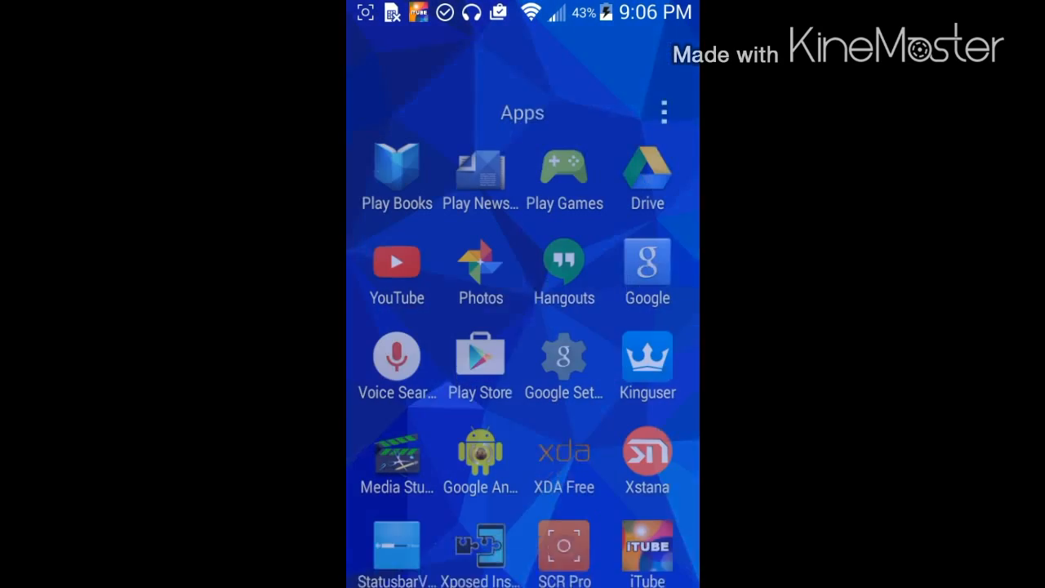
pyautogui.hscroll(3)
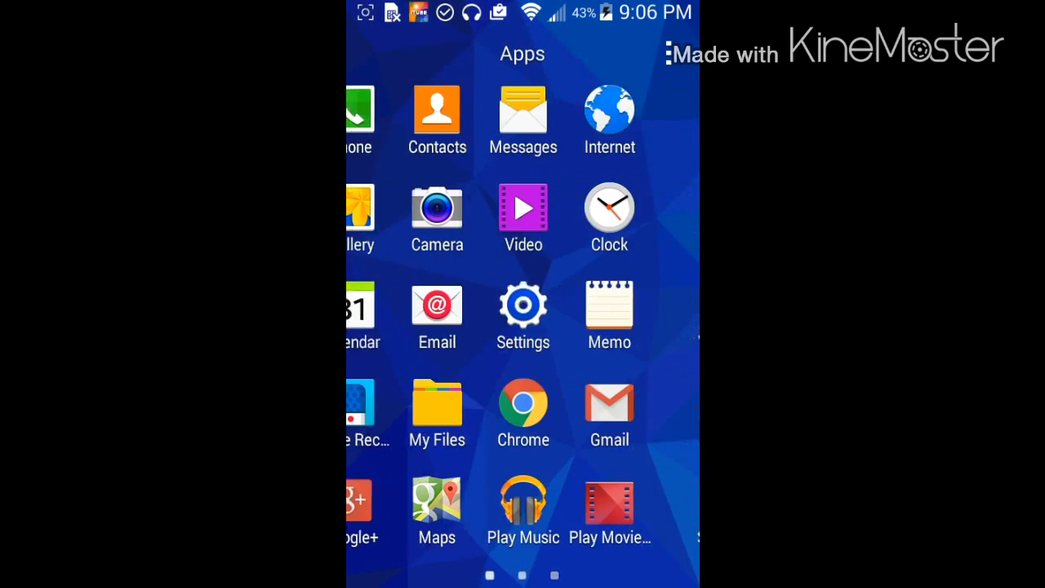
# Enable USB debugging in Developer options and accept the Allow USB debugging prompt
pyautogui.click(523, 316)
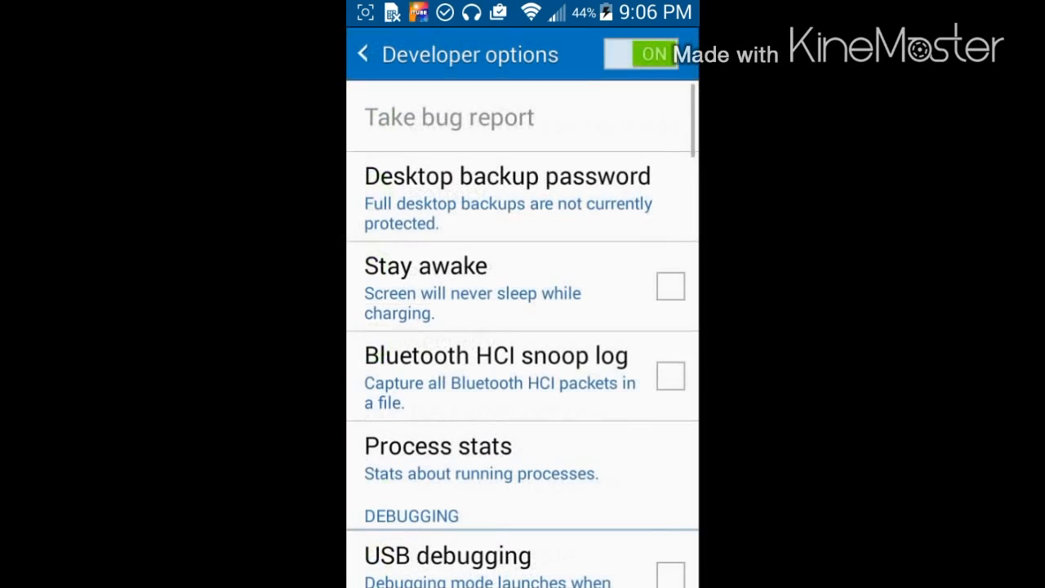
pyautogui.scroll(-3)
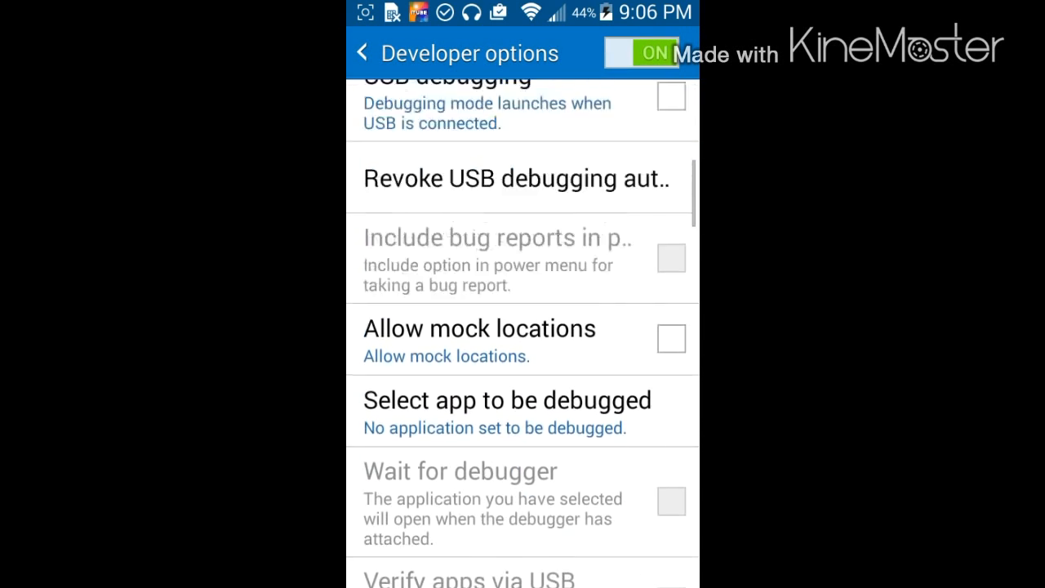
pyautogui.click(670, 95)
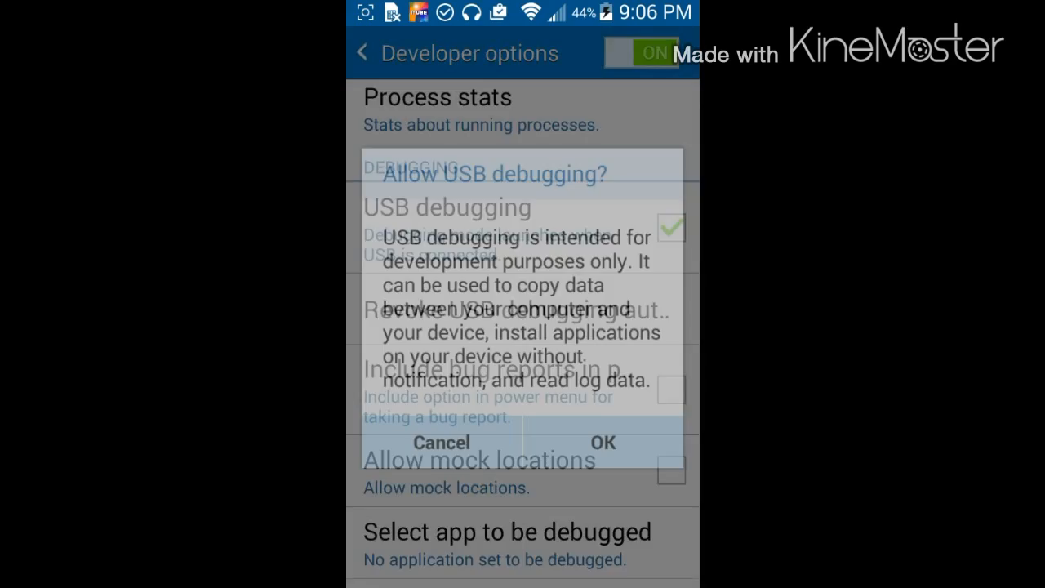
pyautogui.click(602, 442)
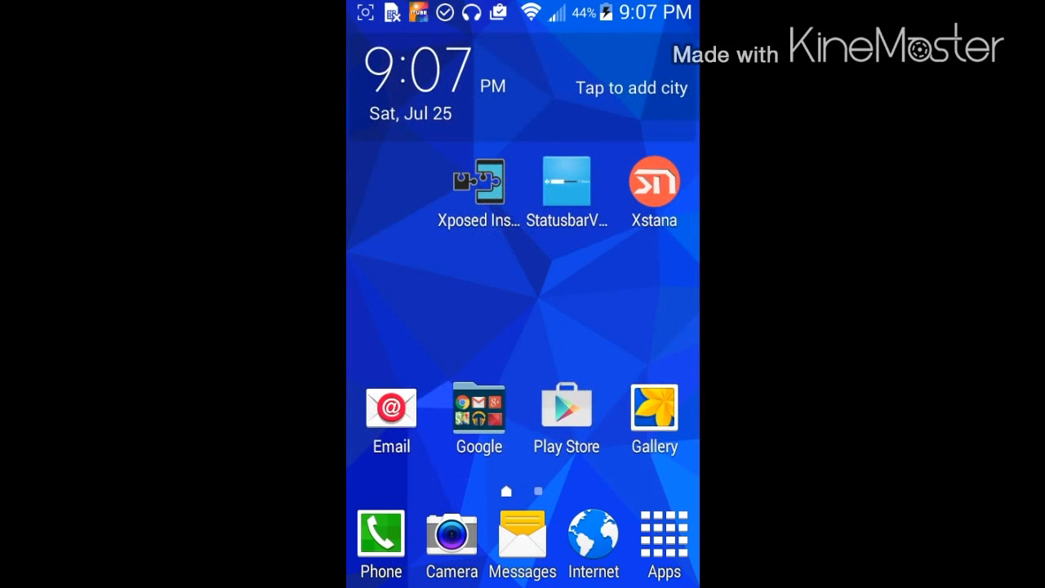
# Install the Xposed framework, confirming app_process 58 and XposedBridge.jar 54 are active
pyautogui.click(480, 181)
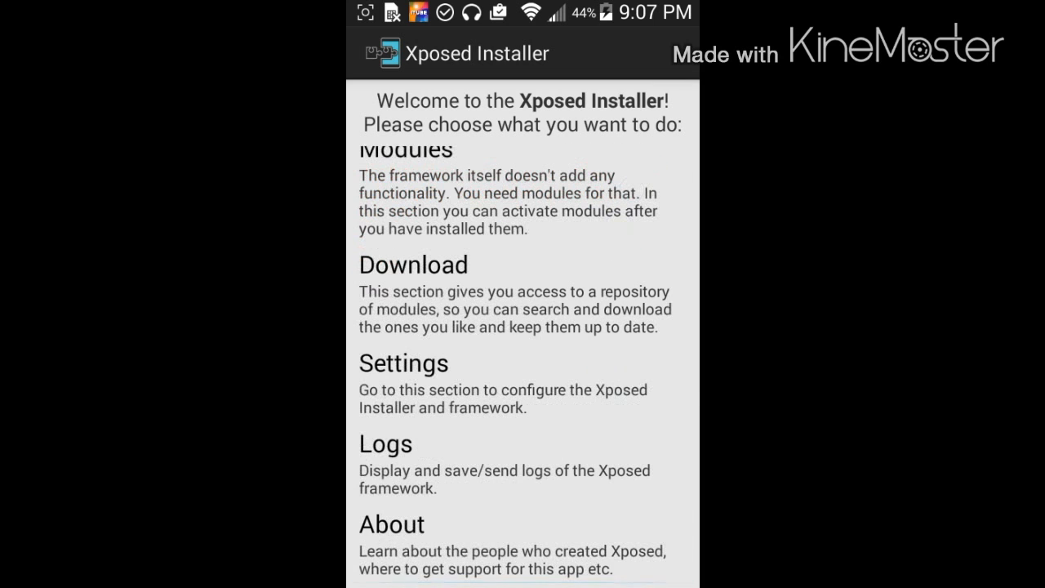
pyautogui.scroll(3)
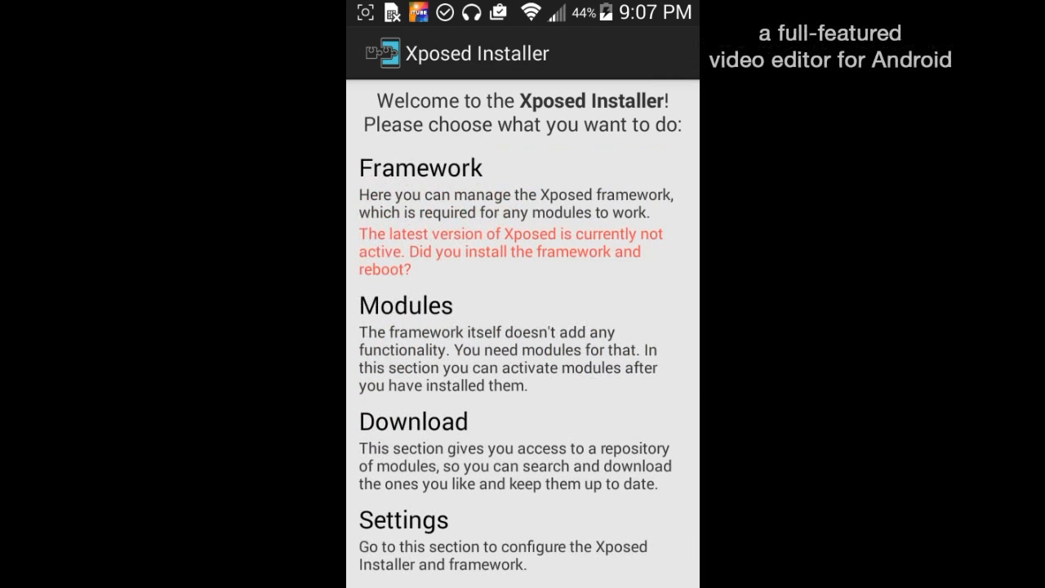
pyautogui.click(406, 304)
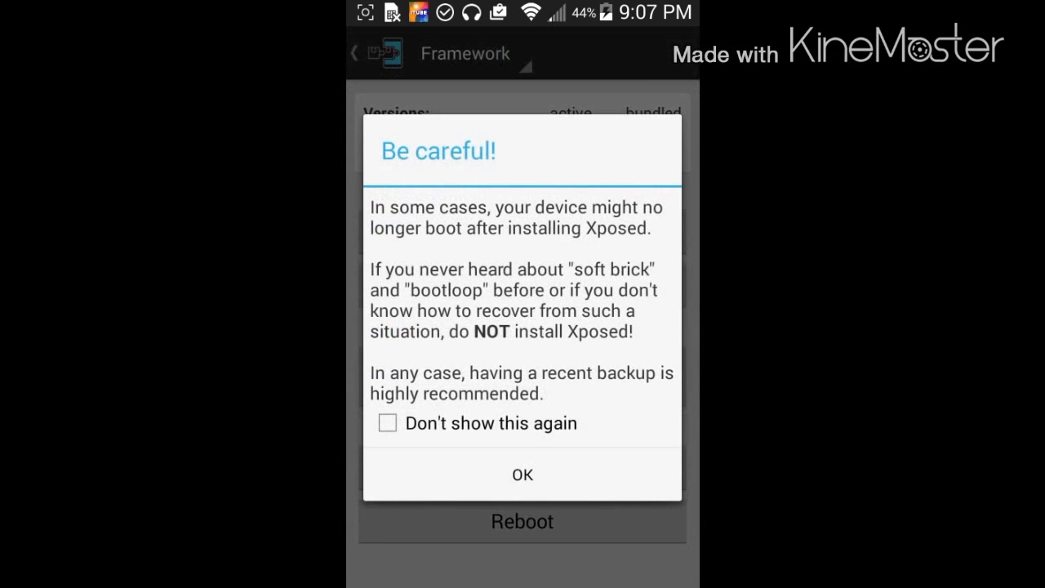
pyautogui.click(522, 474)
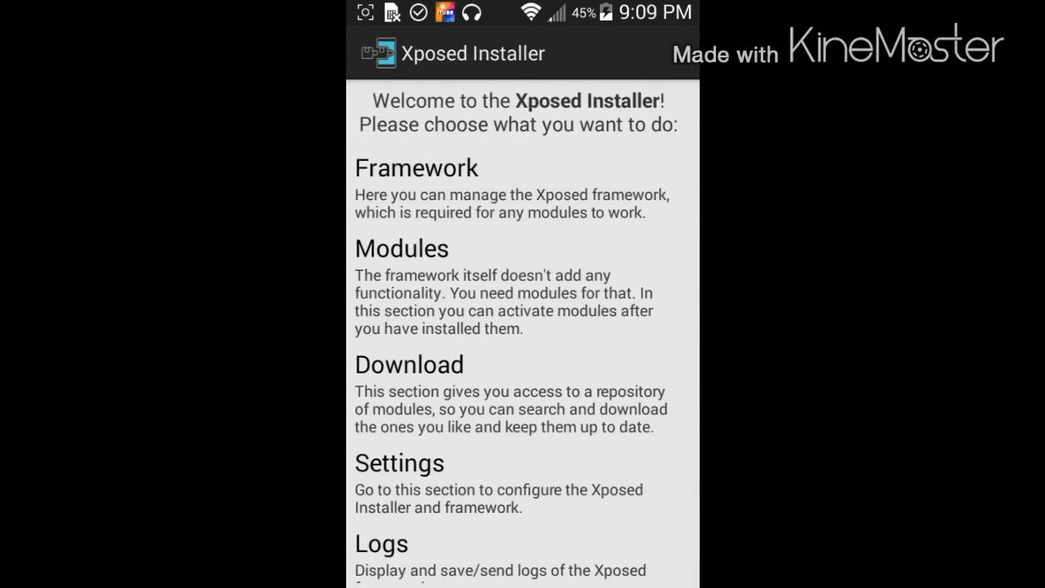
pyautogui.click(416, 168)
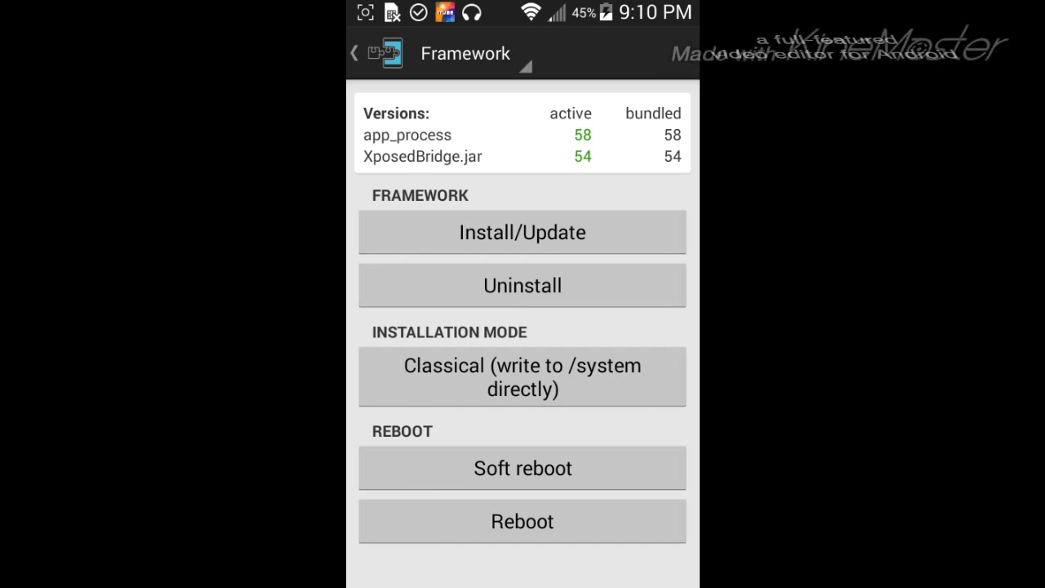
# Enable the Xstana and StatusbarVolume modules, then go to the Download section
pyautogui.click(354, 52)
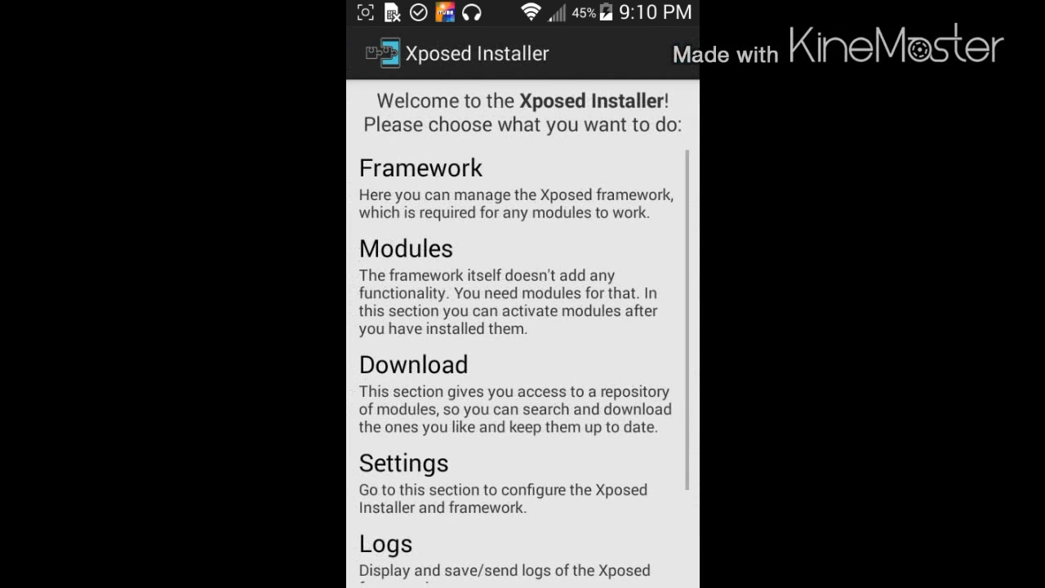
pyautogui.click(421, 169)
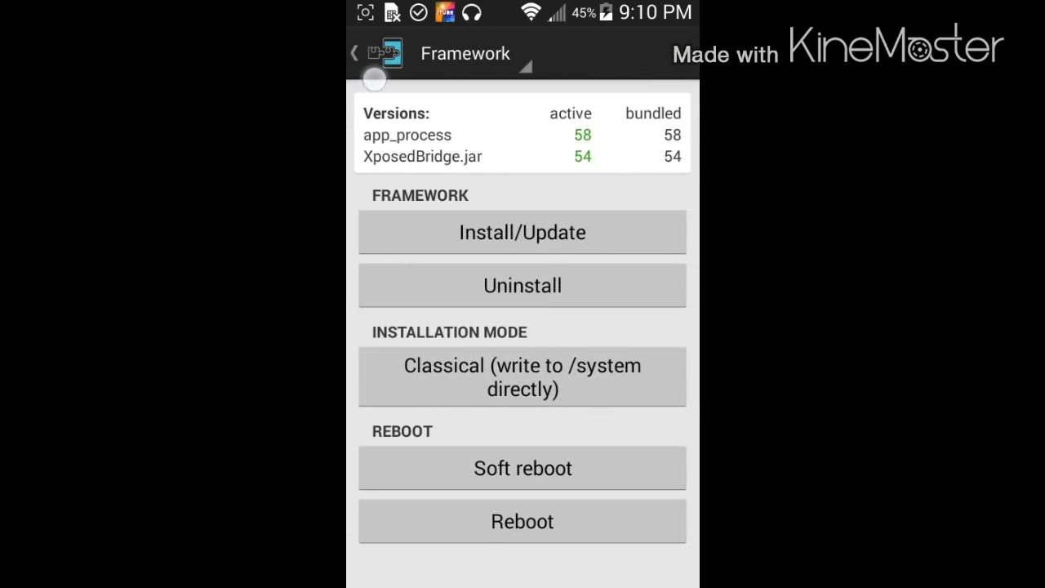
pyautogui.click(354, 53)
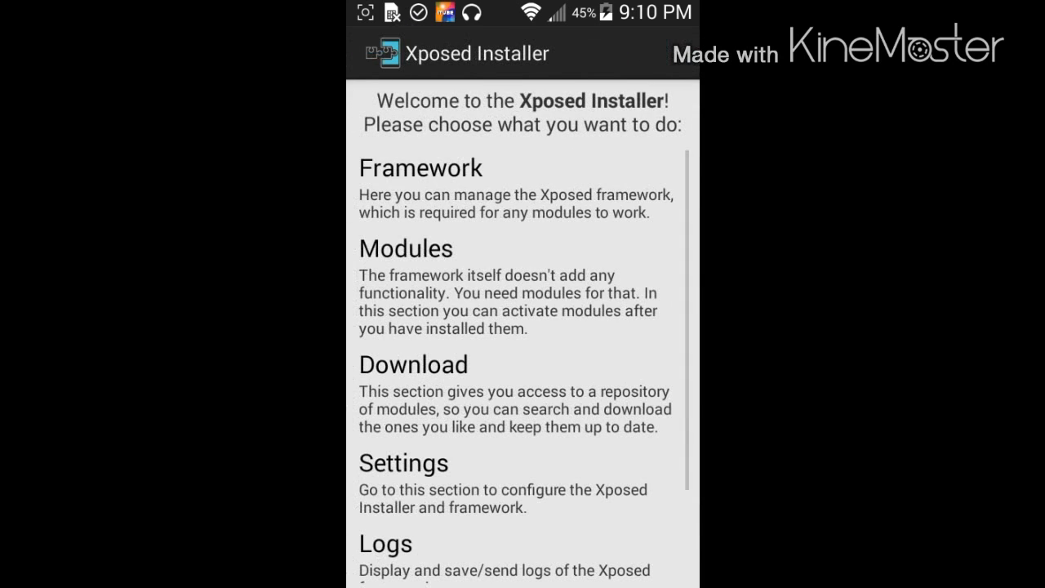
pyautogui.click(406, 249)
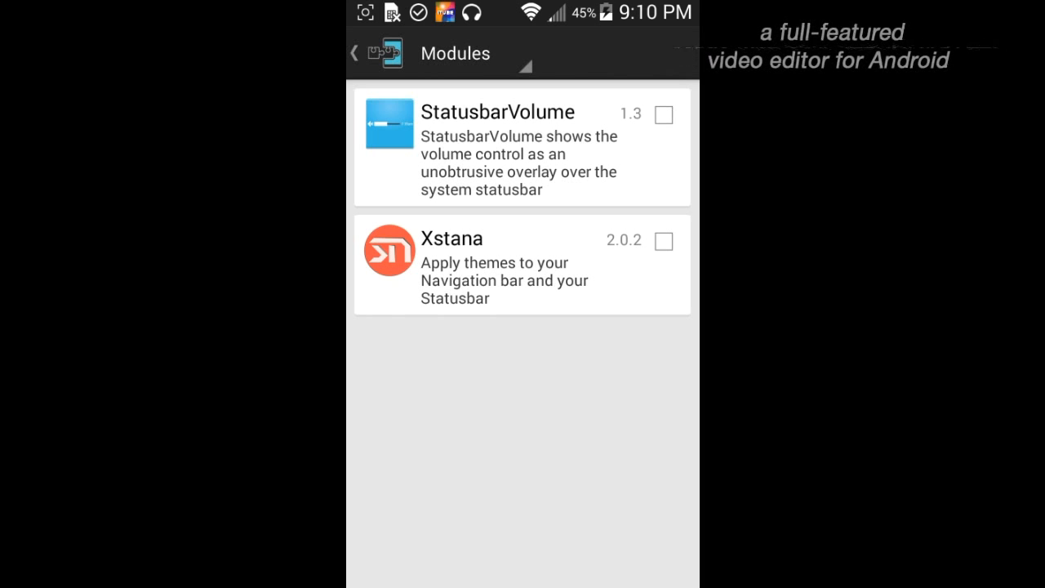
pyautogui.click(663, 240)
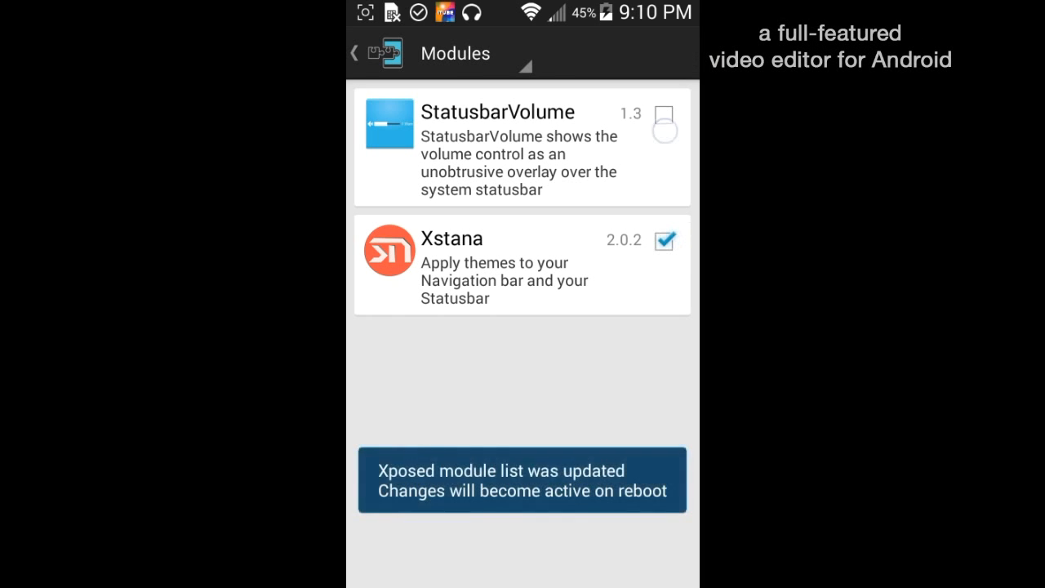
pyautogui.click(665, 114)
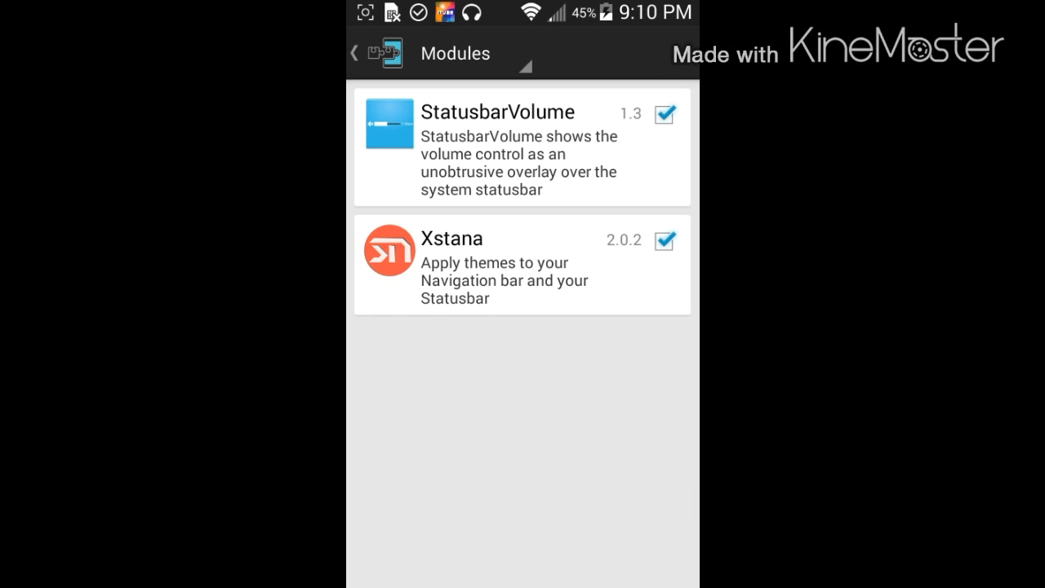
pyautogui.click(354, 52)
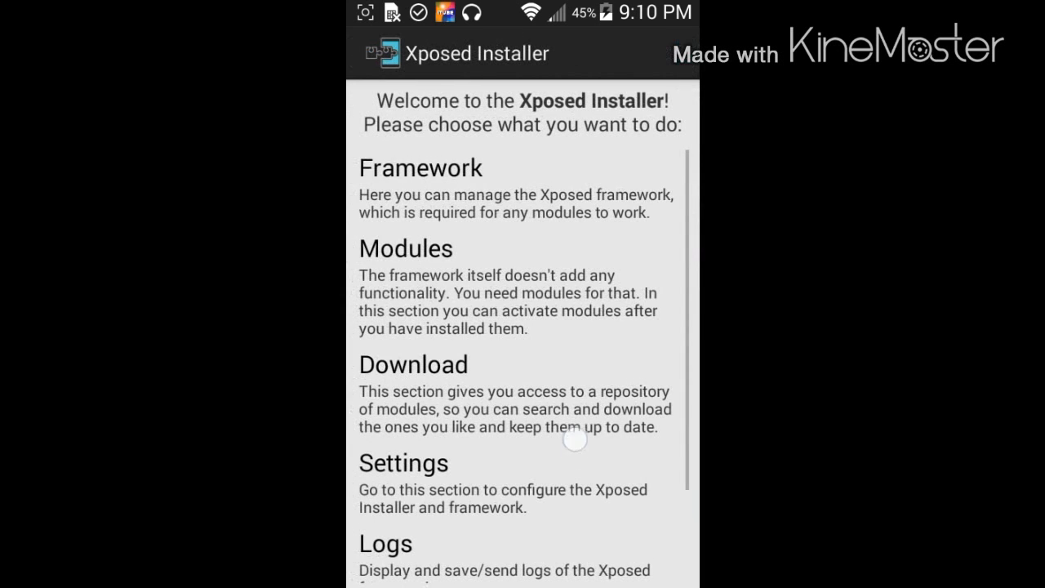
pyautogui.click(413, 364)
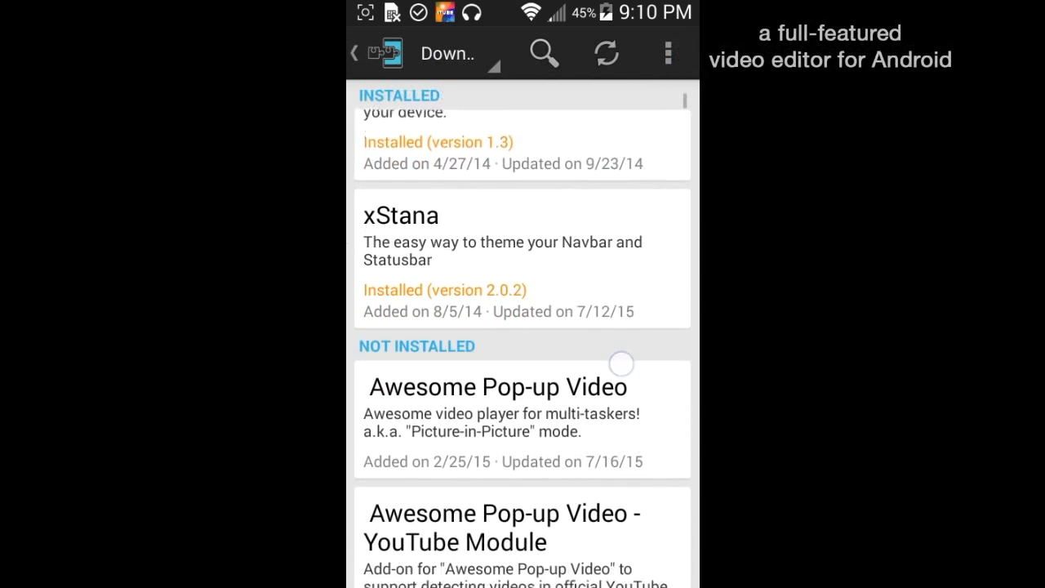
# Search the module repository for 'status bar', replacing the old query
pyautogui.click(541, 53)
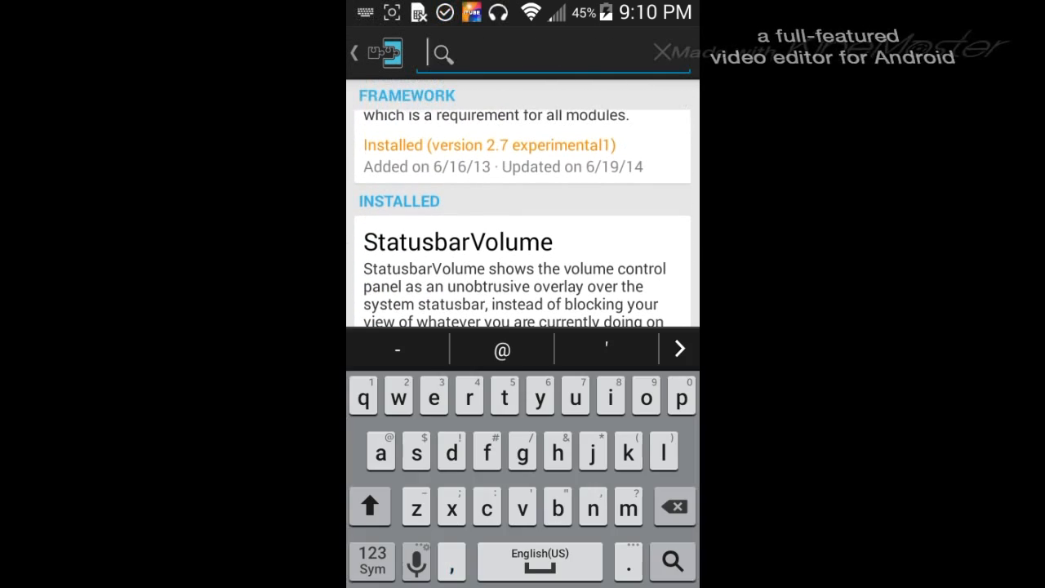
pyautogui.write('4')
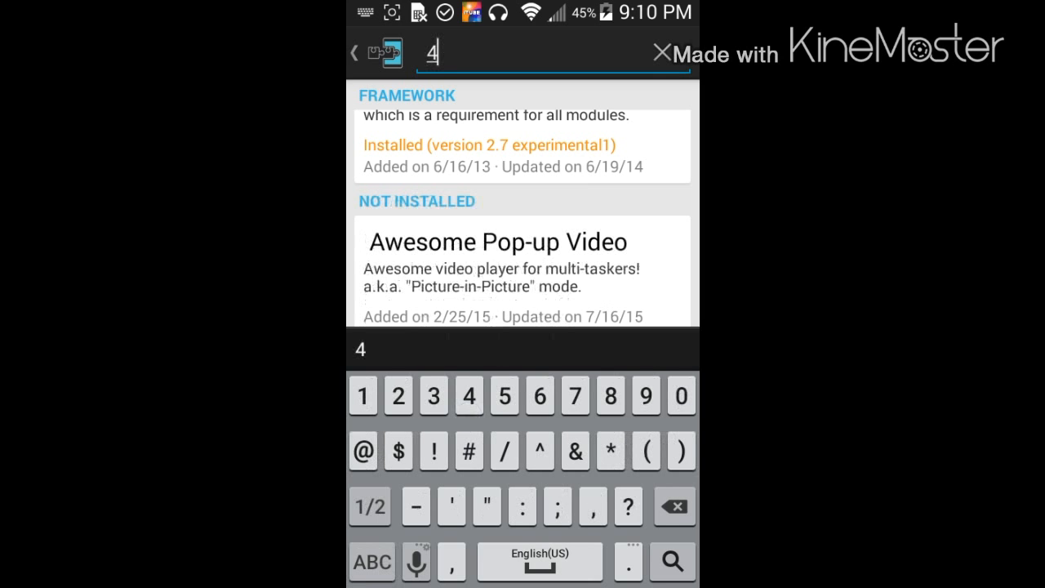
pyautogui.write('.4 status ba')
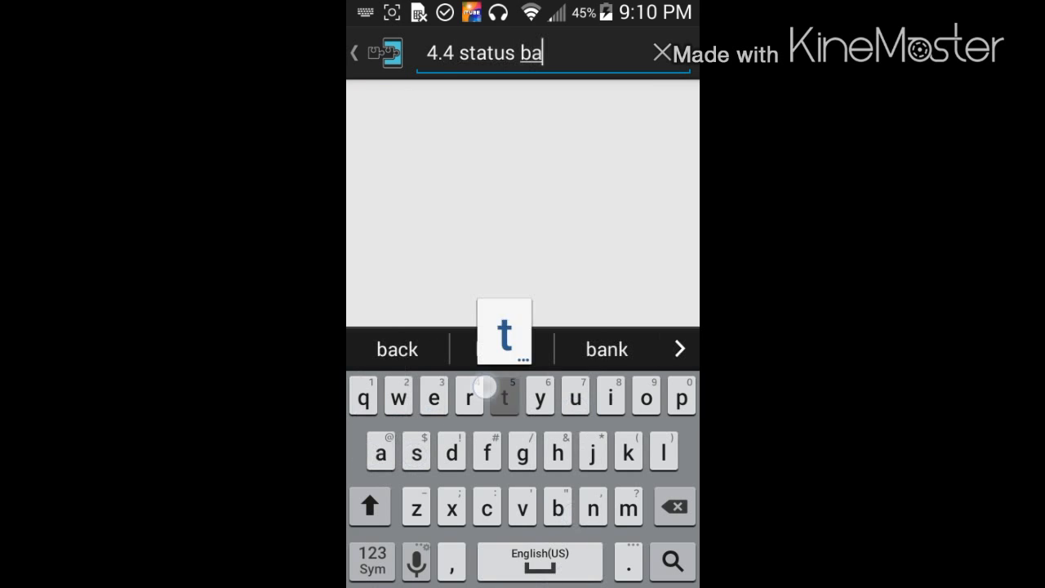
pyautogui.write('r')
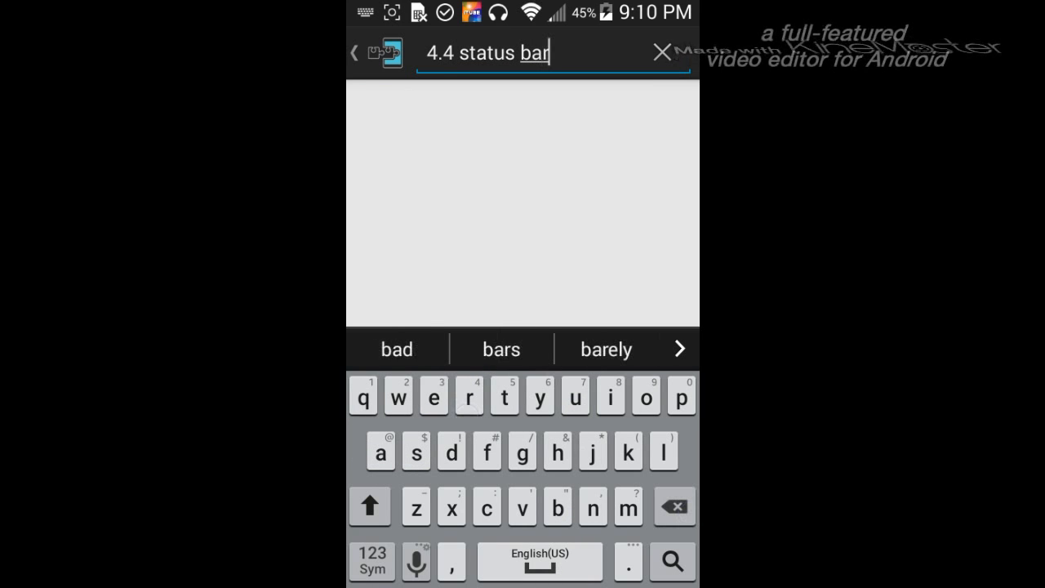
pyautogui.click(673, 507)
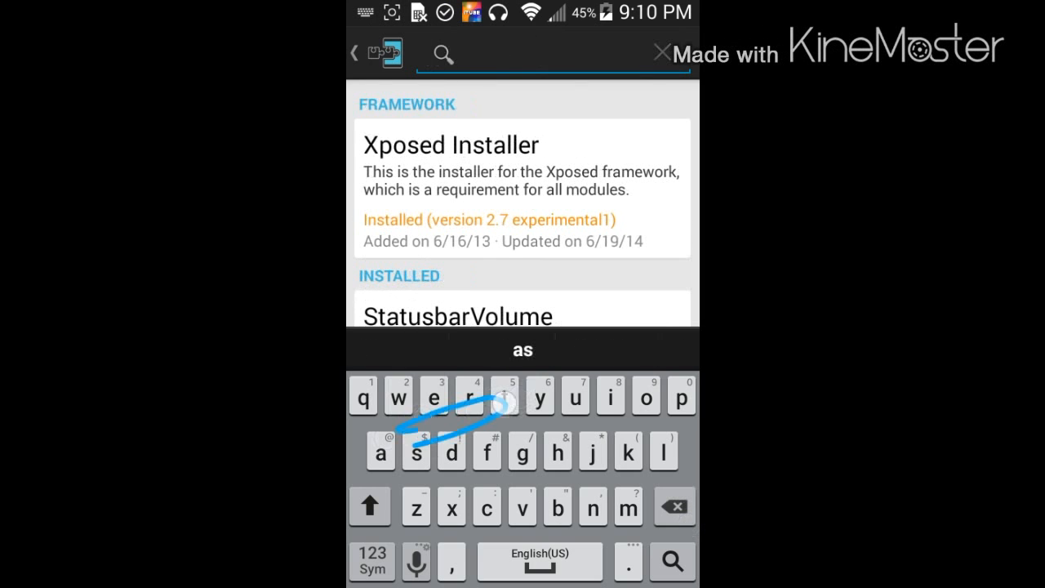
pyautogui.write('status')
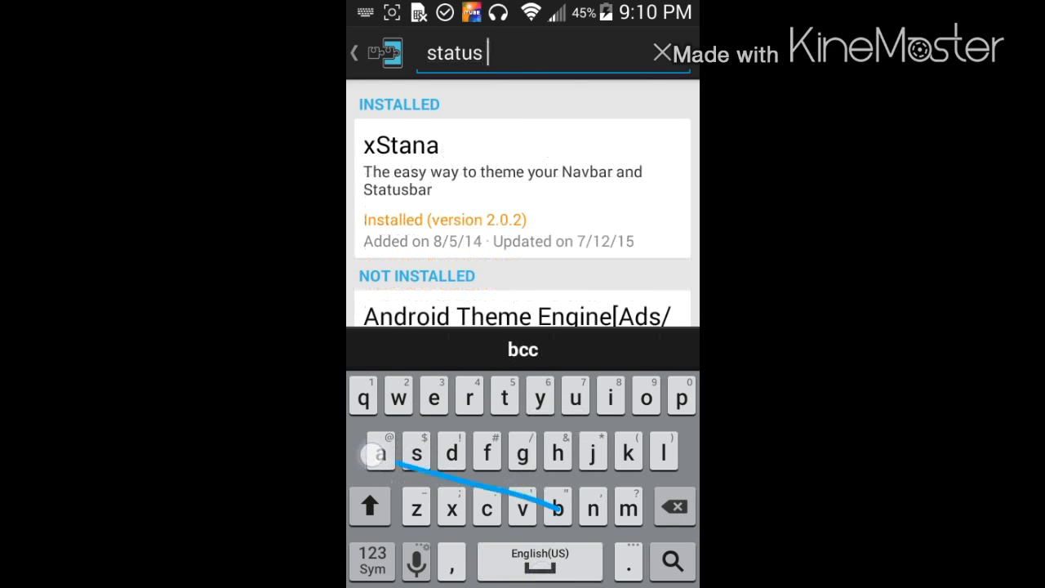
pyautogui.write('bar')
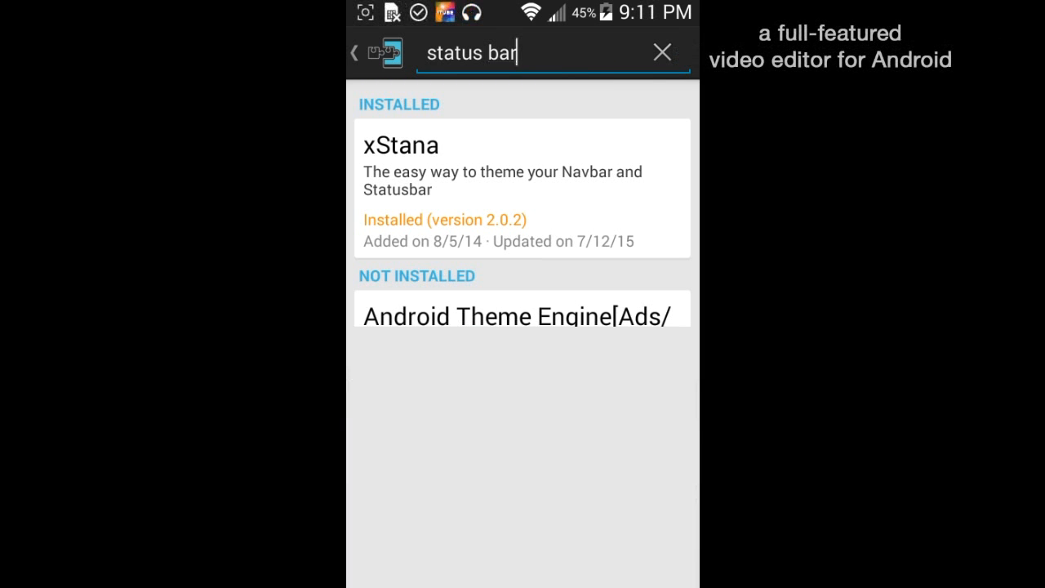
# Check xStana's details and Versions tab, then scroll the 'status bar' results
pyautogui.click(522, 187)
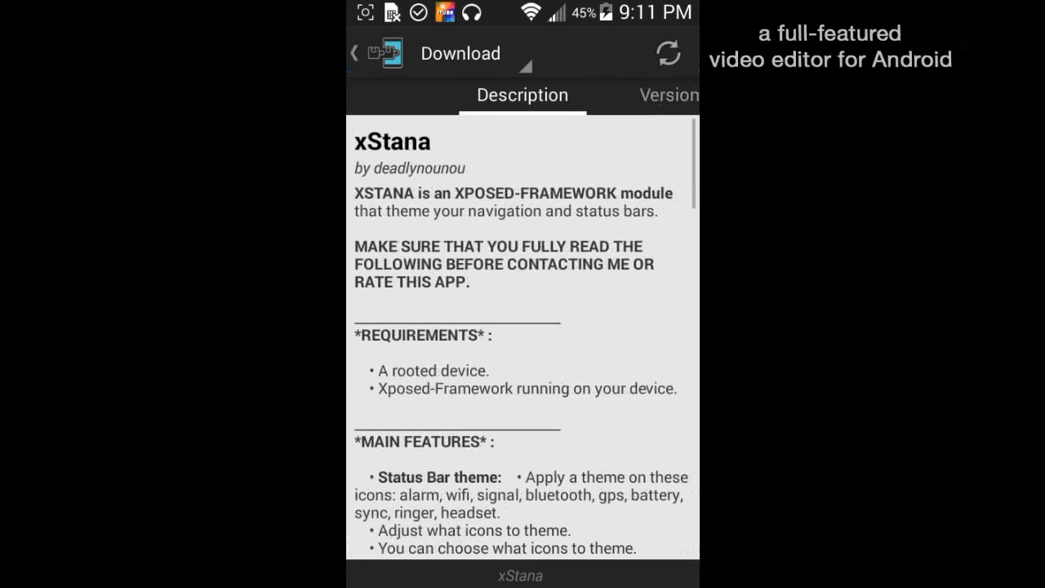
pyautogui.scroll(-3)
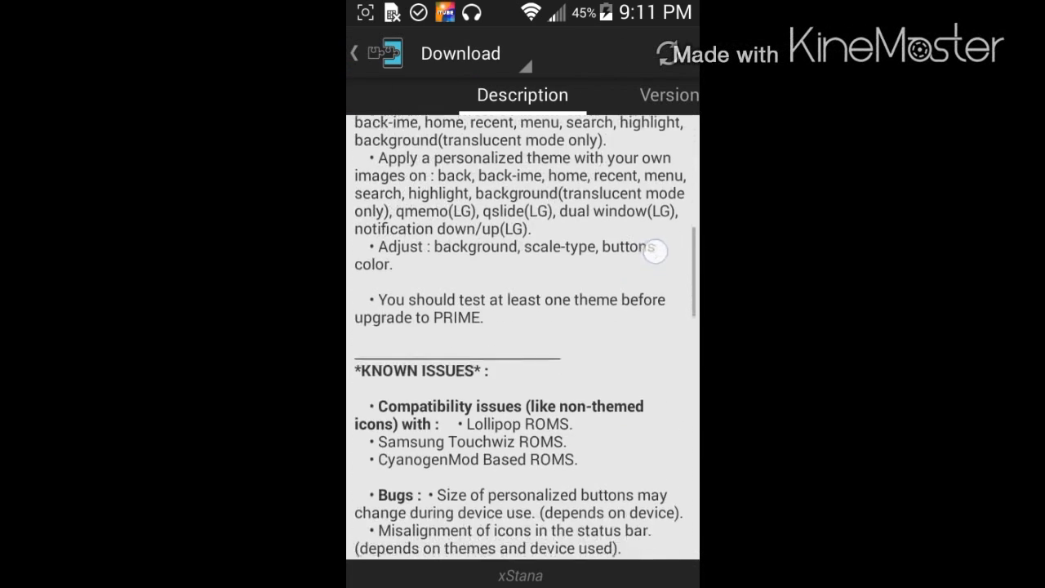
pyautogui.click(669, 95)
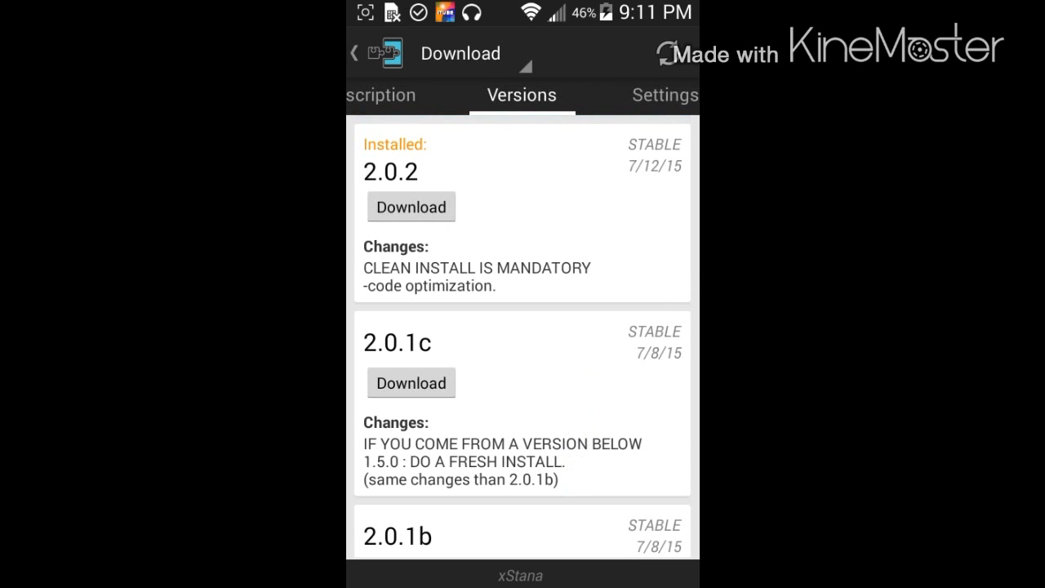
pyautogui.write('status bar')
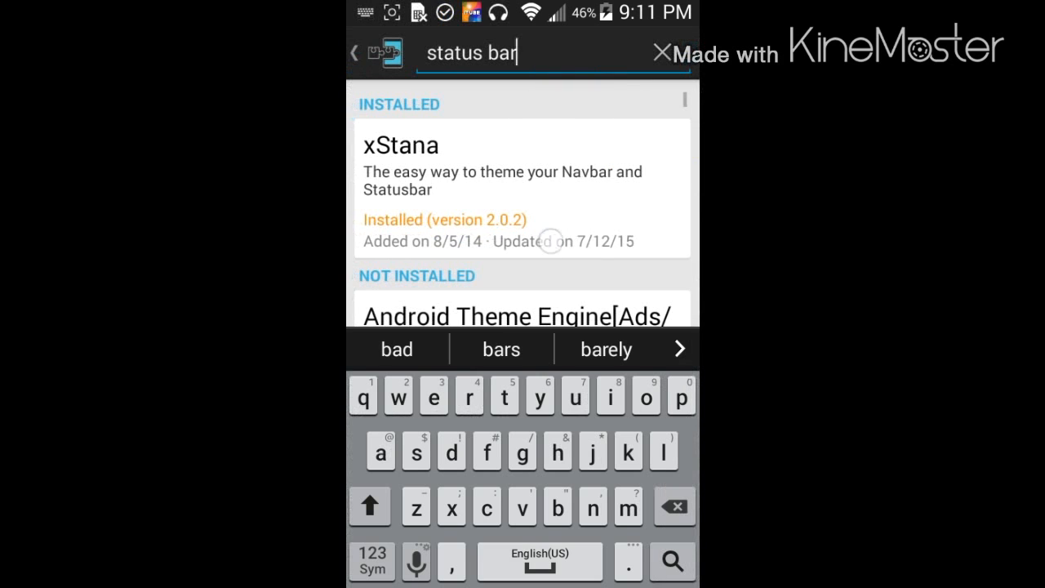
pyautogui.click(522, 187)
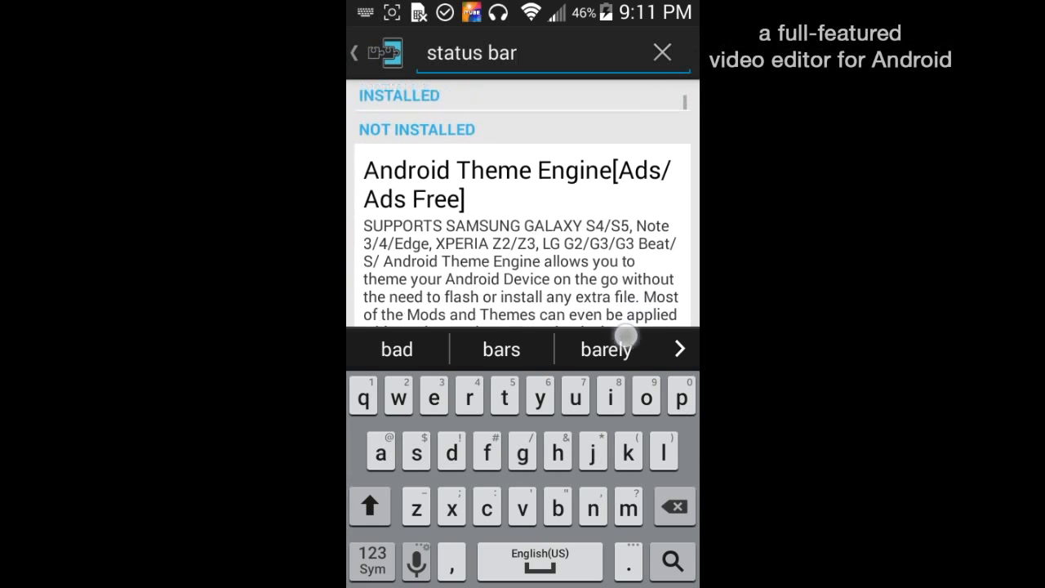
pyautogui.scroll(-3)
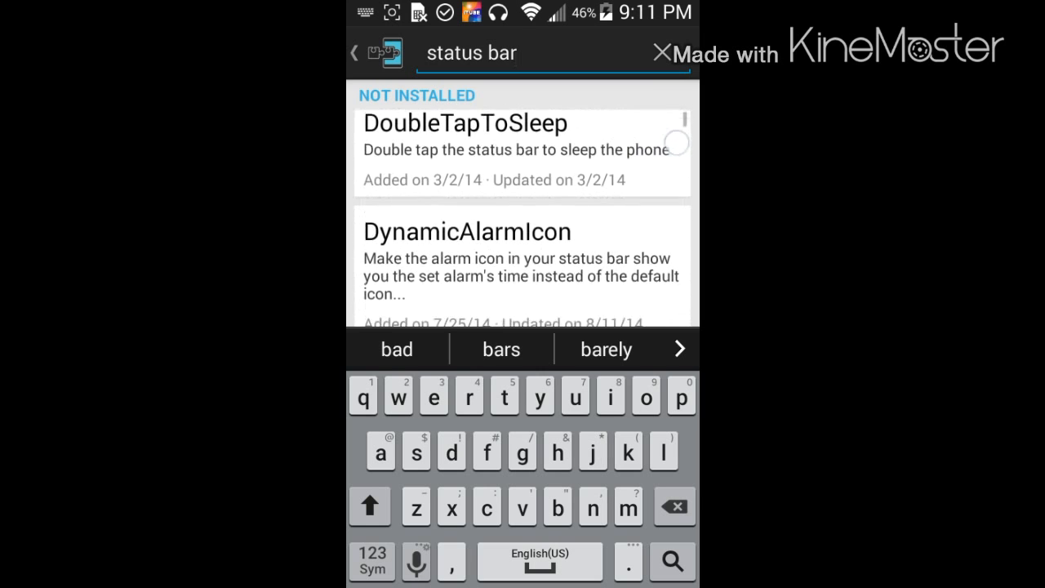
# Install the Dimensions Editor 2.0 module and view it in the Modules list
pyautogui.scroll(3)
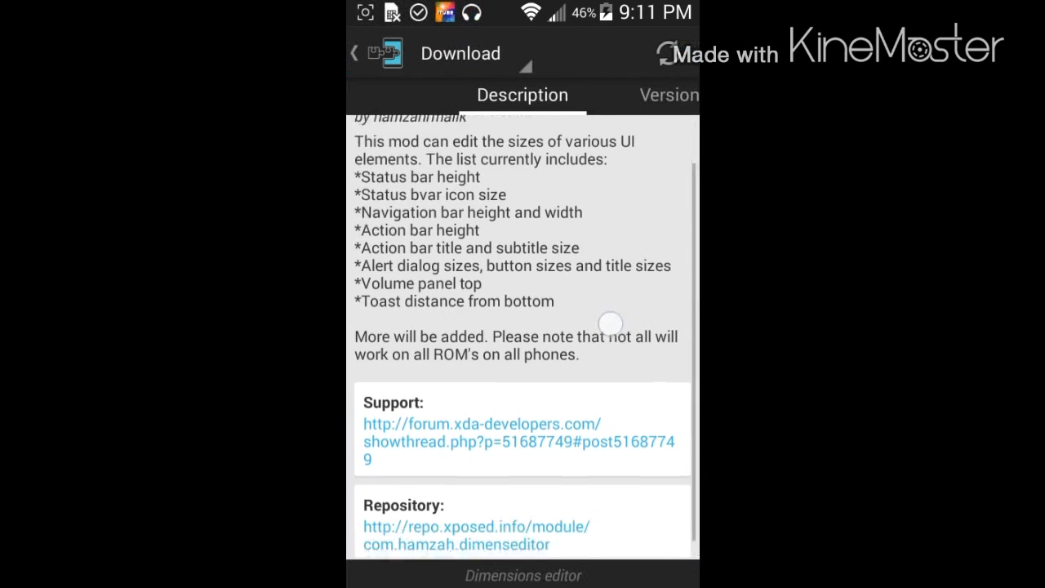
pyautogui.scroll(3)
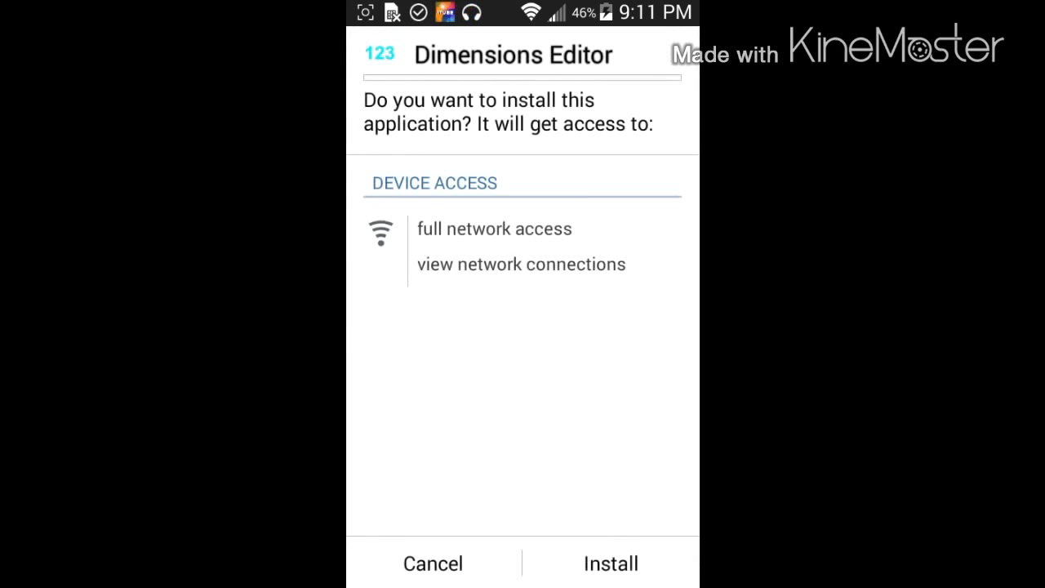
pyautogui.click(610, 564)
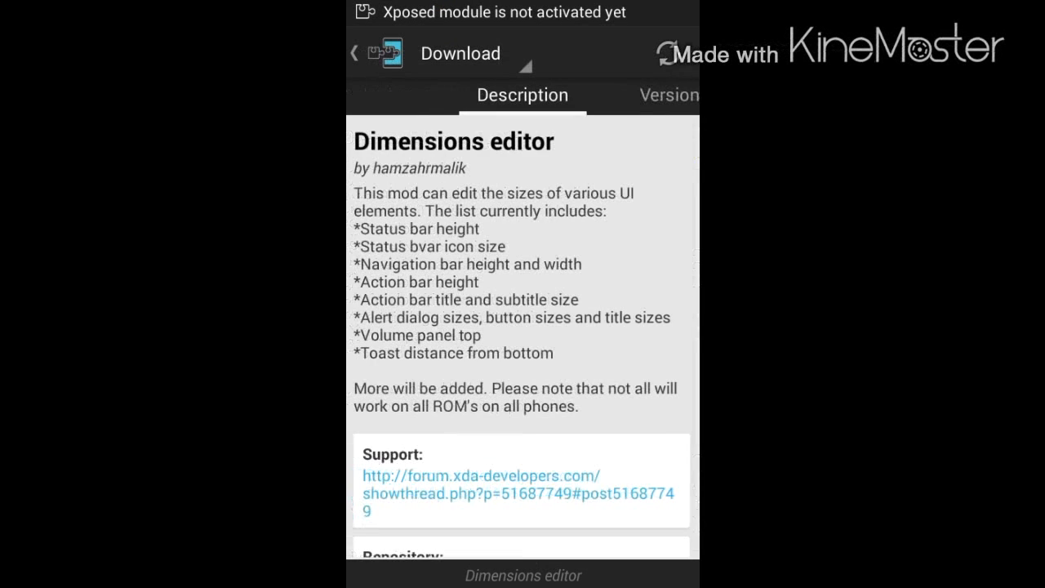
pyautogui.write('status bar')
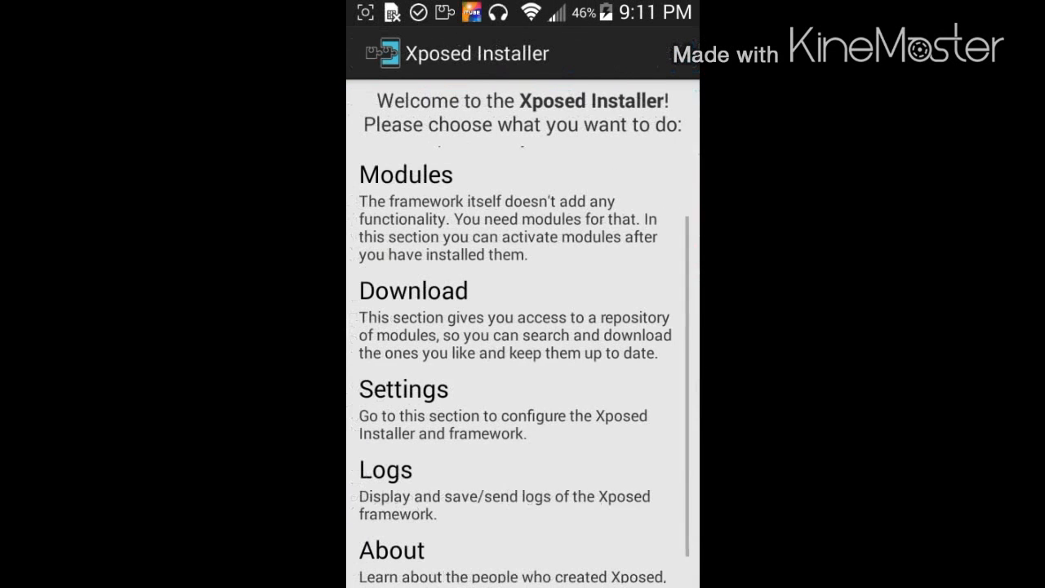
pyautogui.click(406, 174)
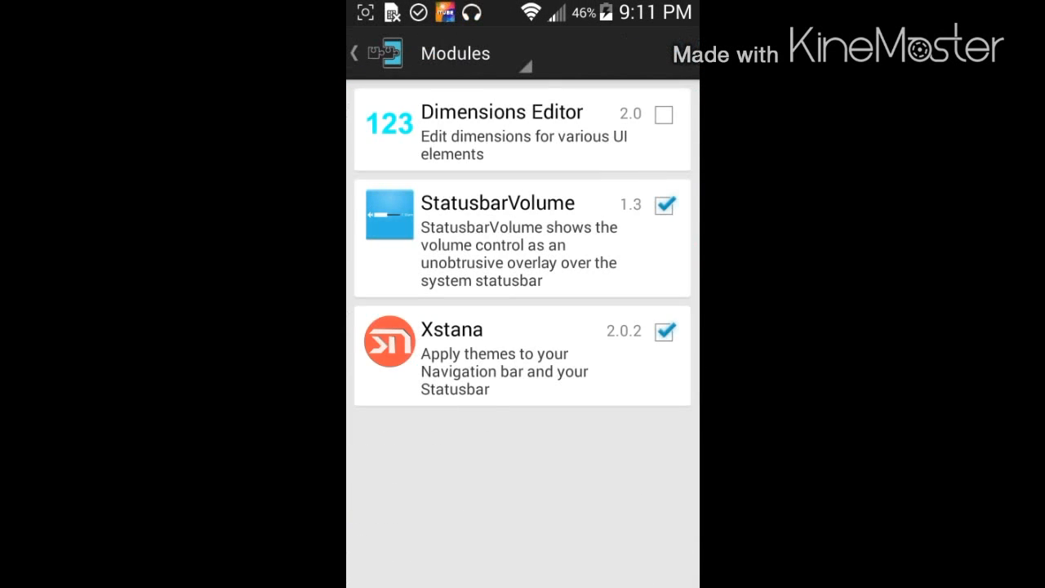
pyautogui.click(354, 52)
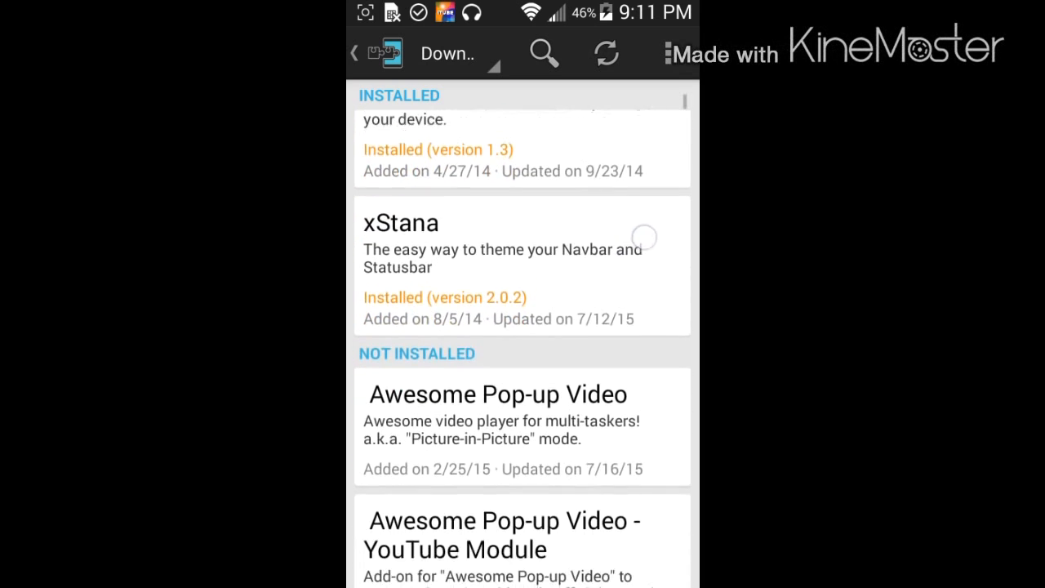
# Scroll the Download repository's Not Installed list to Advanced Power Menu+ (APM+)
pyautogui.scroll(-3)
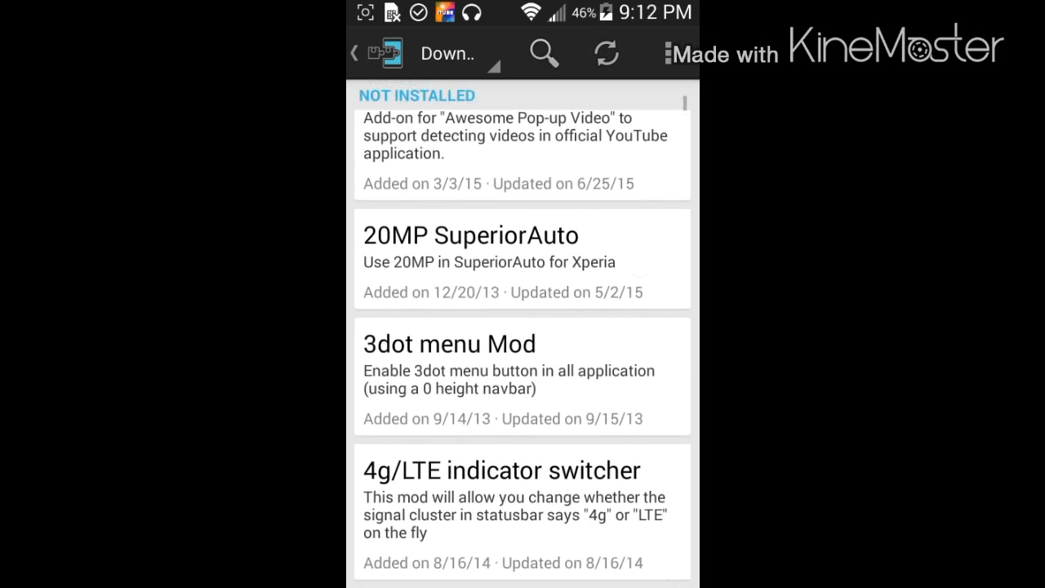
pyautogui.scroll(3)
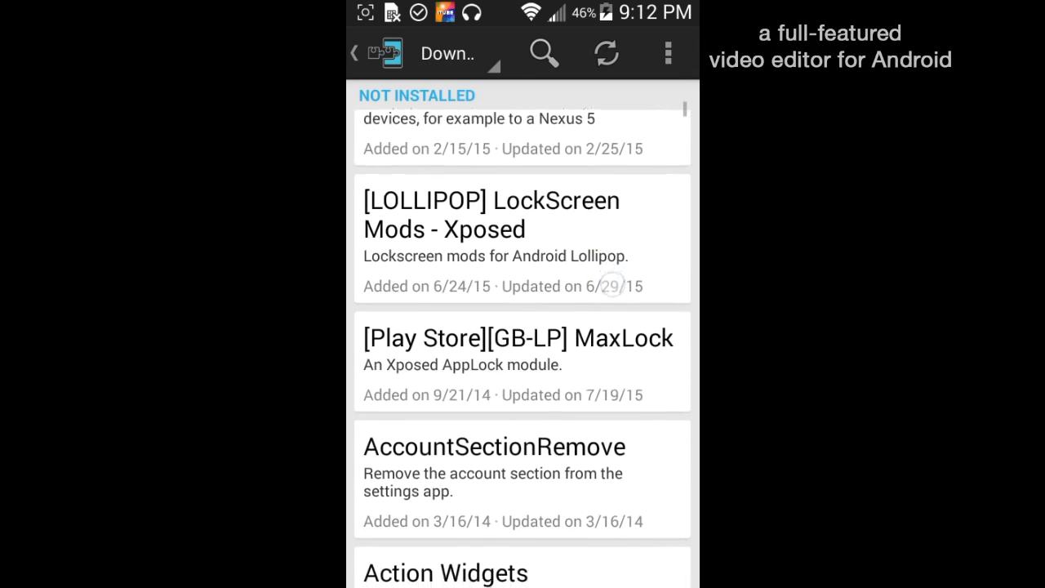
pyautogui.scroll(3)
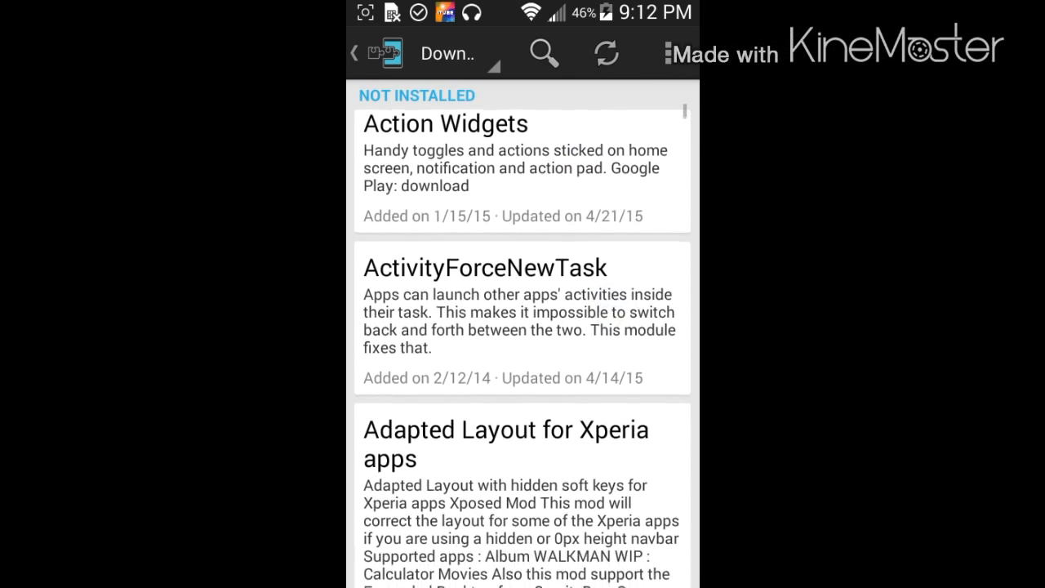
pyautogui.scroll(-3)
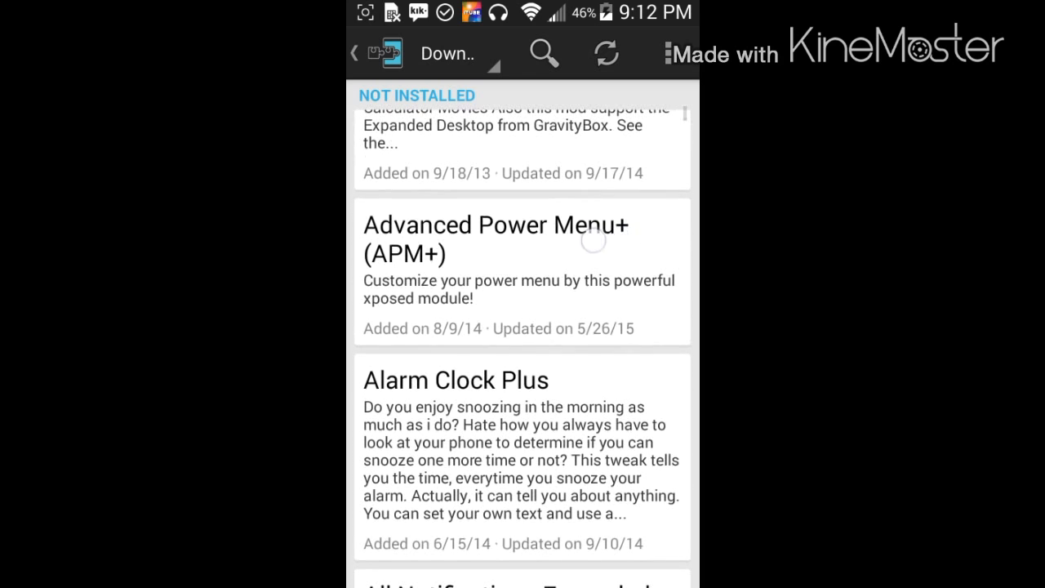
# Download and install the Advanced Power Menu+ (APM+) module from its Versions tab
pyautogui.click(494, 270)
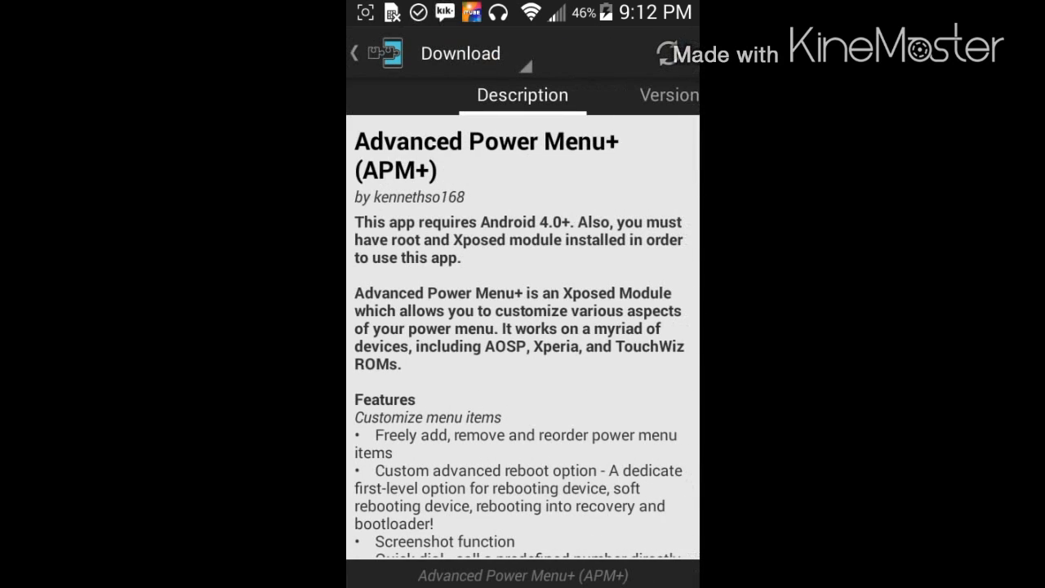
pyautogui.click(669, 95)
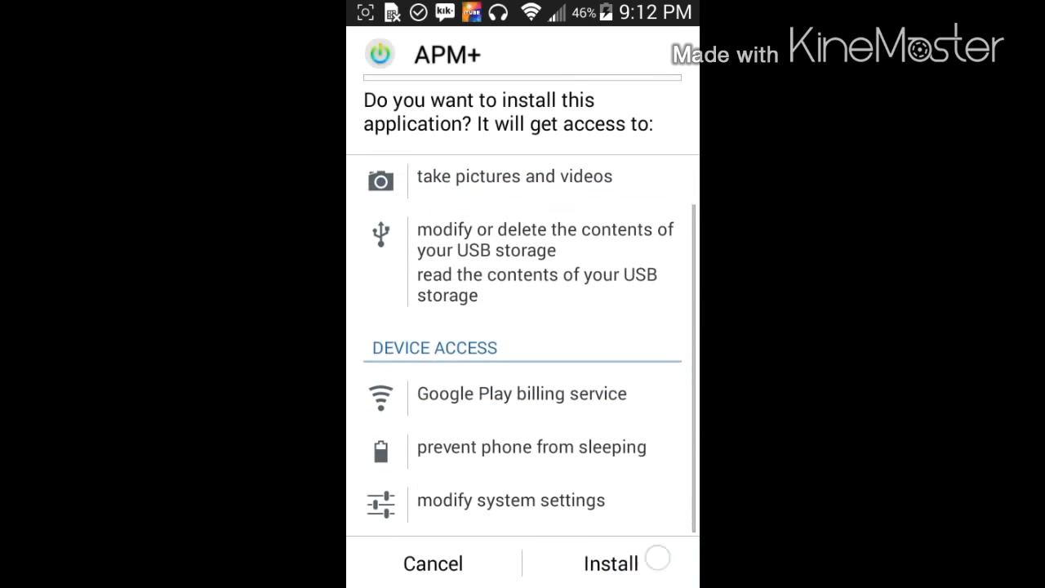
pyautogui.click(611, 563)
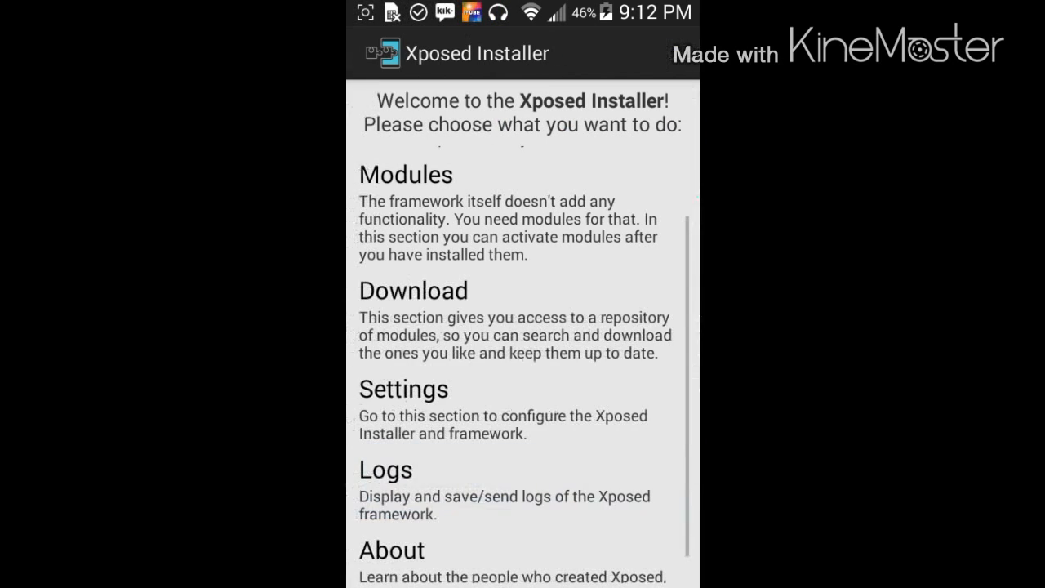
# Scroll the Download section's not-installed modules down to BootManager and BouncyBox
pyautogui.click(413, 290)
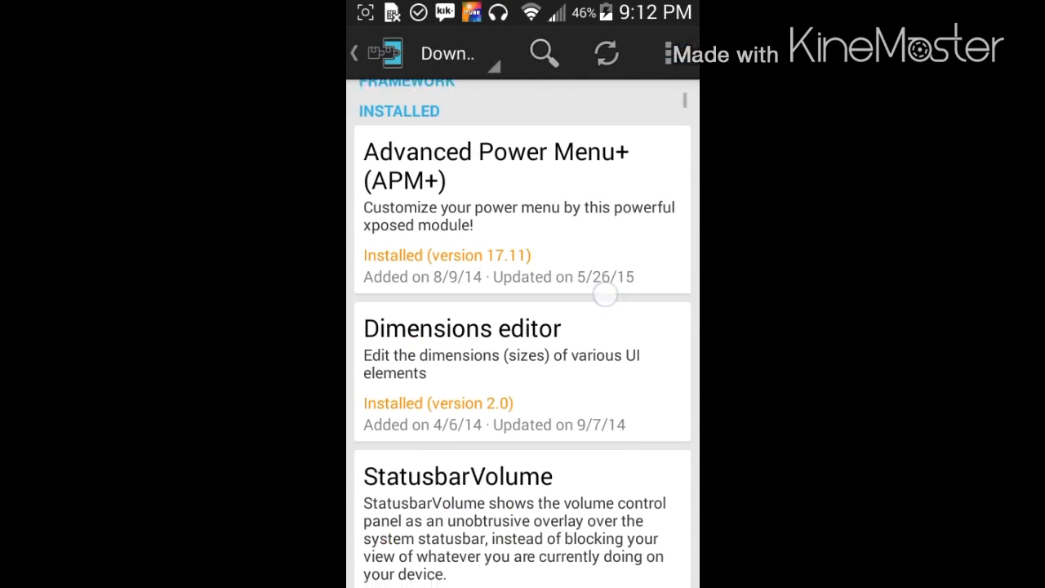
pyautogui.scroll(3)
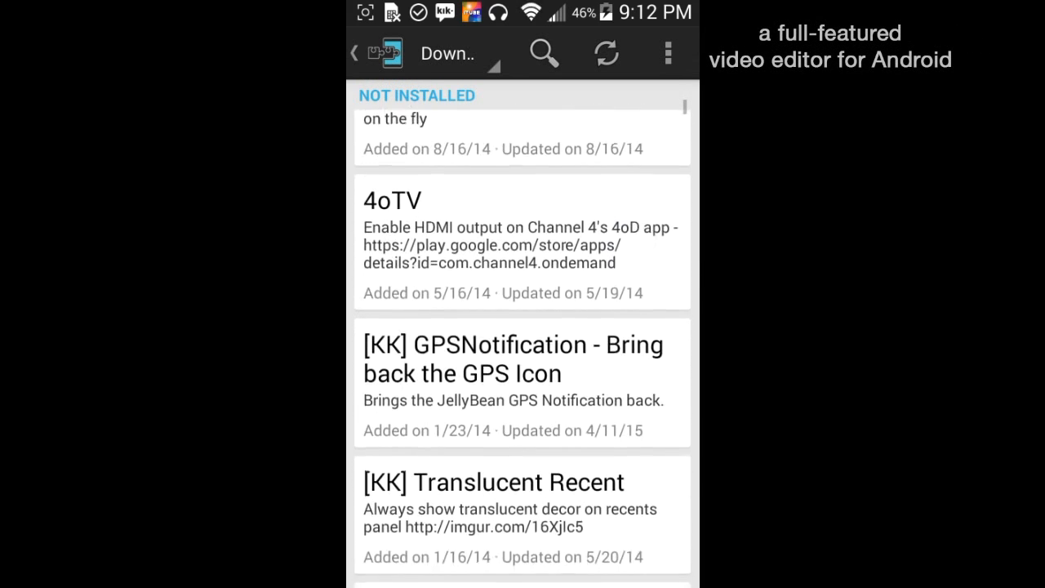
pyautogui.scroll(3)
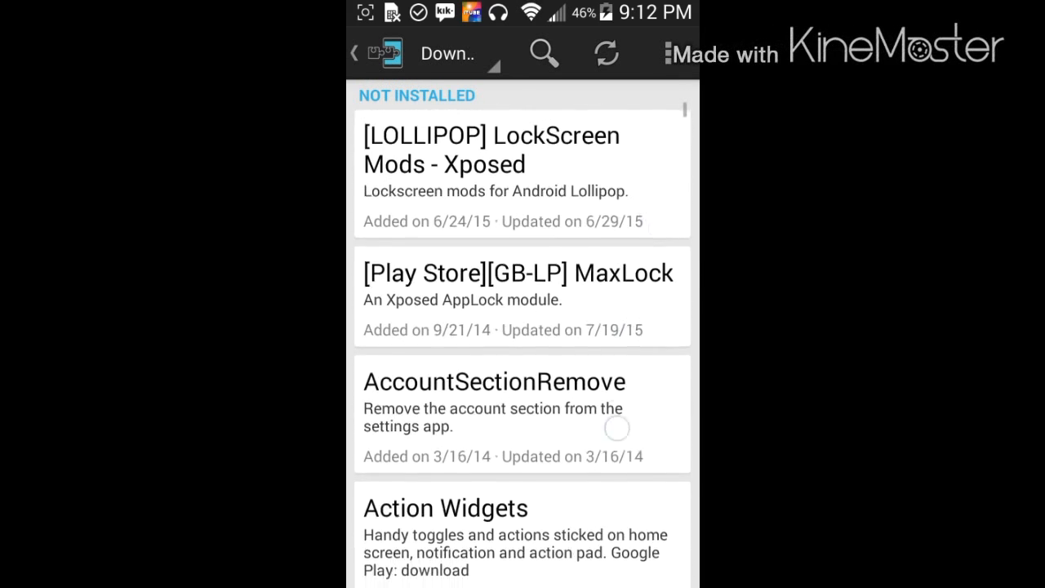
pyautogui.scroll(-3)
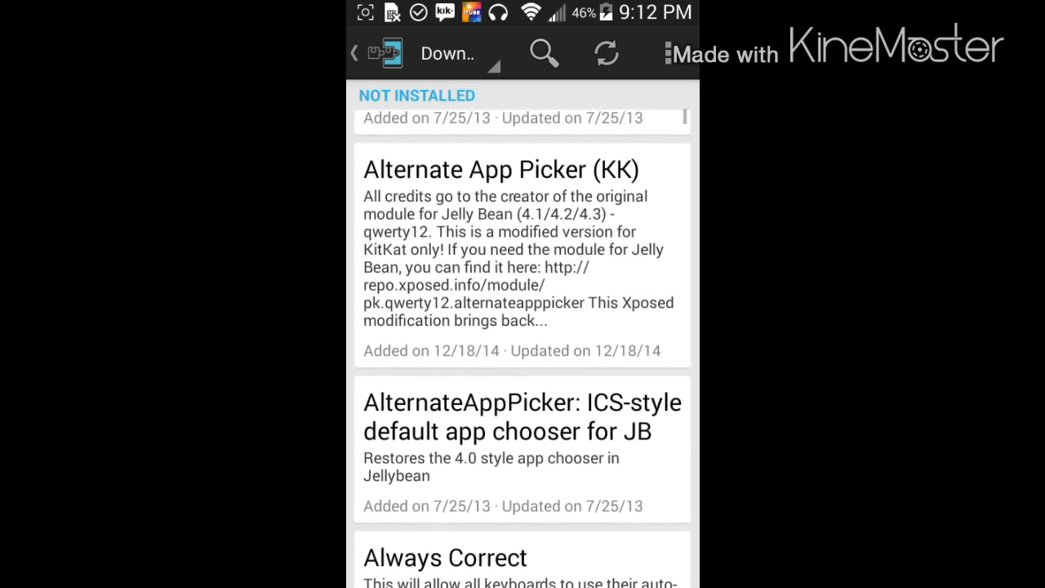
pyautogui.scroll(-3)
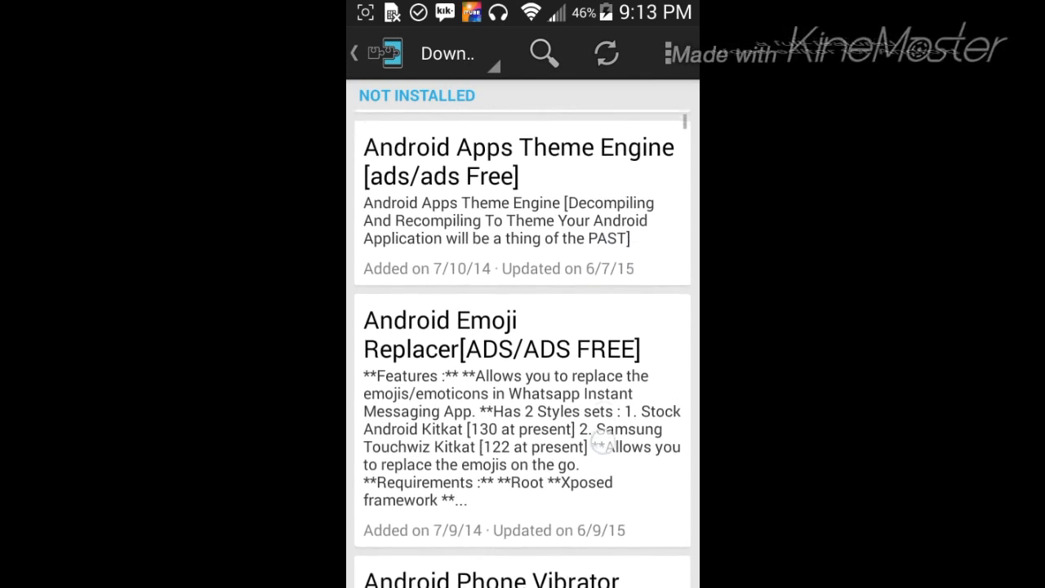
pyautogui.scroll(-3)
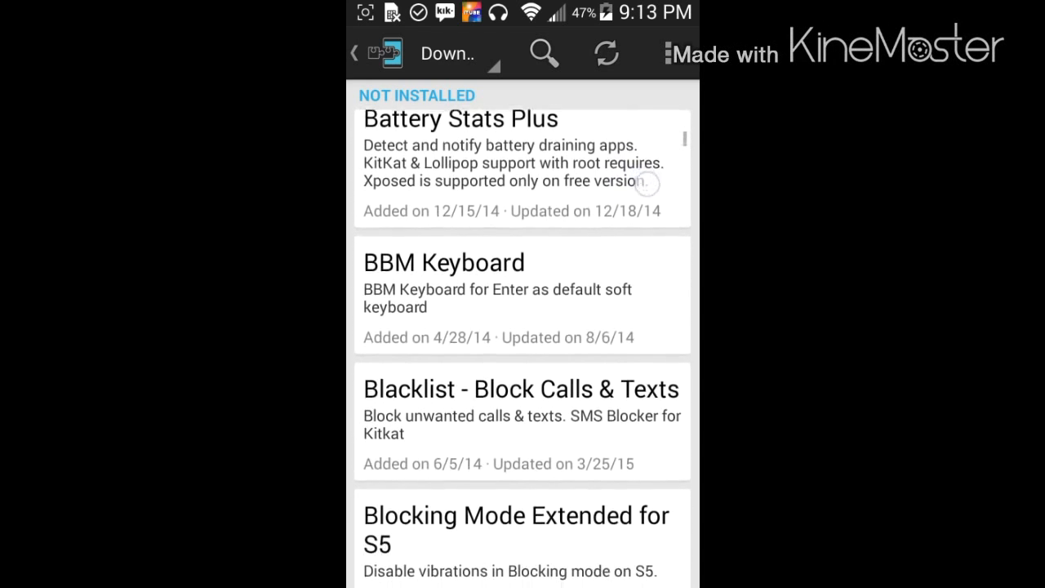
pyautogui.scroll(-3)
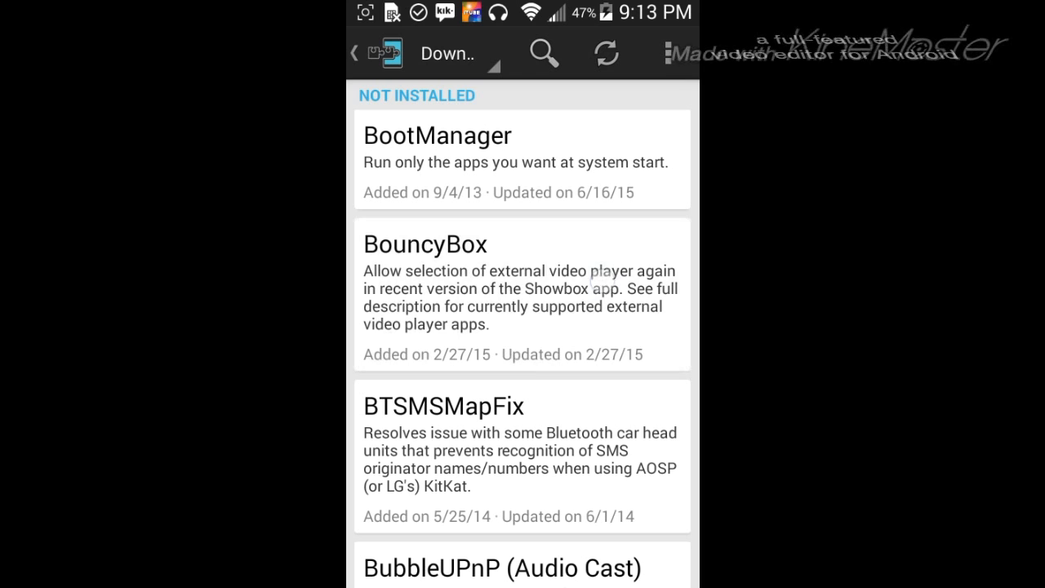
# Read the BouncyBox and Chrome New Tab module descriptions in the repository
pyautogui.click(523, 294)
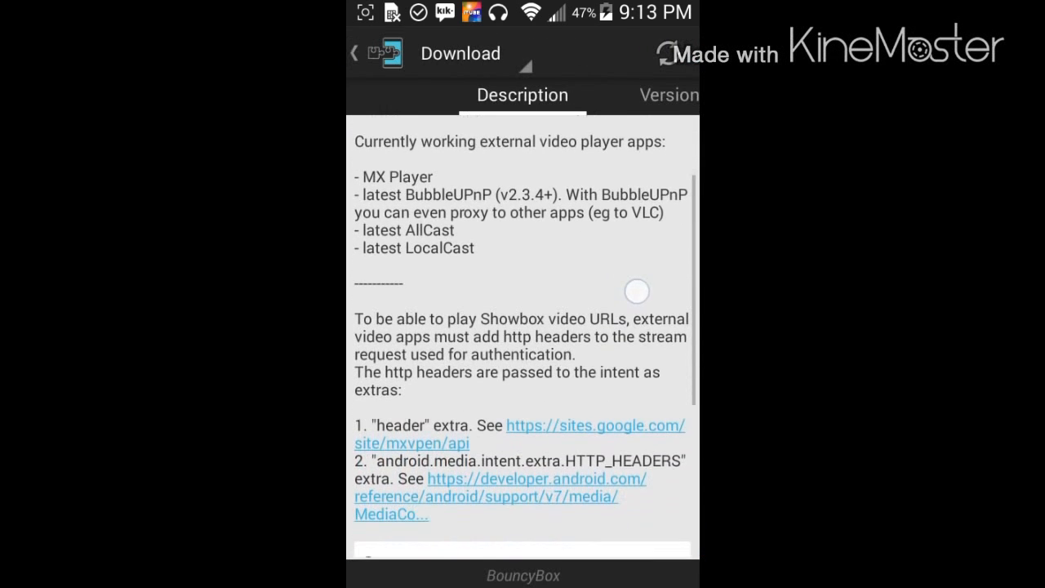
pyautogui.scroll(-3)
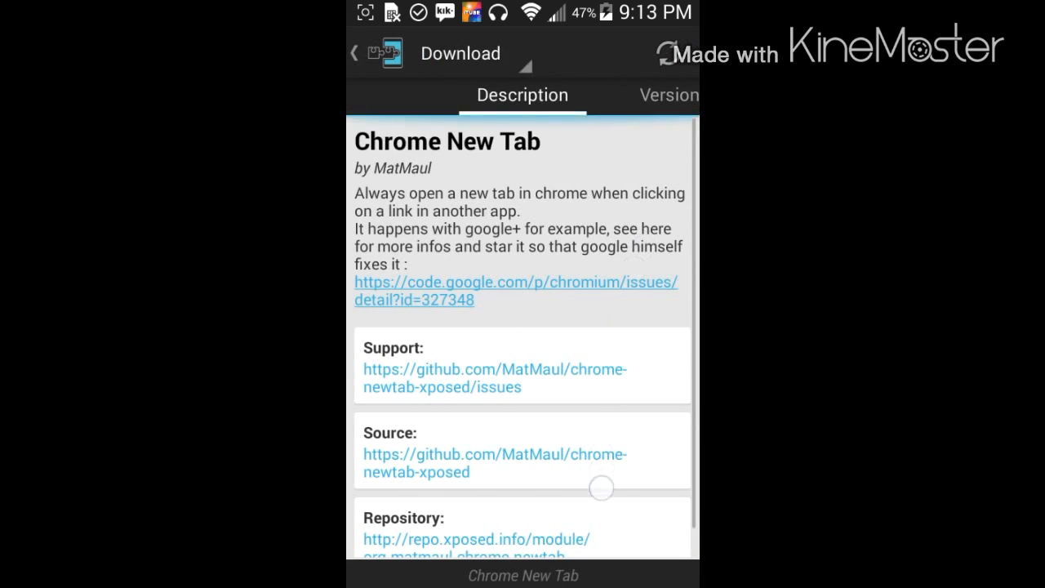
pyautogui.click(354, 52)
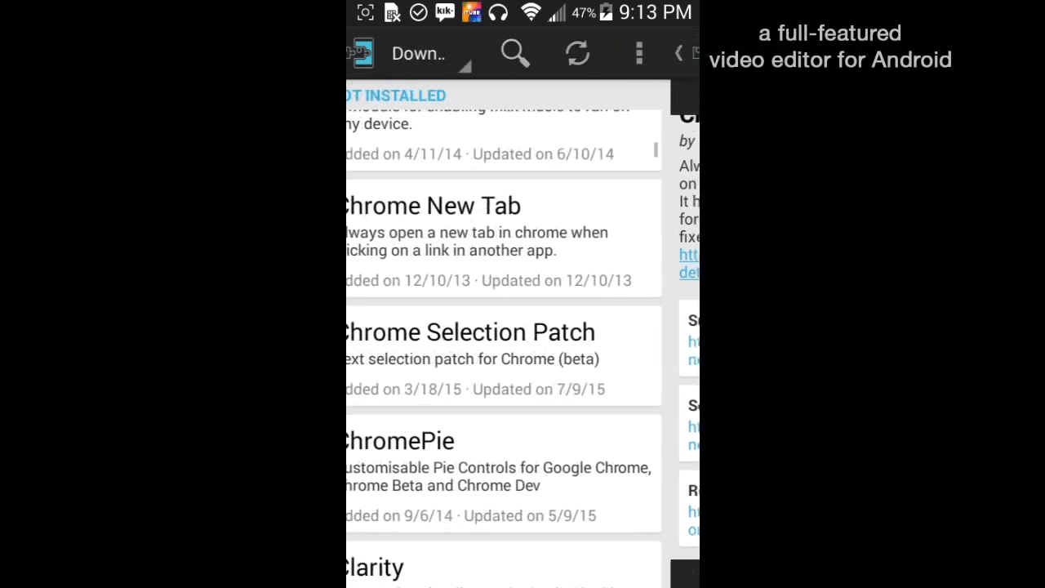
pyautogui.scroll(3)
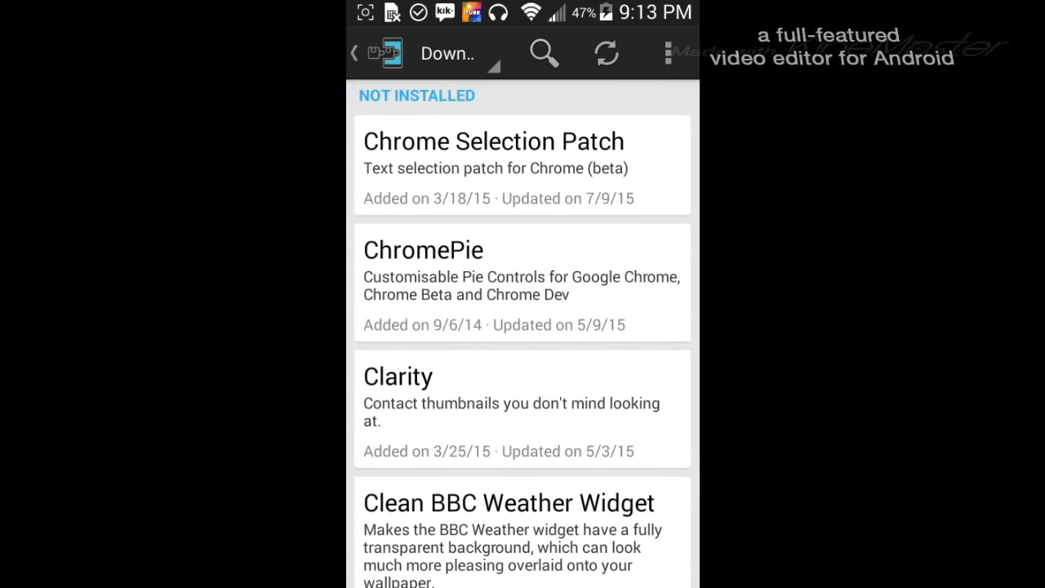
pyautogui.scroll(-3)
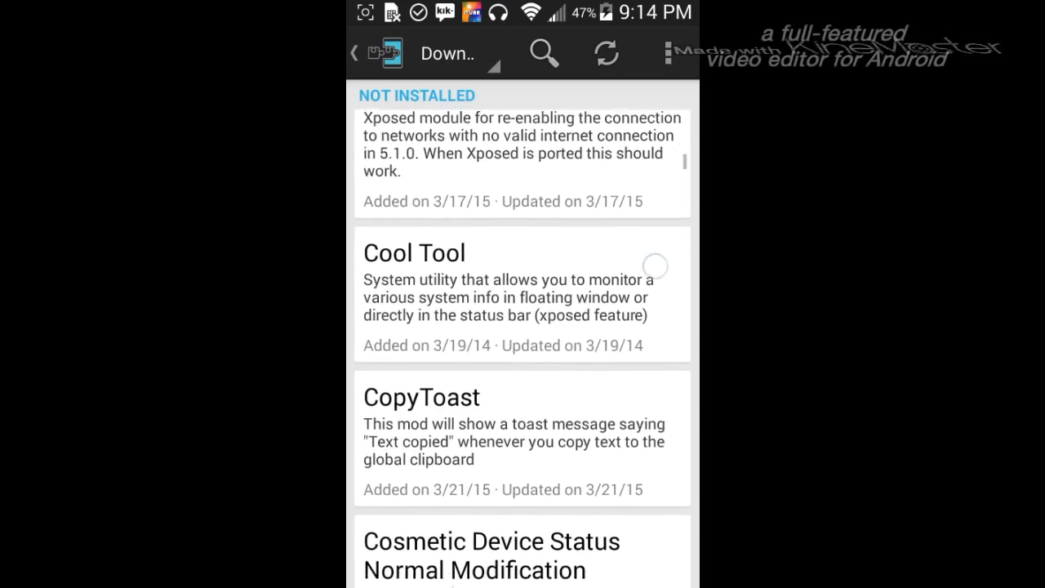
pyautogui.scroll(-3)
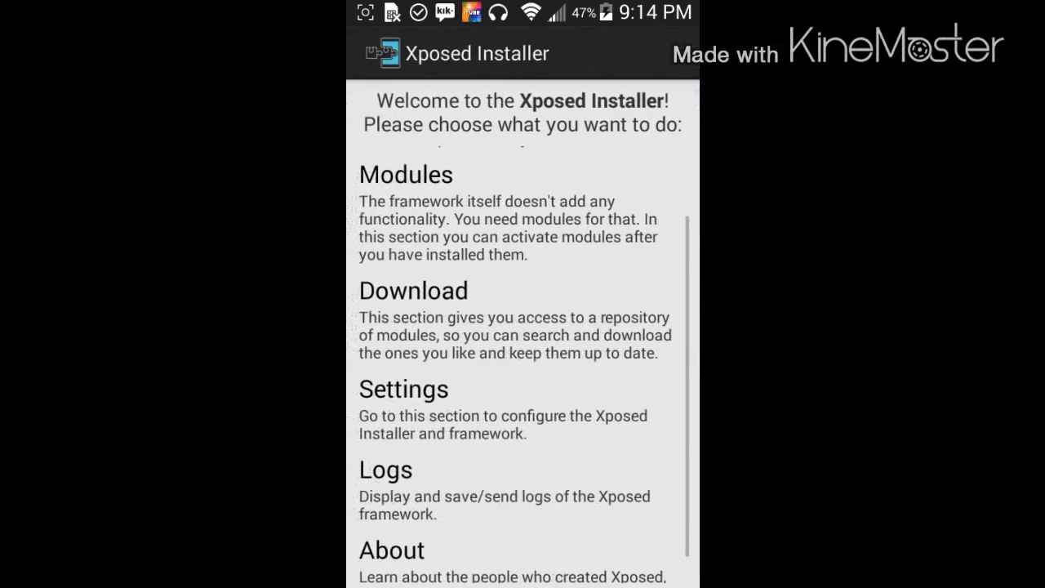
# Review the enabled modules (APM+, Dimensions Editor, StatusbarVolume, Xstana), then return to the Download repository
pyautogui.click(406, 174)
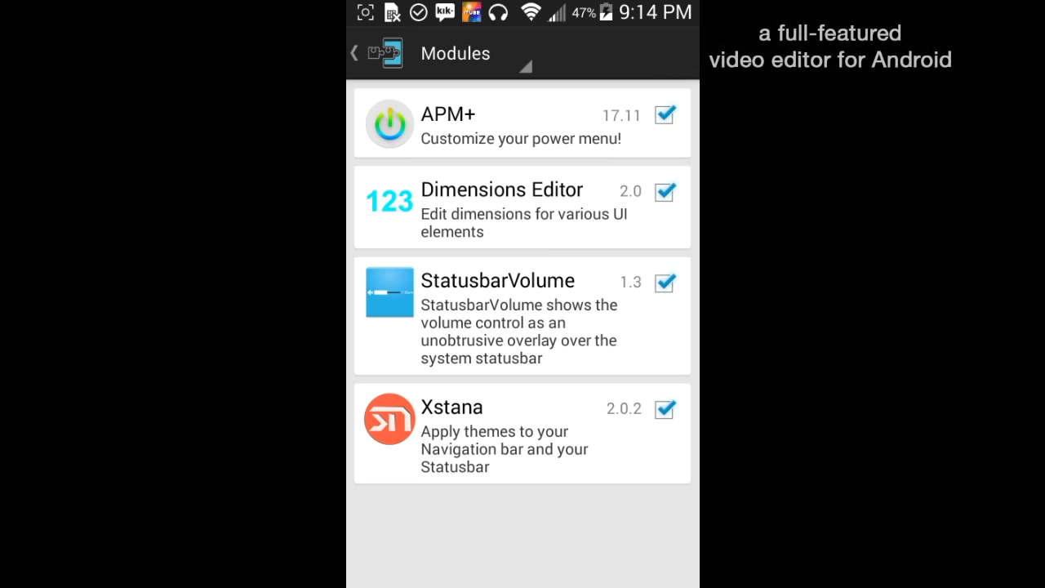
pyautogui.click(354, 52)
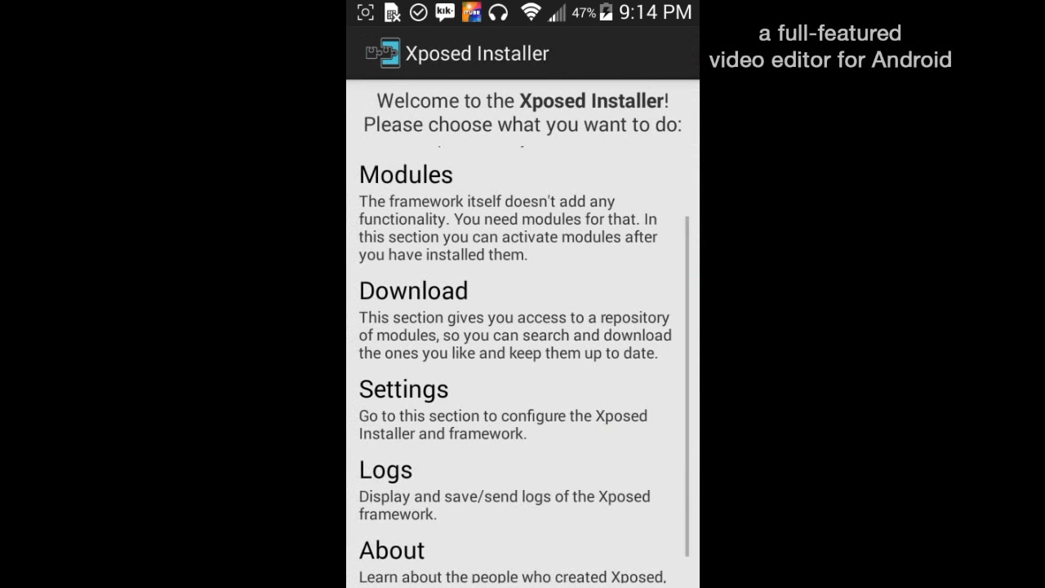
pyautogui.click(406, 173)
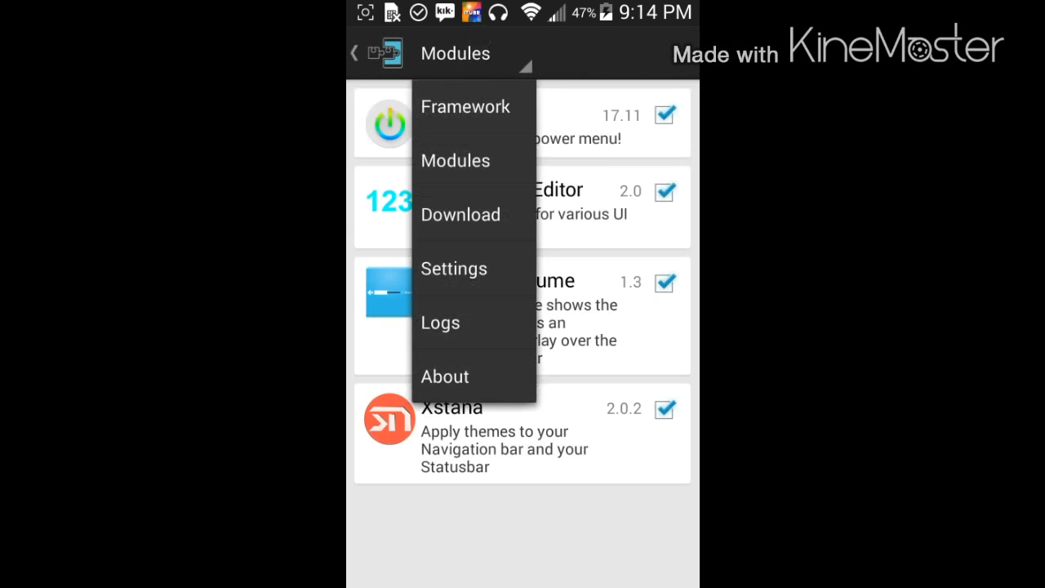
pyautogui.click(461, 214)
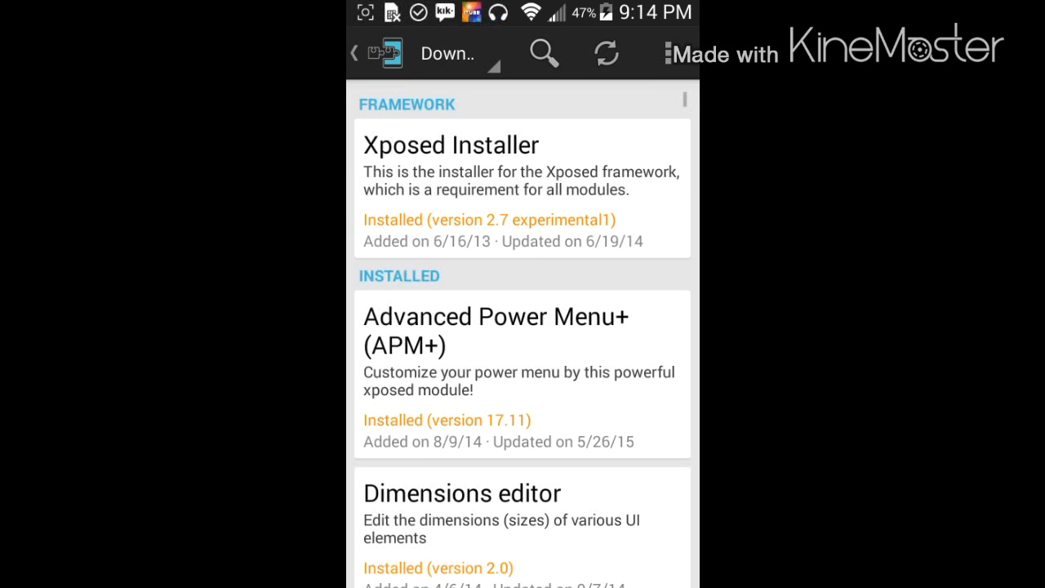
# Search the repository for kk modules and open the Serajr Xperia Xposed (KK) page
pyautogui.scroll(-3)
pyautogui.write('k')
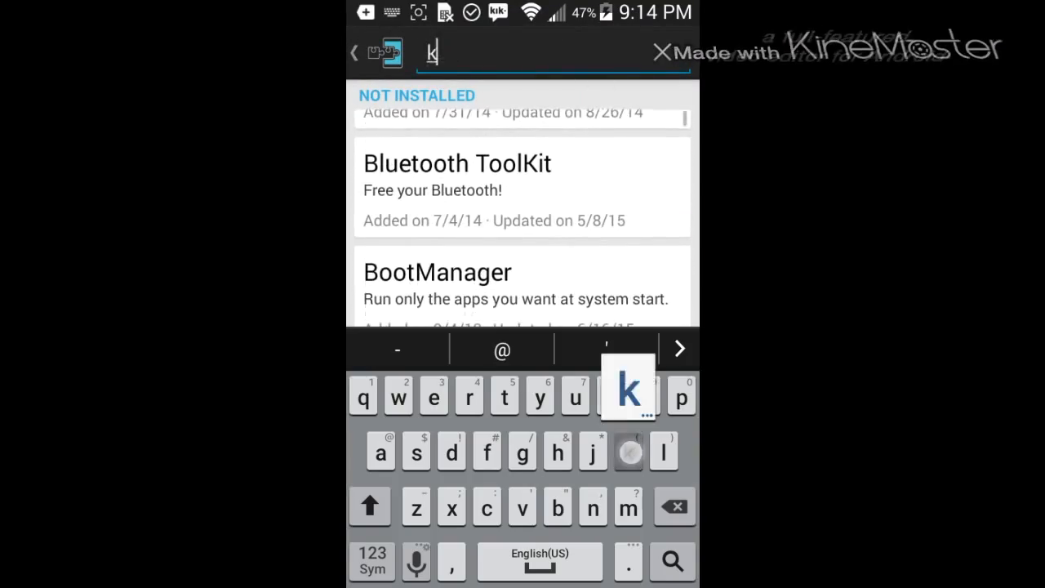
pyautogui.write('itkat')
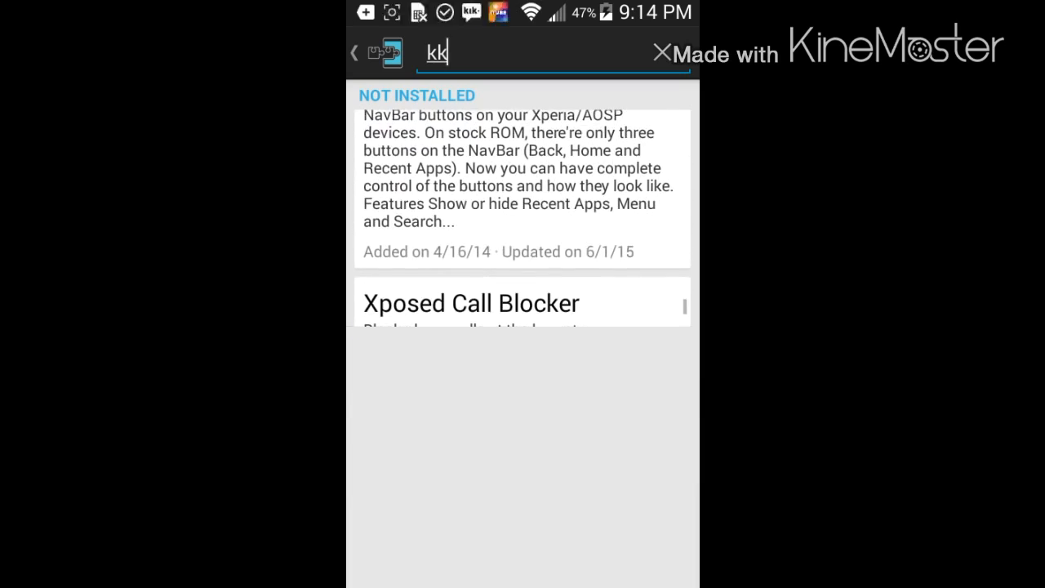
pyautogui.scroll(3)
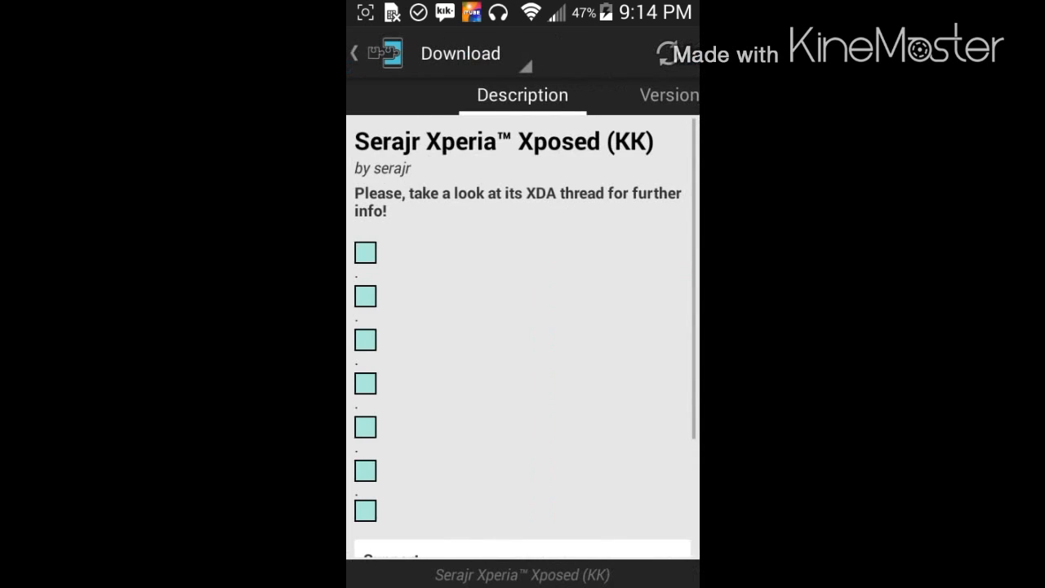
# Download GravityBox [KK] 3.5.11 and return to the kk results until the install prompt appears
pyautogui.scroll(-3)
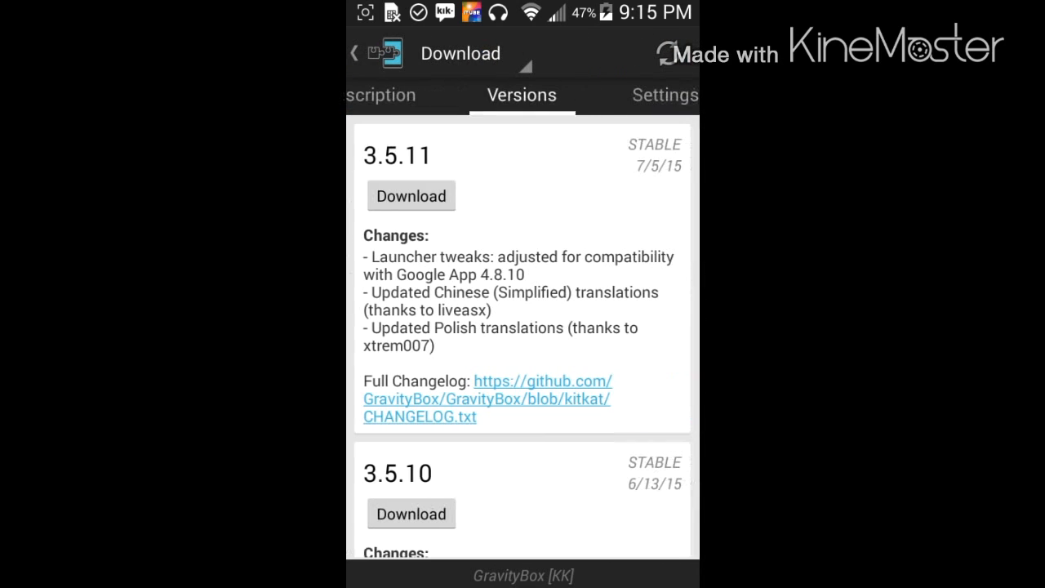
pyautogui.click(411, 196)
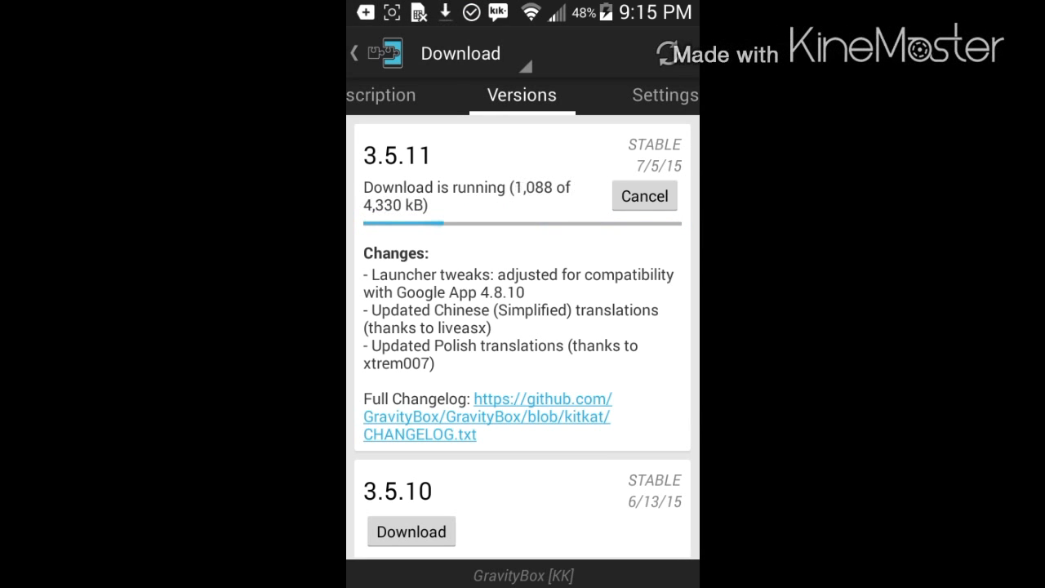
pyautogui.click(381, 95)
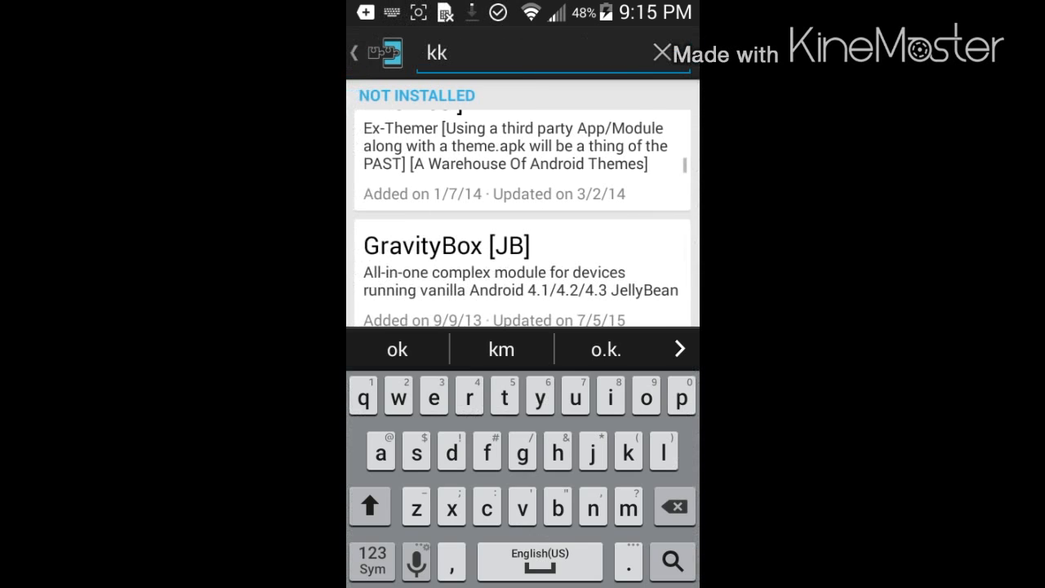
pyautogui.scroll(3)
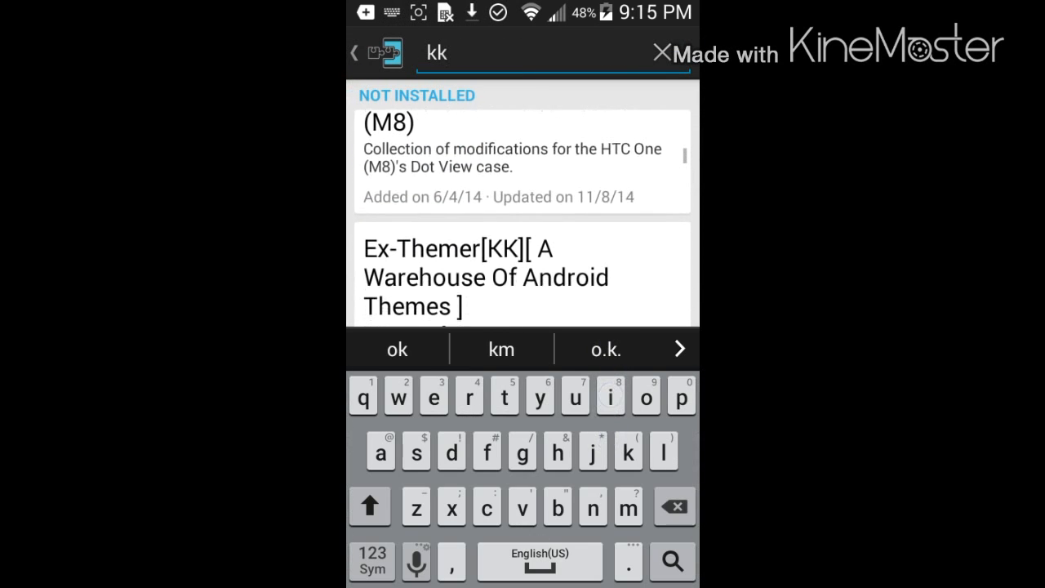
pyautogui.scroll(-3)
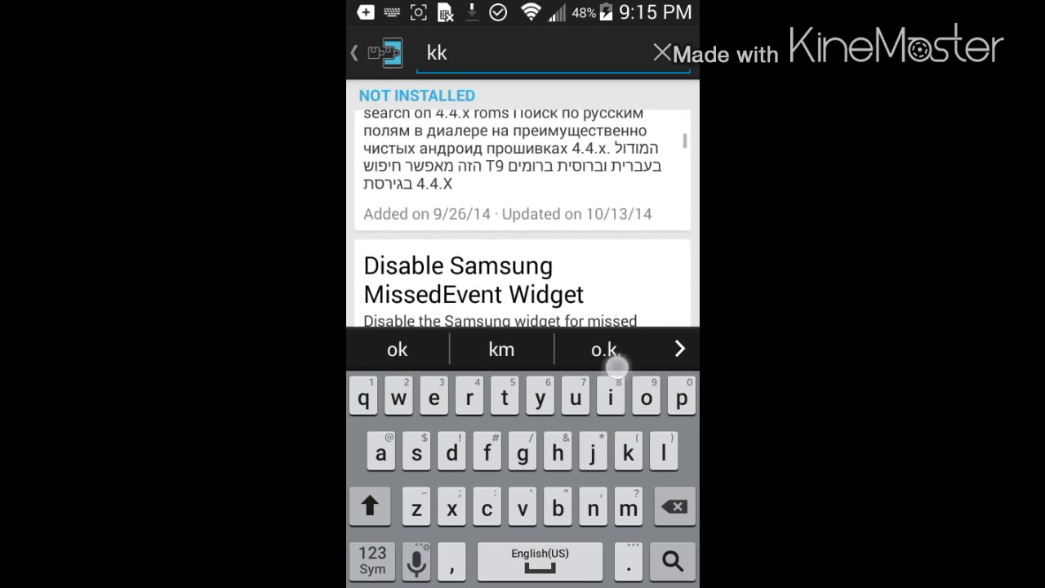
pyautogui.scroll(3)
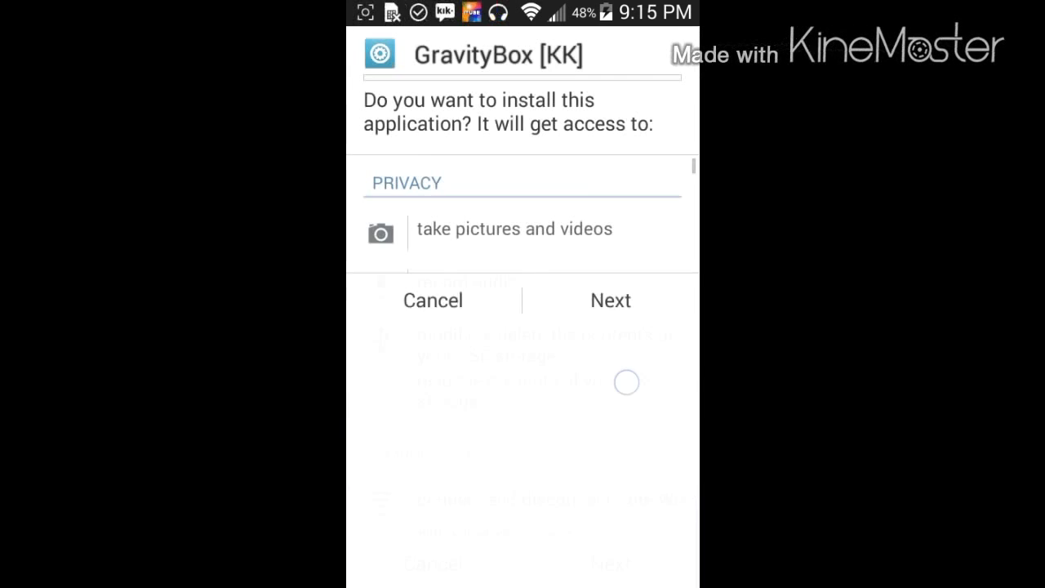
# Accept the permissions and install GravityBox [KK] through the package installer
pyautogui.click(610, 300)
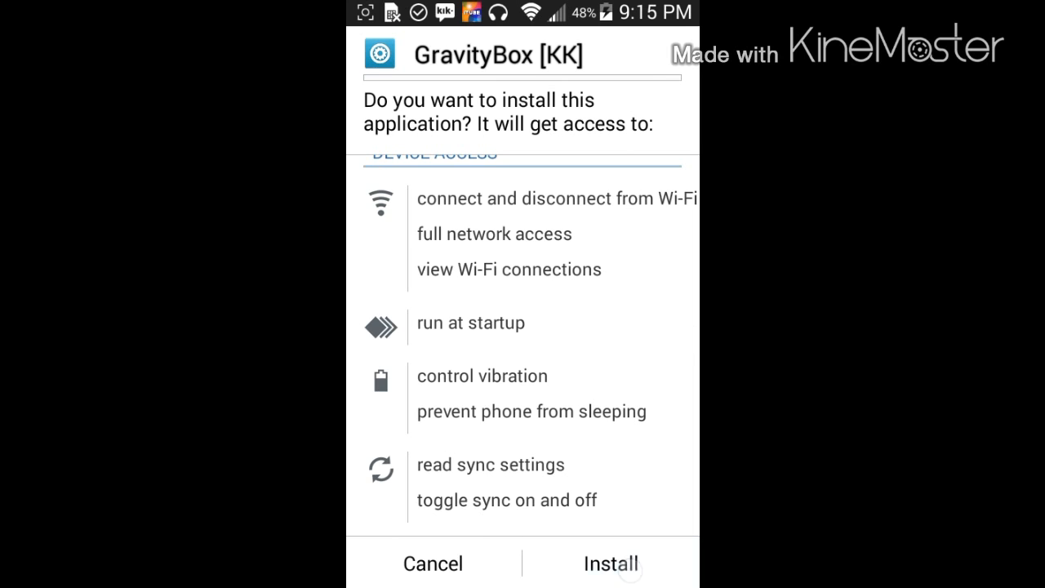
pyautogui.click(610, 563)
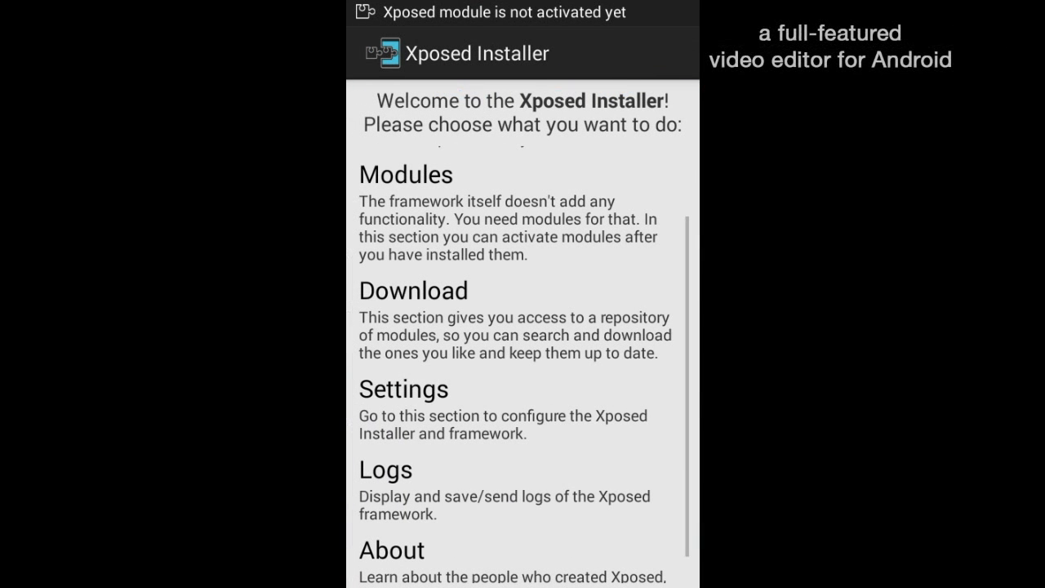
# Launch the unactivated GravityBox [KK] from the modules list, then show the recent apps
pyautogui.click(406, 174)
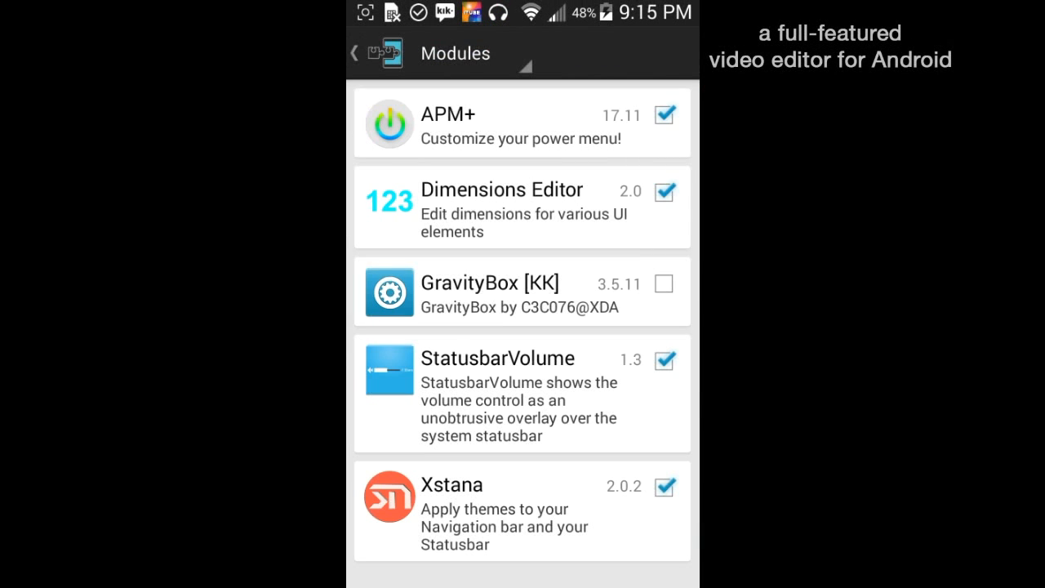
pyautogui.click(490, 292)
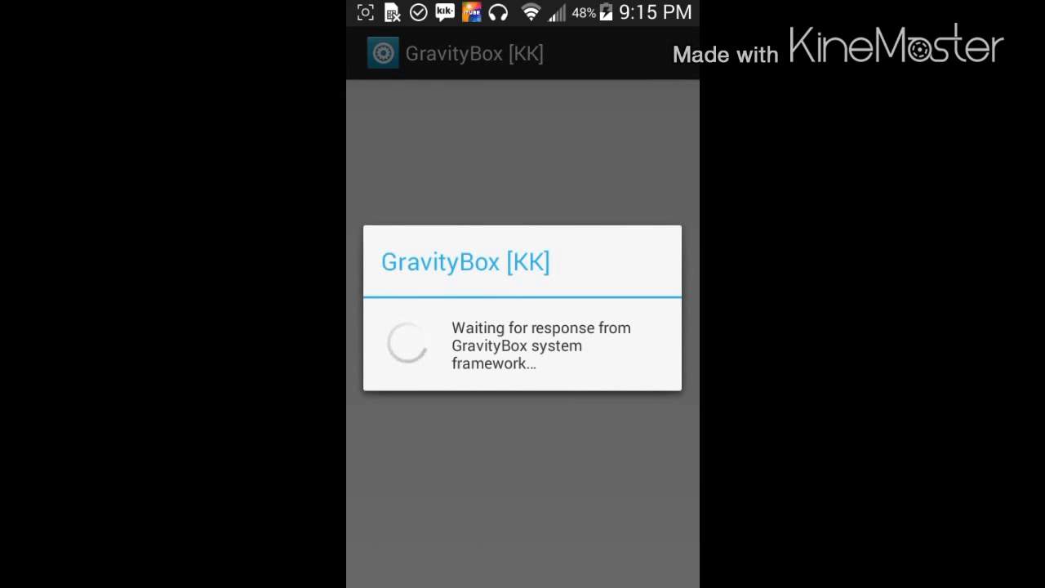
pyautogui.click(523, 563)
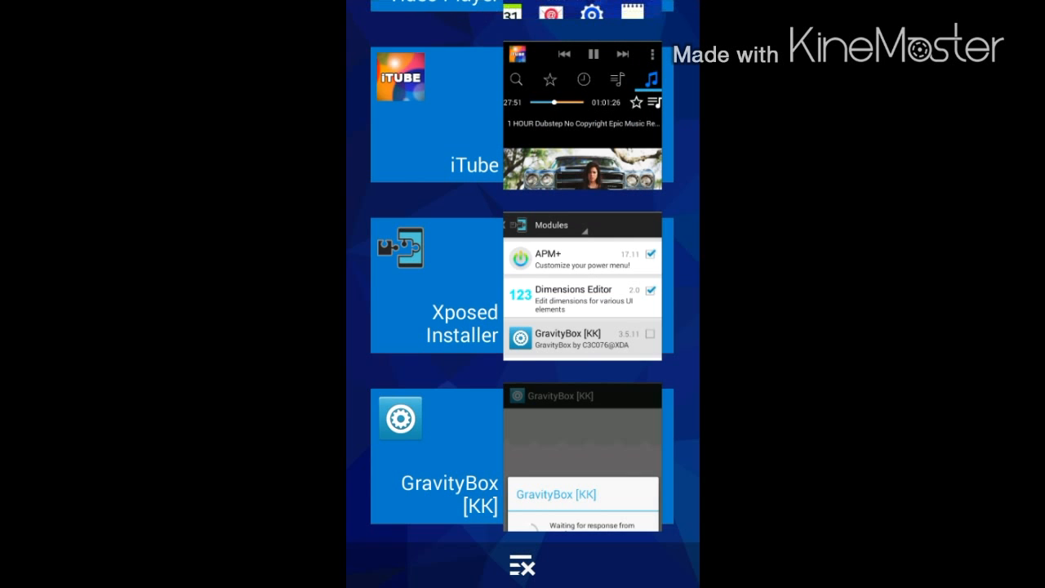
# Switch back to Xposed Installer and revisit its Download section
pyautogui.click(582, 286)
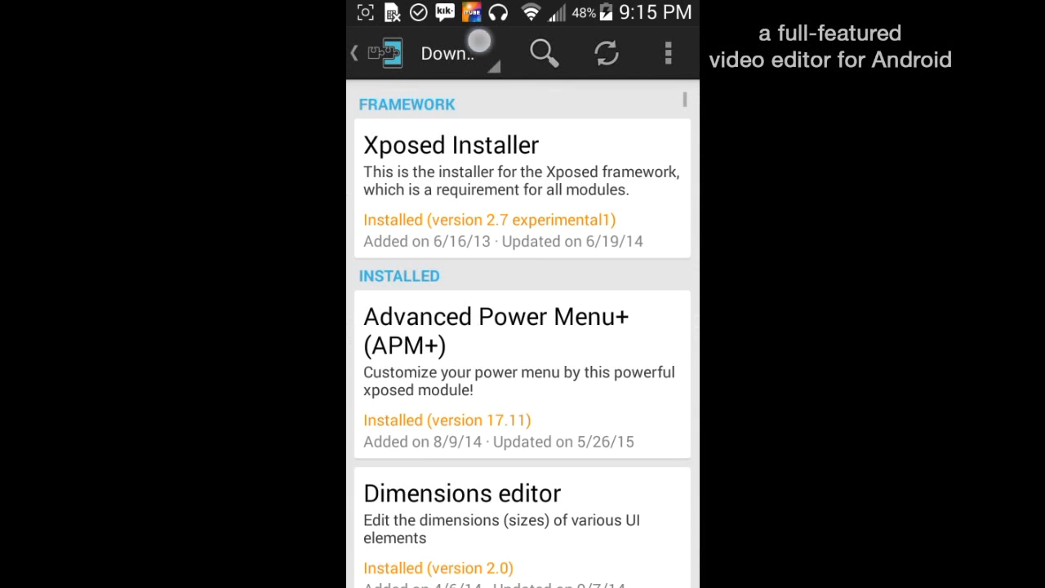
pyautogui.click(668, 54)
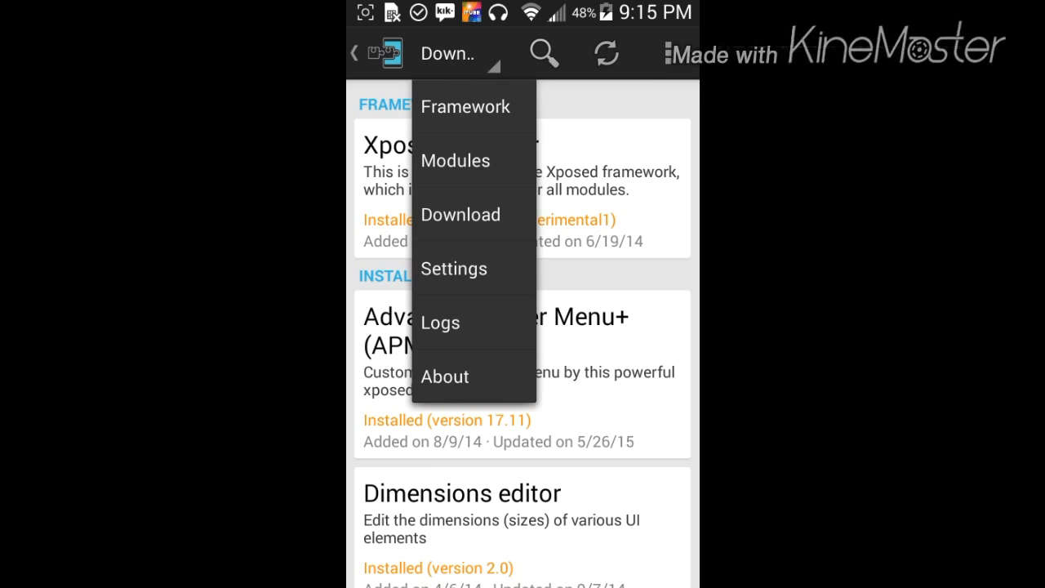
pyautogui.click(465, 106)
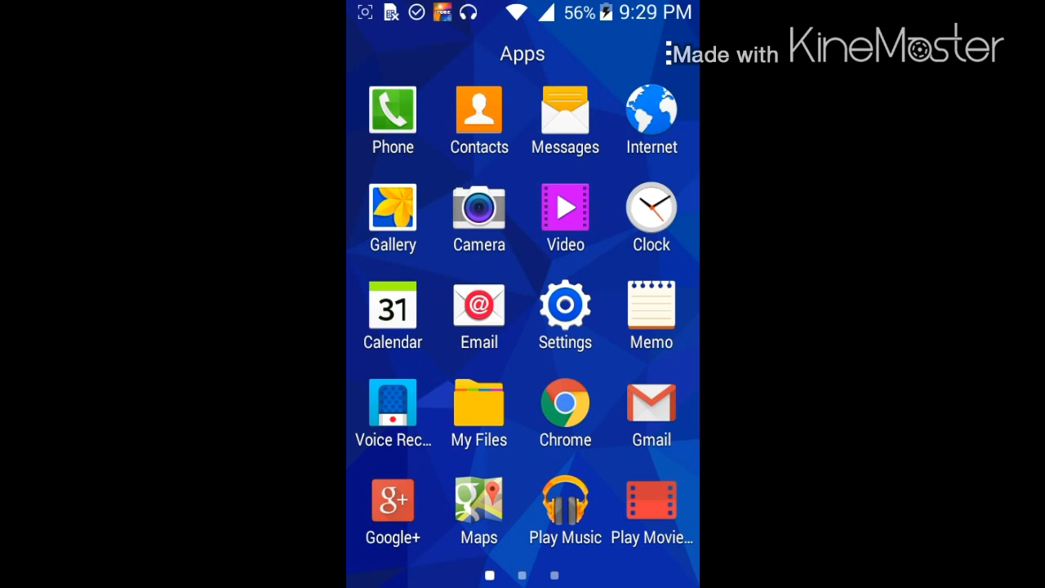
# Launch GravityBox [KK] from the app drawer and accept its compatibility warning
pyautogui.hscroll(-3)
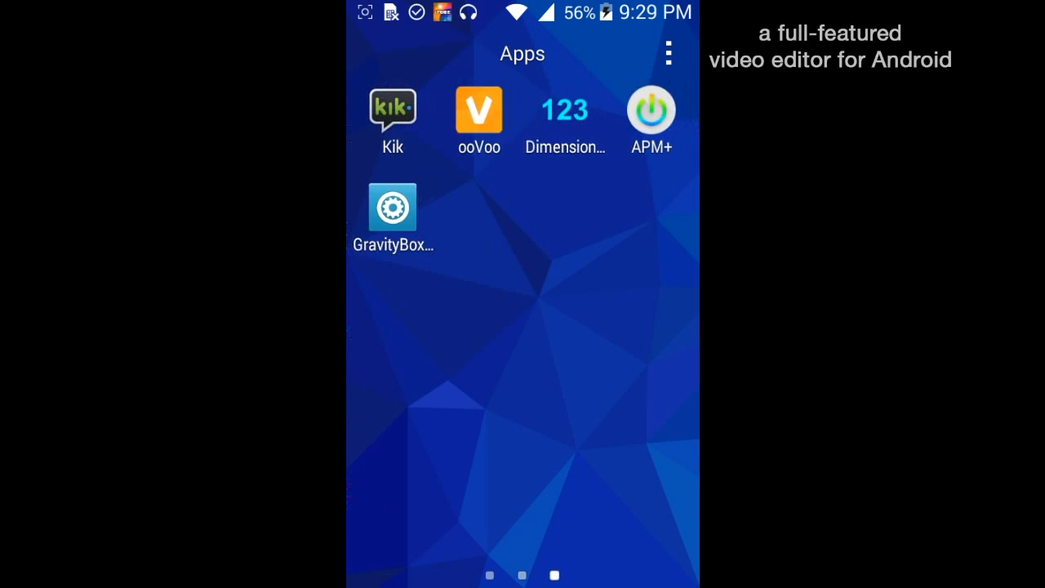
pyautogui.click(393, 206)
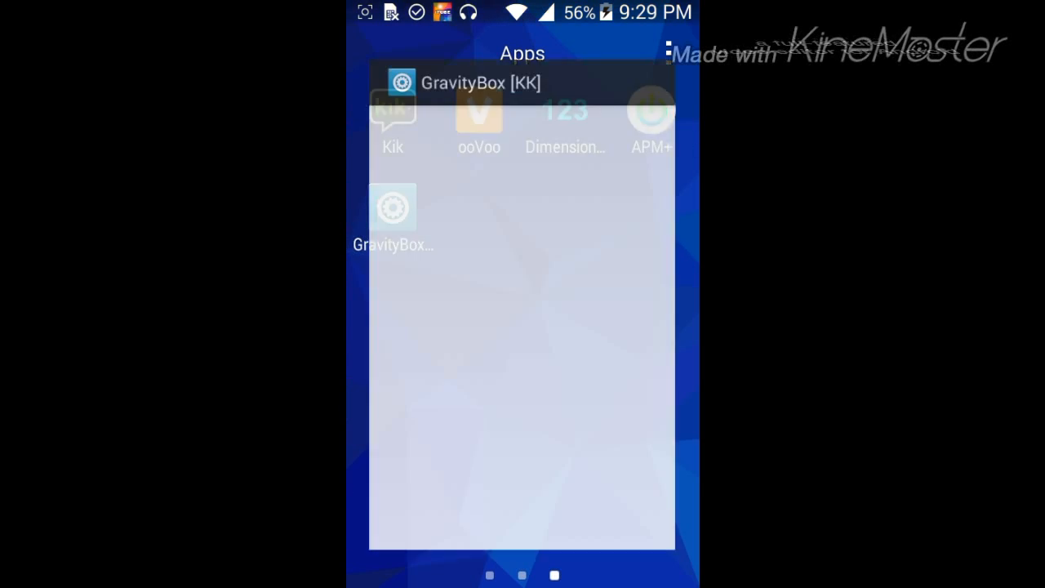
pyautogui.click(392, 209)
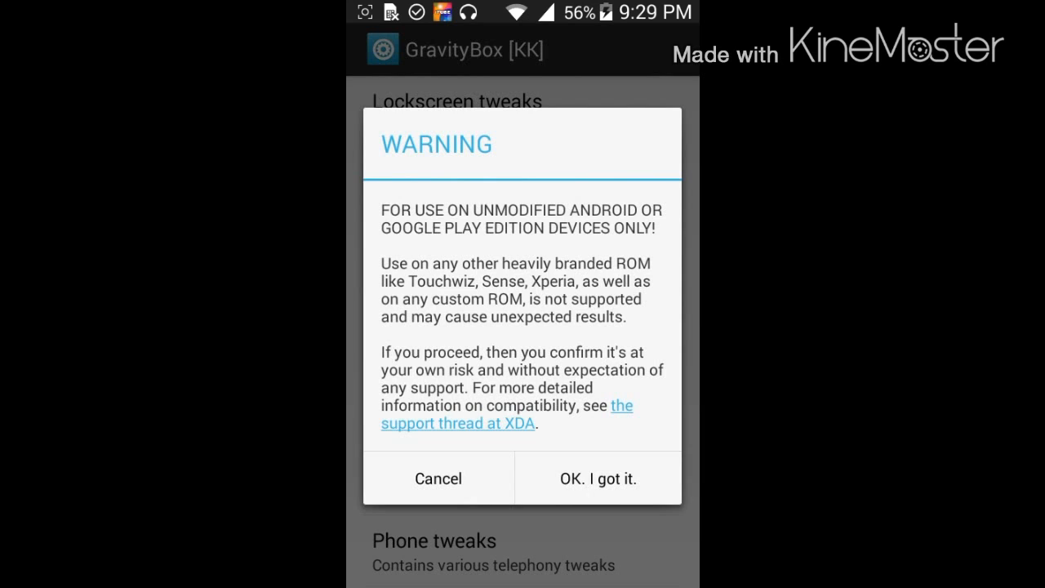
pyautogui.click(598, 477)
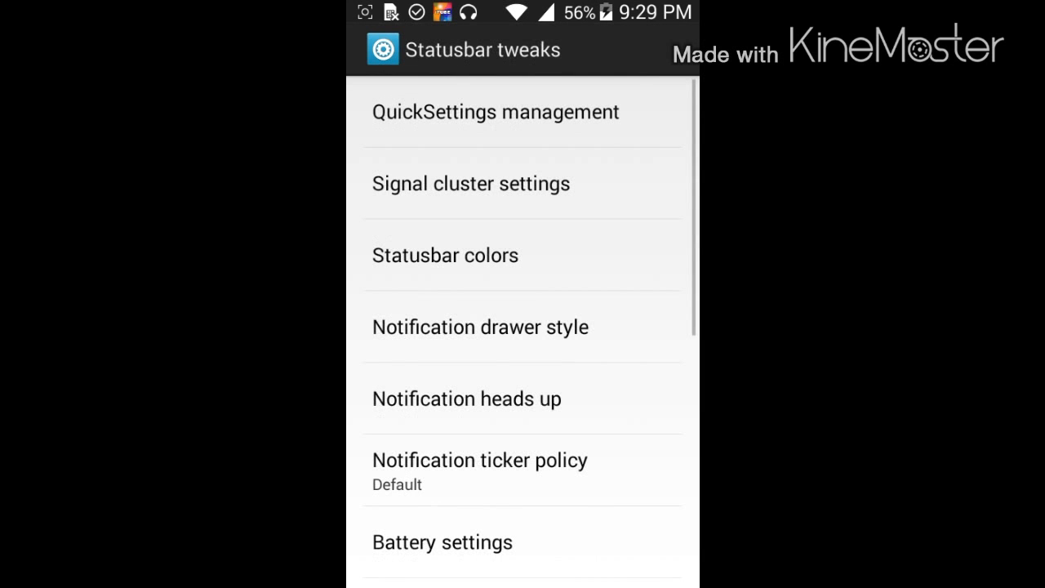
# Pick an orange hue for the background in Statusbar colors
pyautogui.click(445, 255)
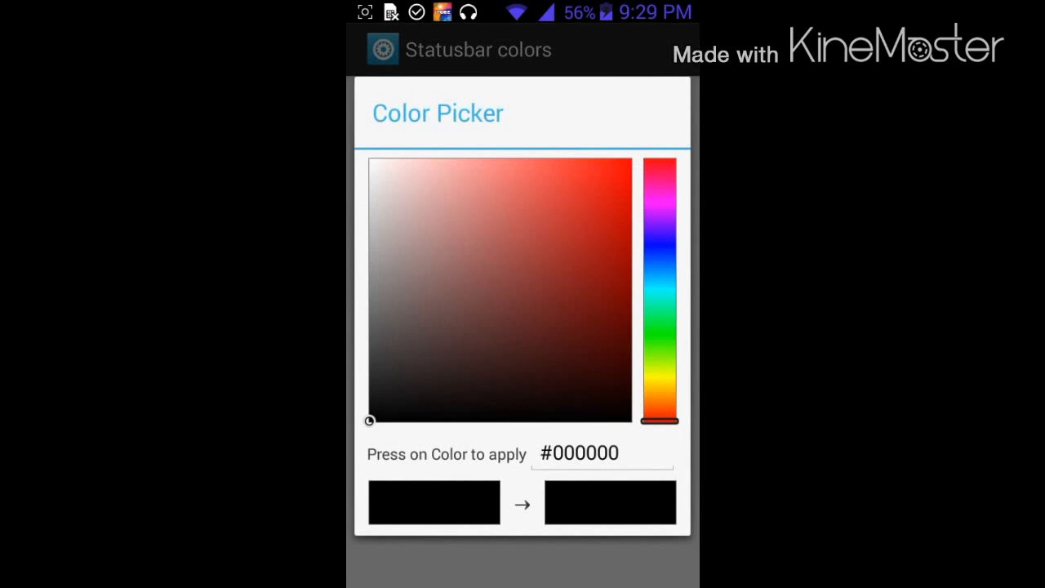
pyautogui.moveTo(659, 420); pyautogui.dragTo(659, 390)
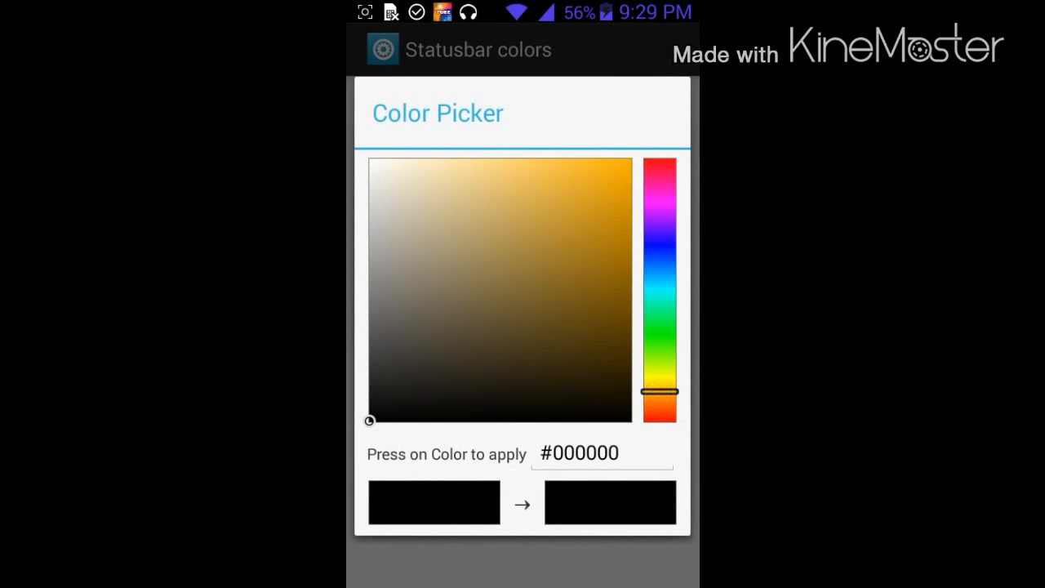
pyautogui.moveTo(659, 391); pyautogui.dragTo(659, 419)
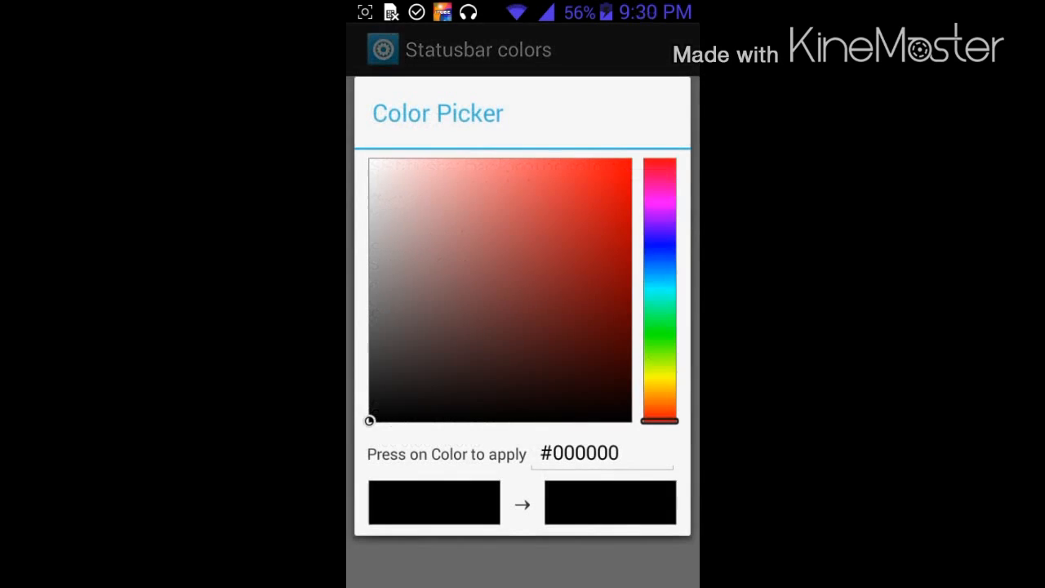
pyautogui.moveTo(660, 420); pyautogui.dragTo(660, 372)
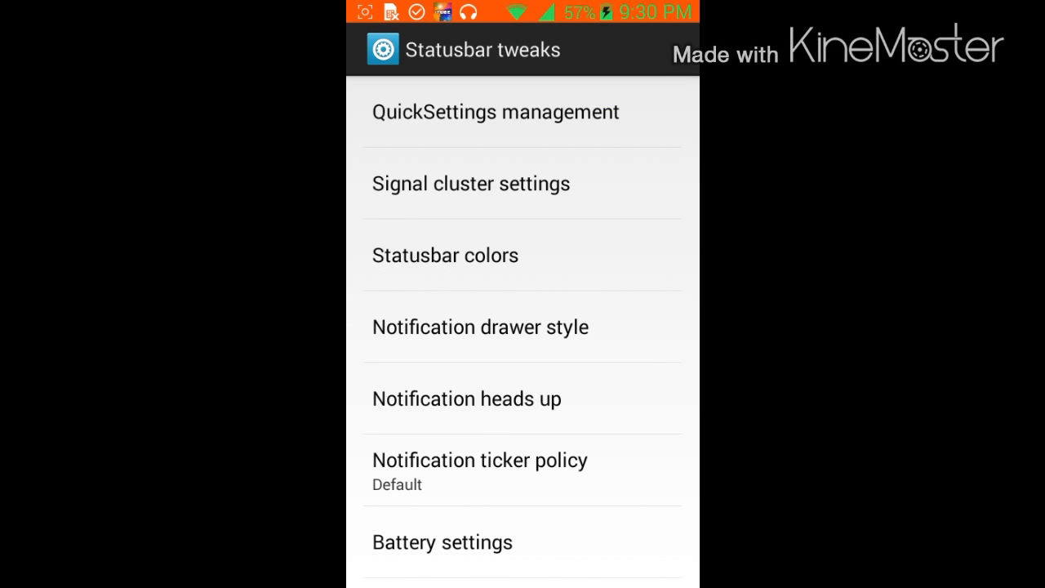
pyautogui.click(470, 183)
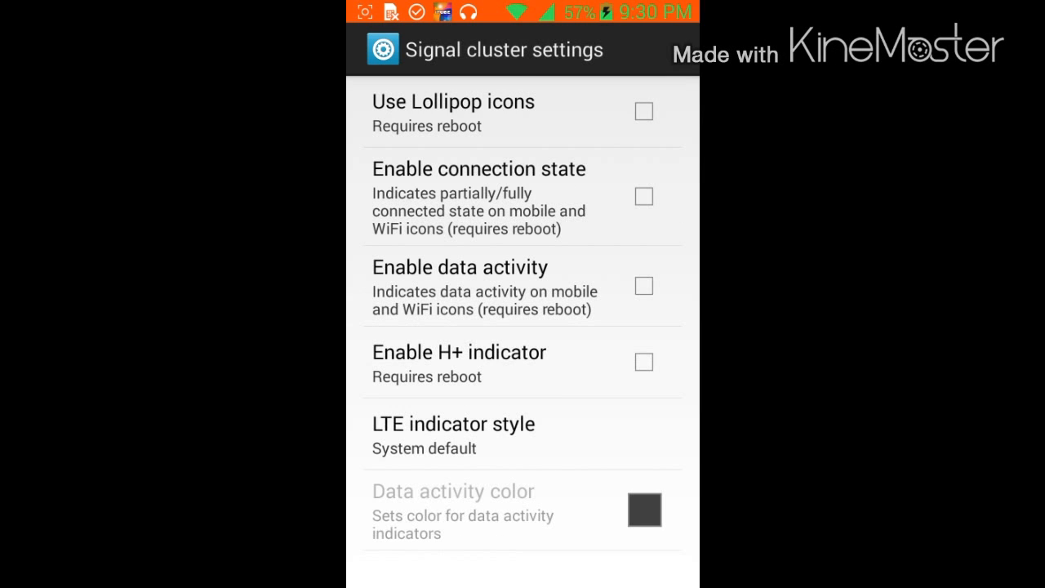
pyautogui.click(643, 111)
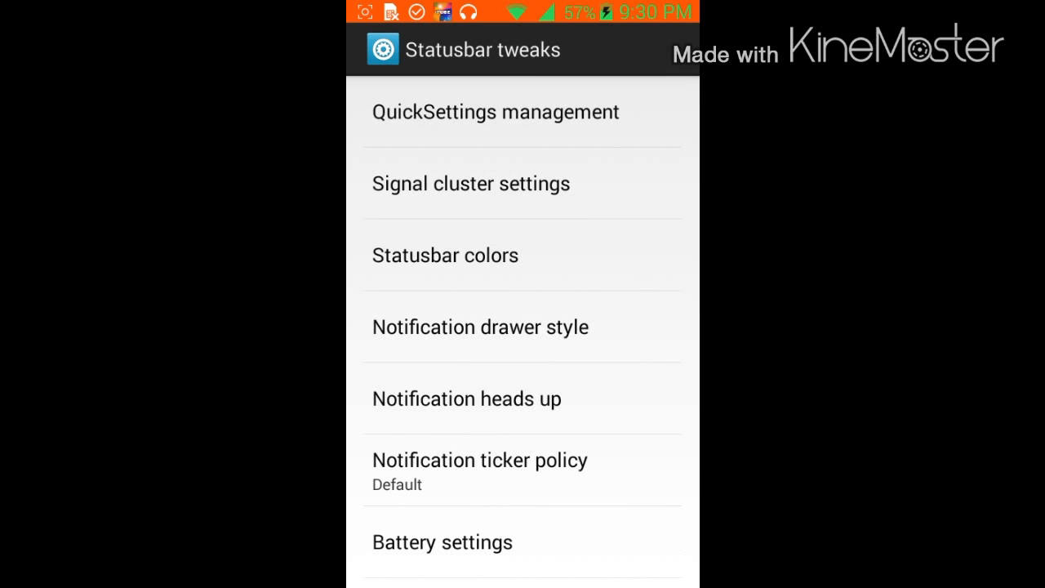
pyautogui.scroll(3)
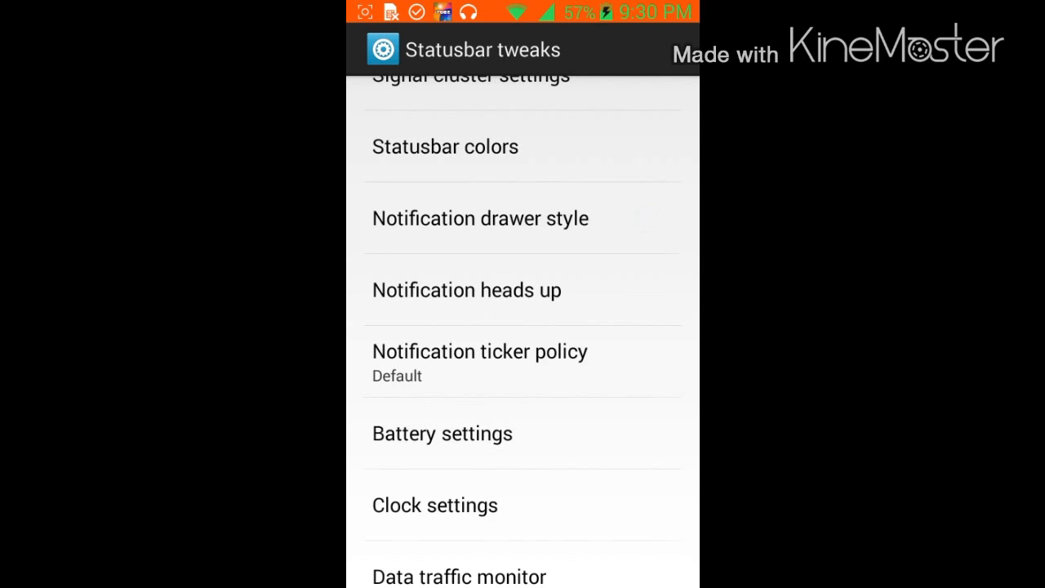
pyautogui.click(480, 218)
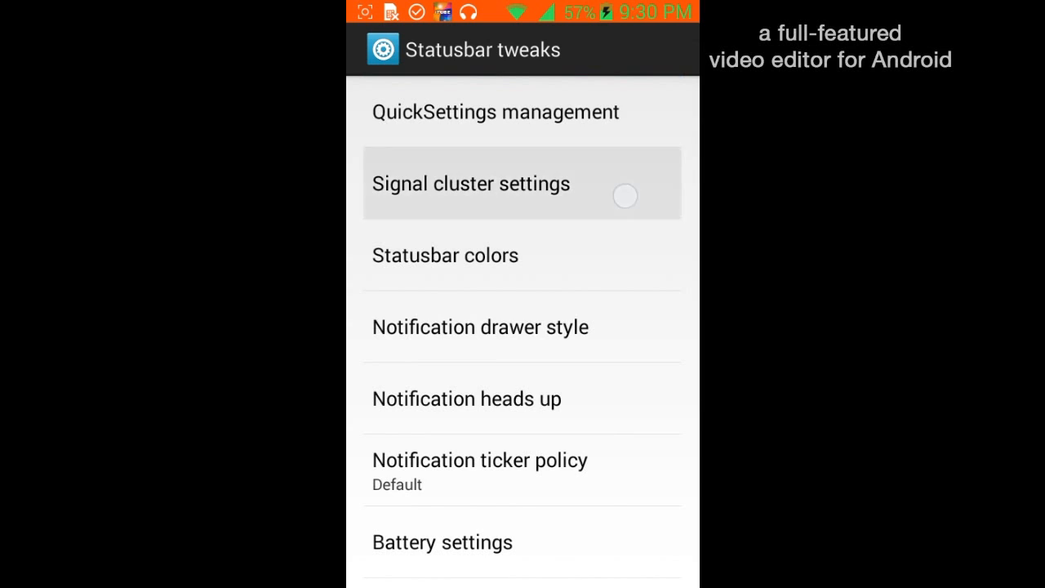
pyautogui.click(470, 183)
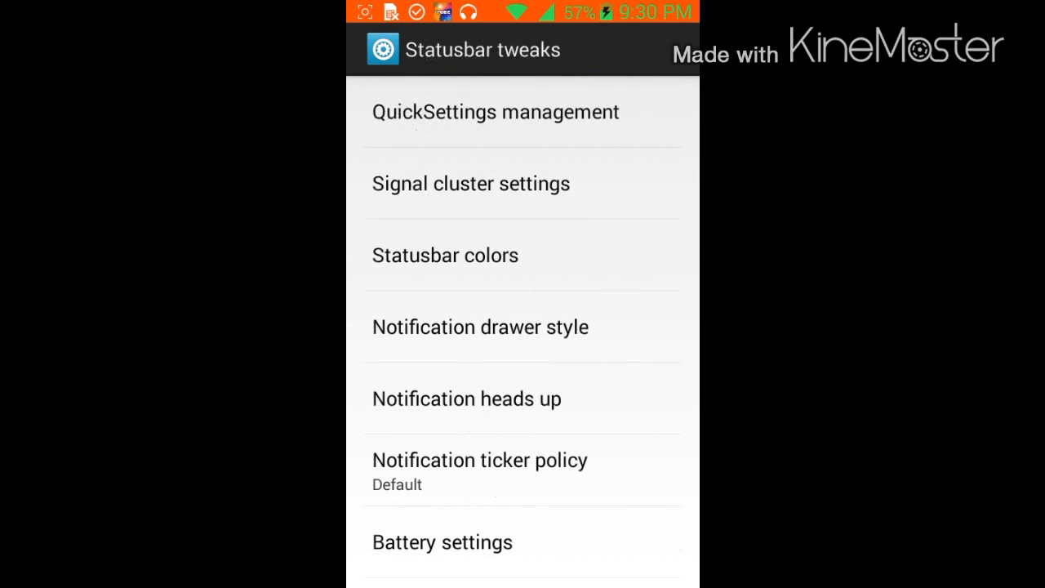
pyautogui.scroll(-3)
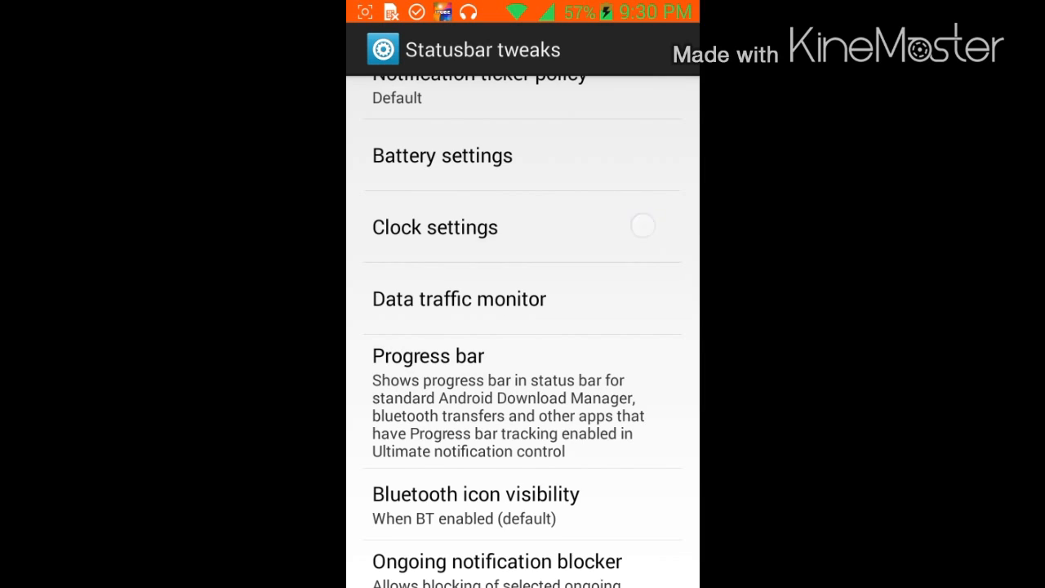
# Toggle Hide clock on and off so the status bar clock stays visible
pyautogui.click(435, 227)
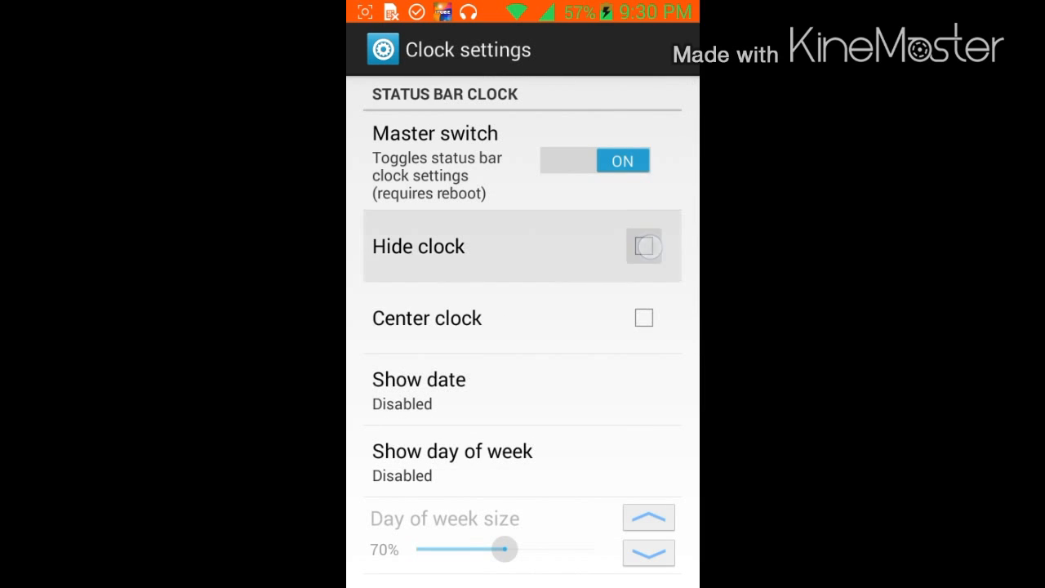
pyautogui.click(645, 246)
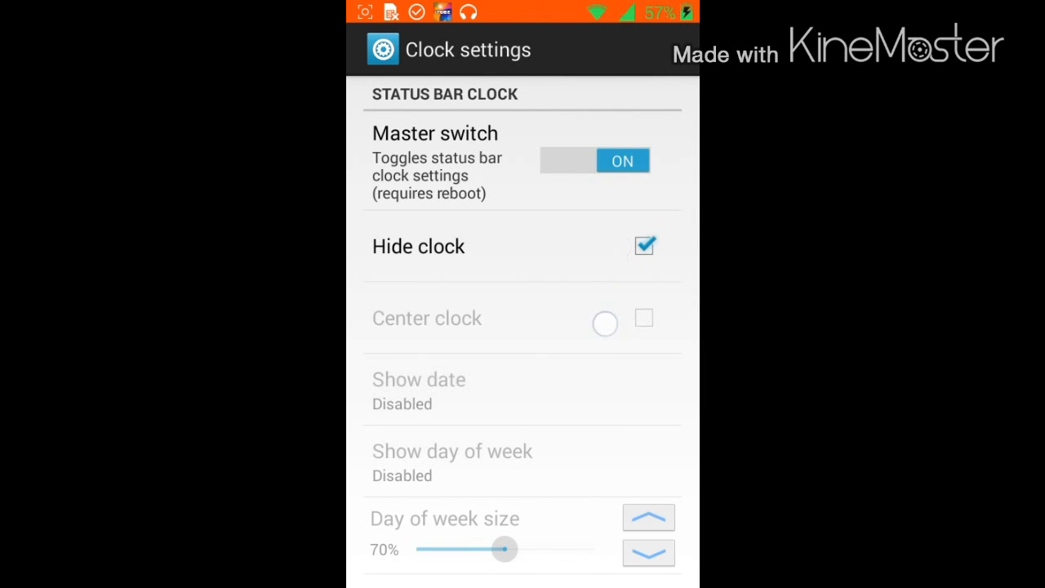
pyautogui.click(644, 246)
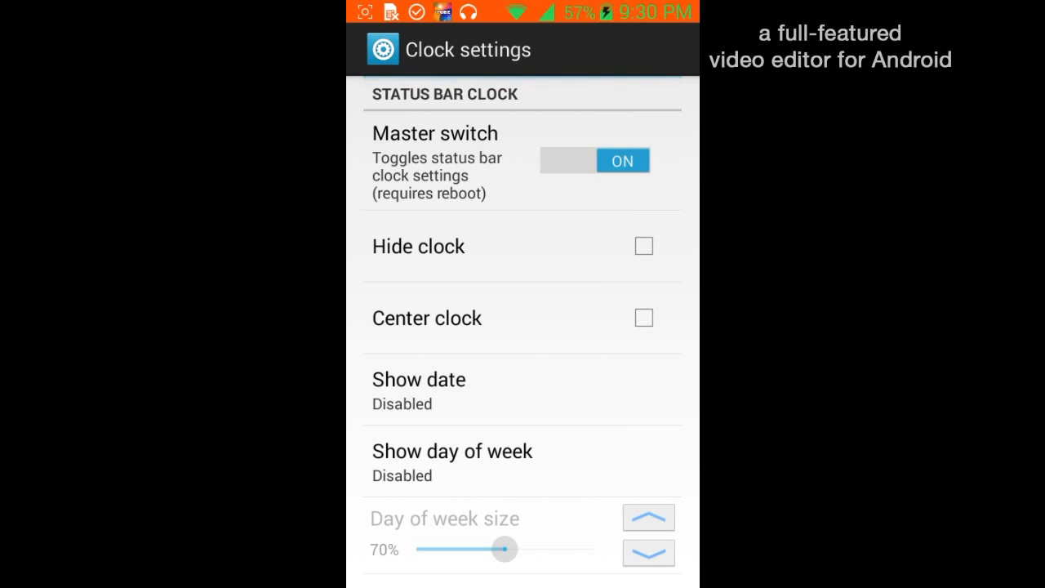
pyautogui.press('Back')
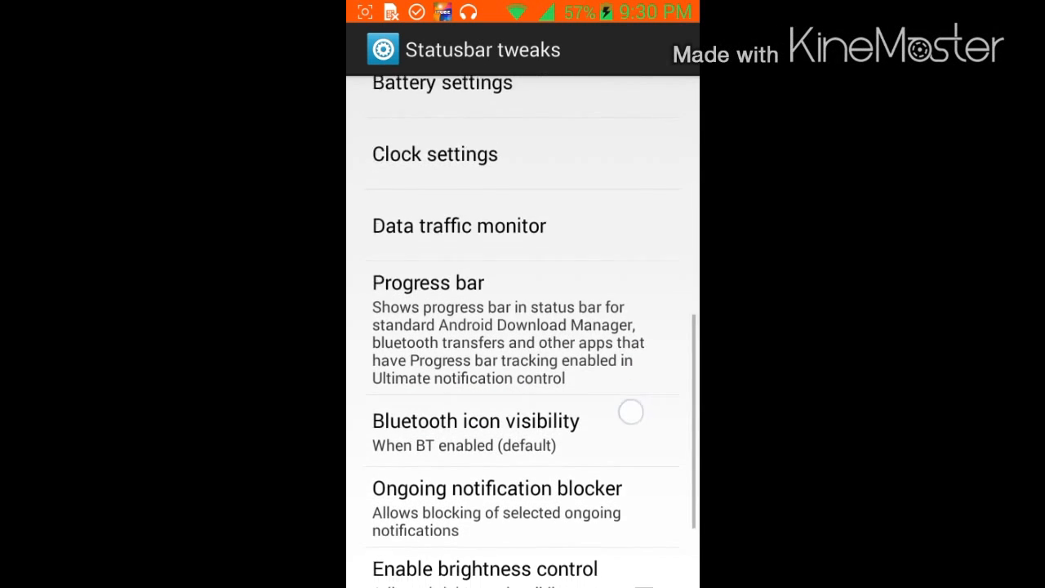
# Set the progress bar mode to Top edge
pyautogui.click(428, 283)
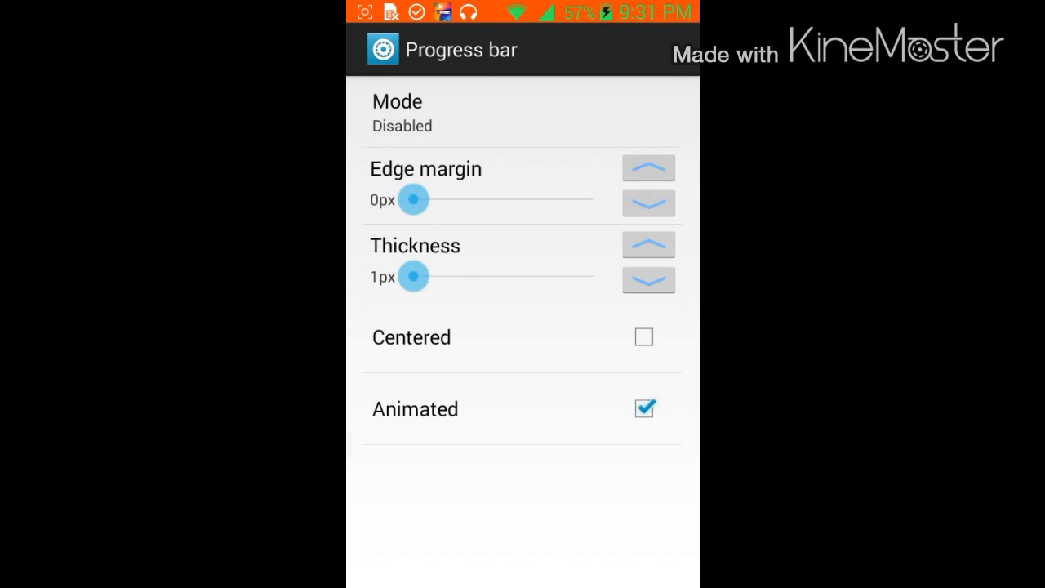
pyautogui.click(523, 113)
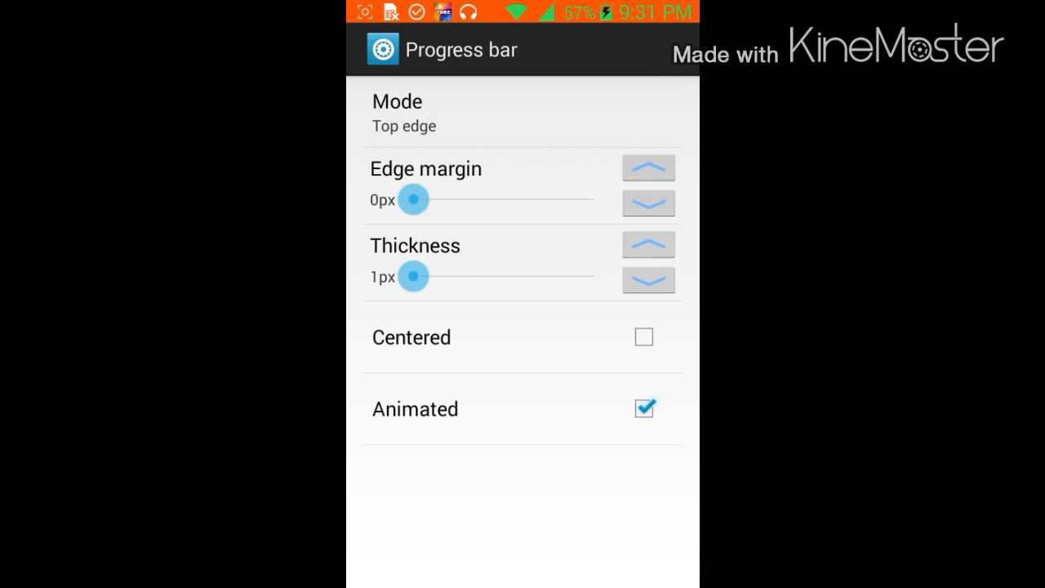
pyautogui.click(644, 338)
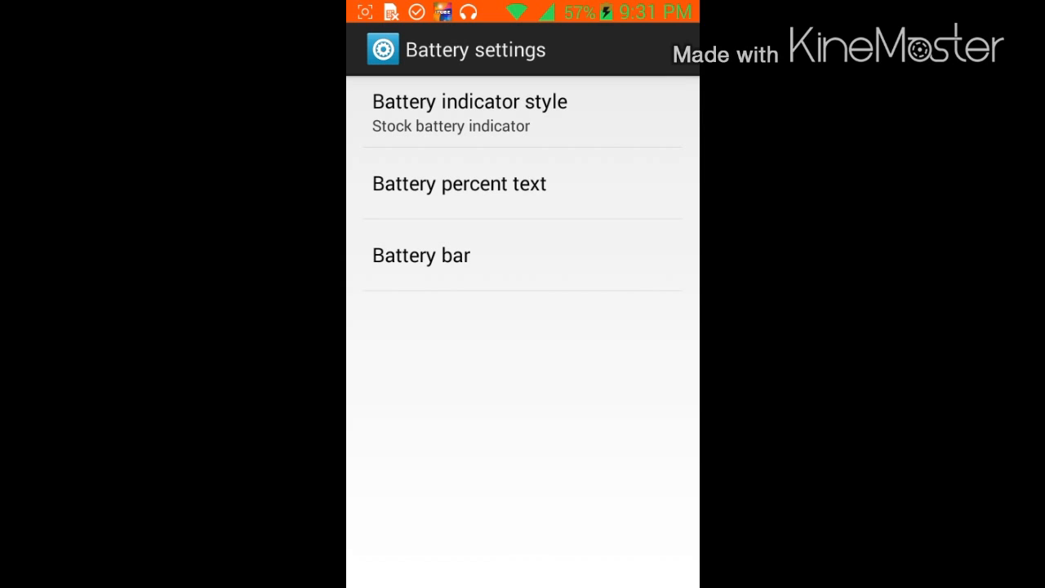
# Enable the battery bar in Battery settings
pyautogui.click(421, 254)
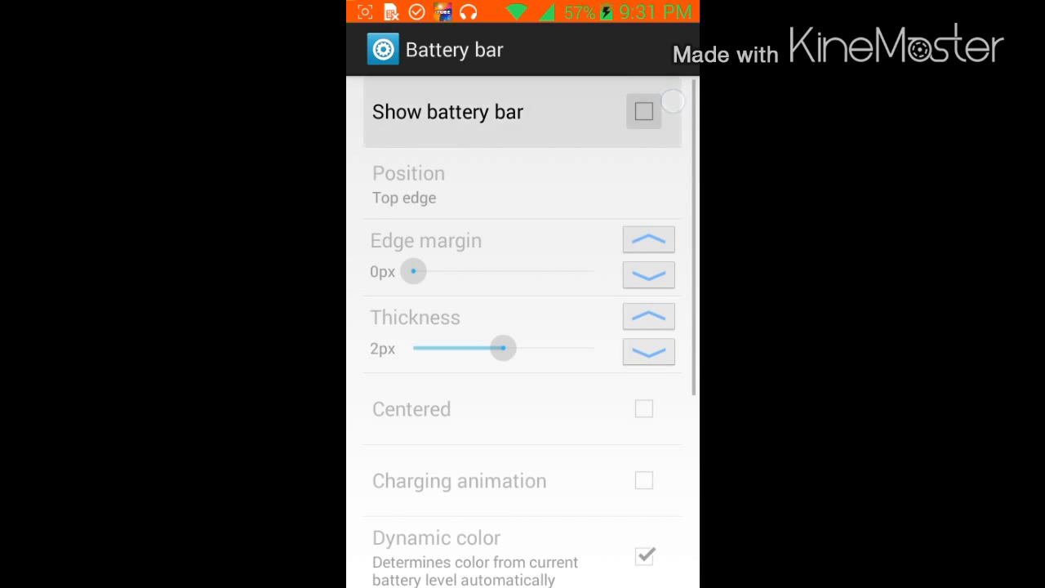
pyautogui.click(643, 111)
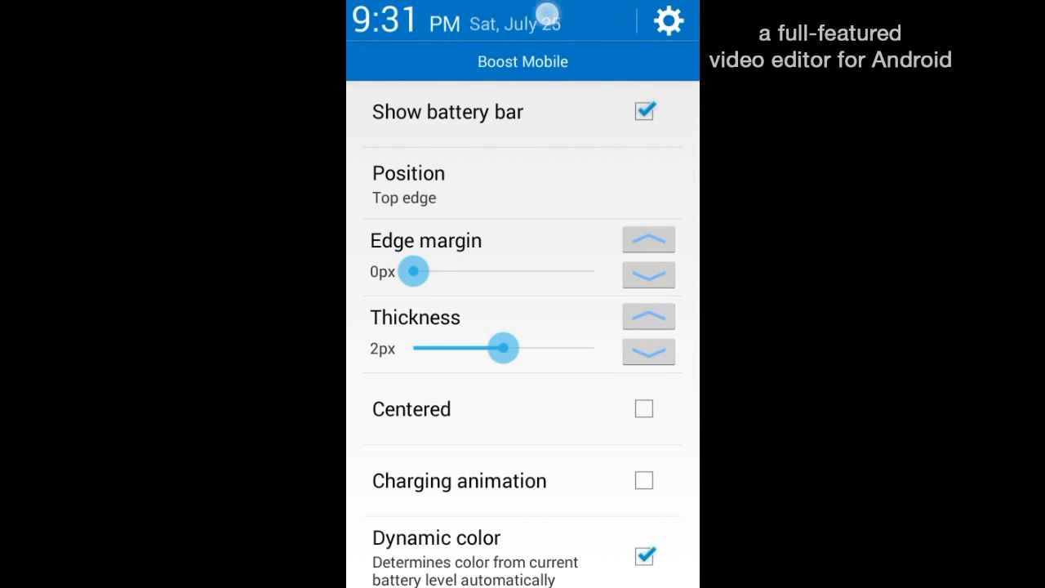
pyautogui.click(643, 111)
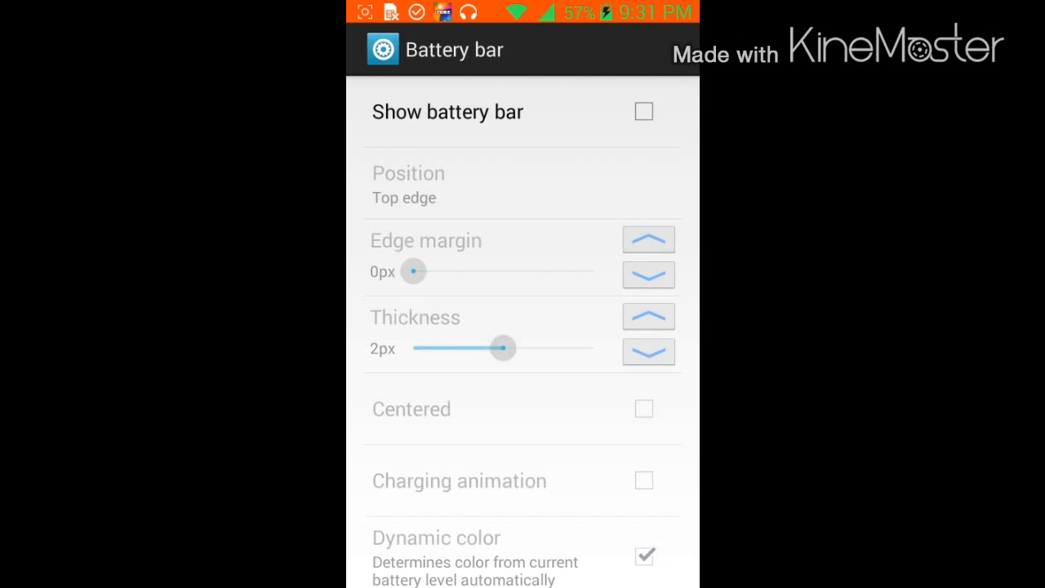
pyautogui.click(644, 111)
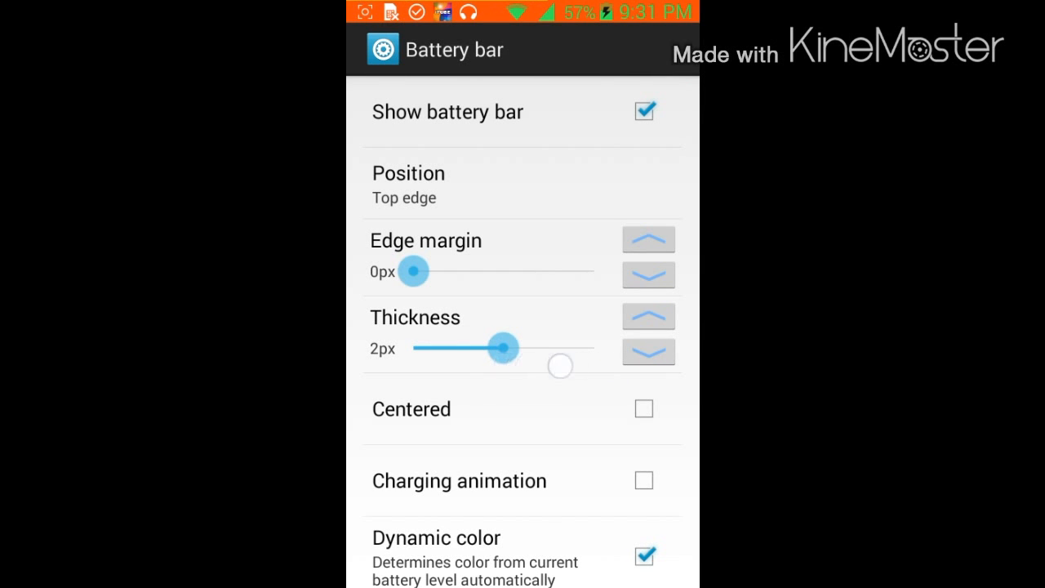
# Set the battery bar thickness to 2px, enable charging animation, and reveal its colour options
pyautogui.moveTo(502, 348); pyautogui.dragTo(592, 348)
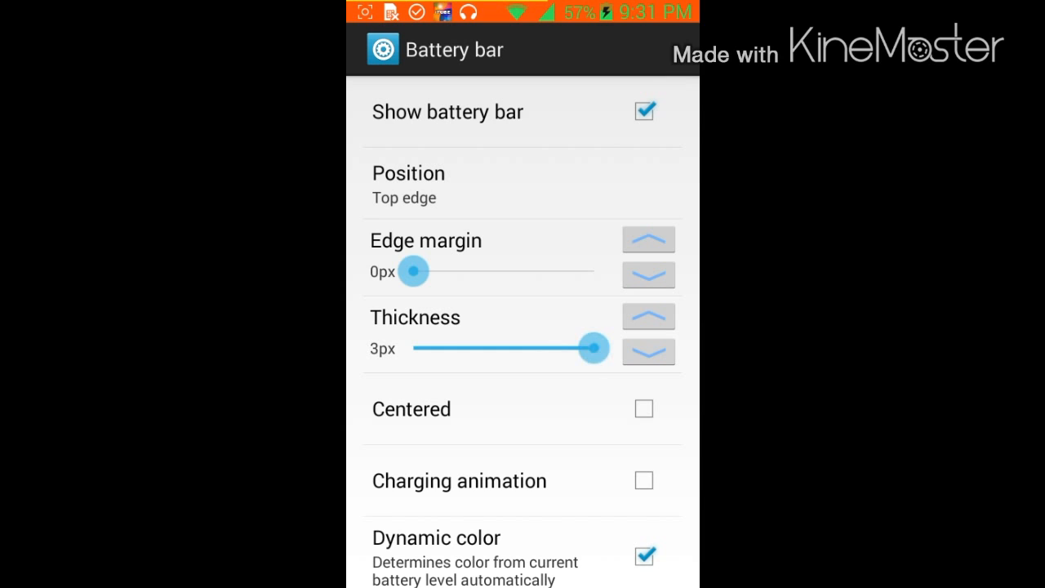
pyautogui.moveTo(595, 348); pyautogui.dragTo(416, 348)
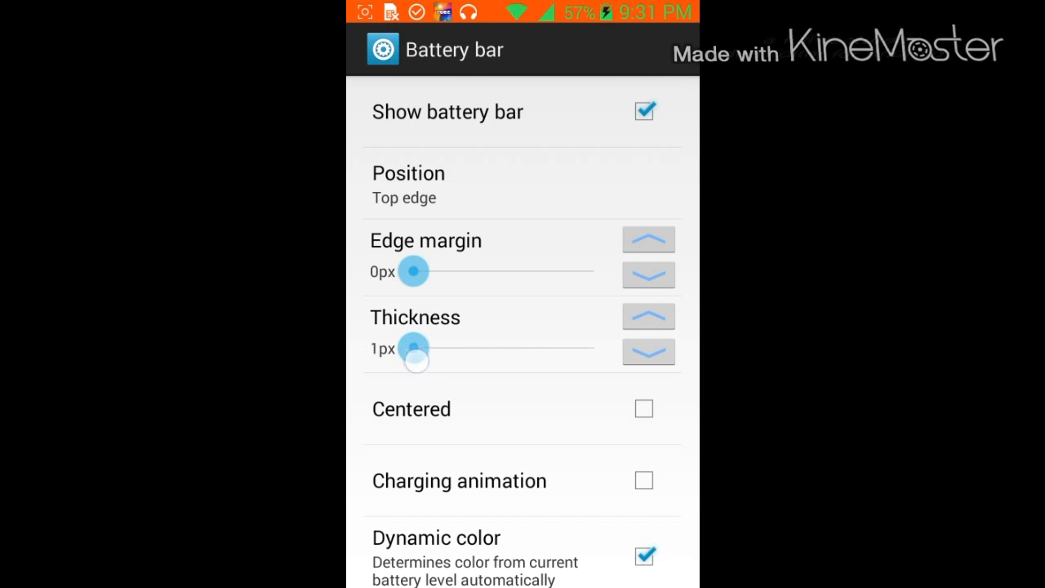
pyautogui.moveTo(412, 347); pyautogui.dragTo(505, 348)
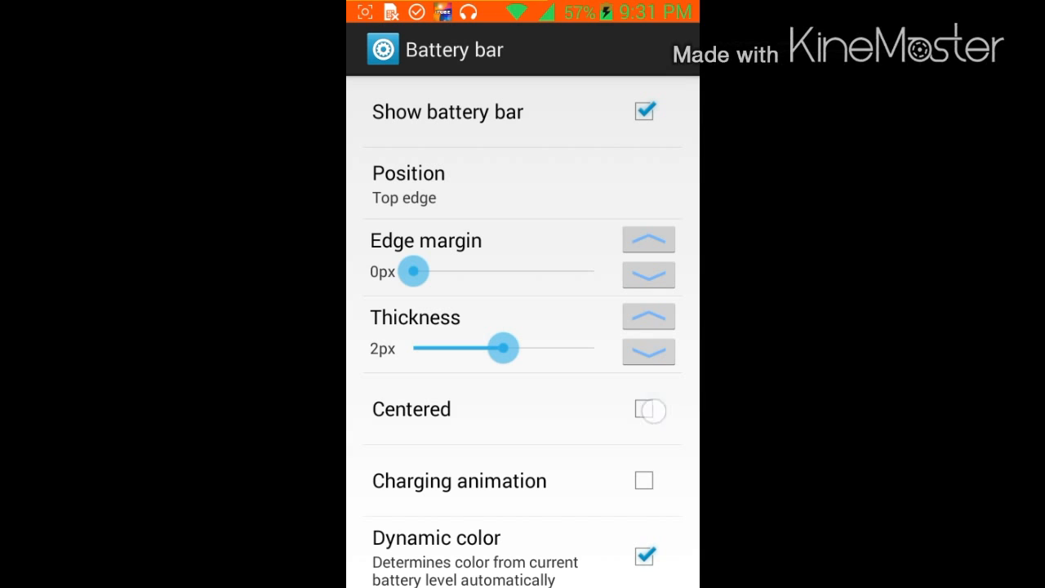
pyautogui.click(646, 409)
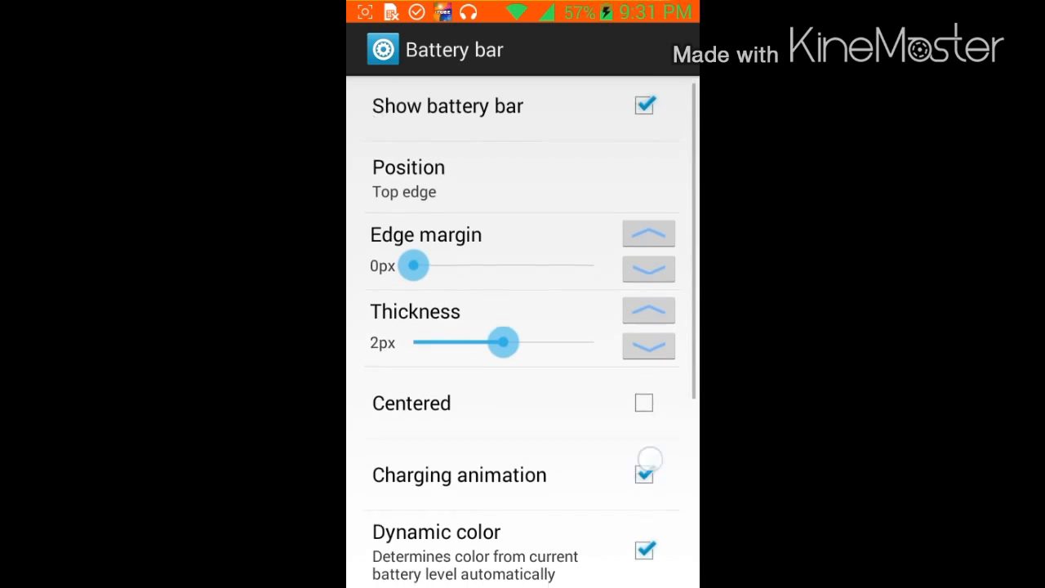
pyautogui.scroll(-3)
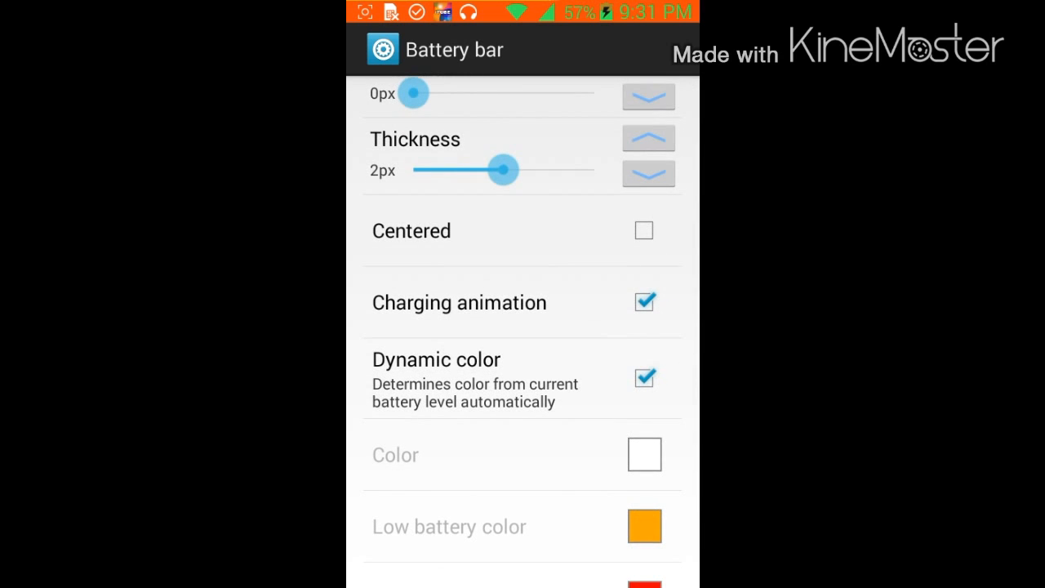
pyautogui.scroll(-3)
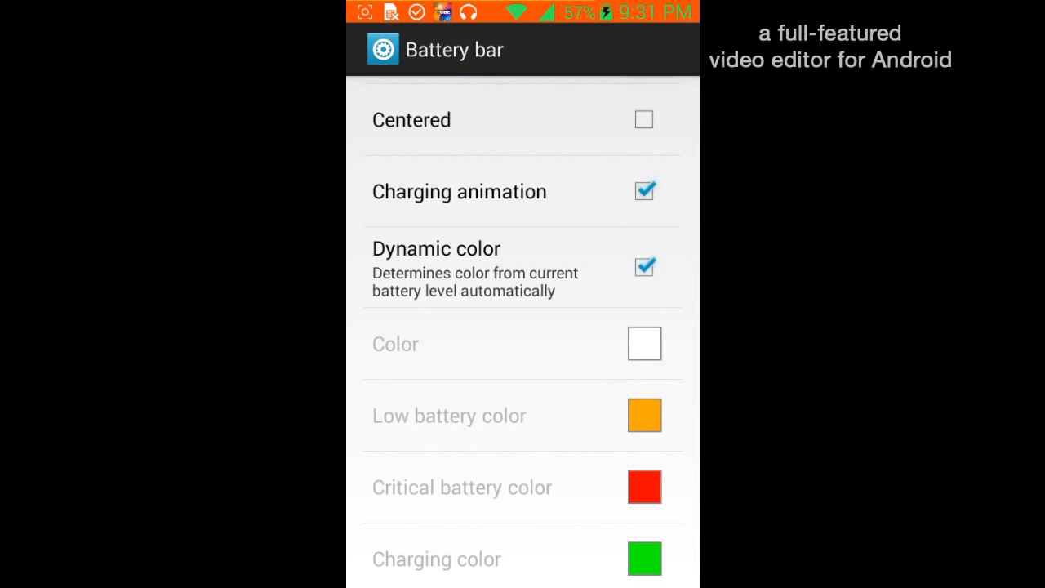
# Set the low battery colour to a redder orange and the battery bar colour to teal
pyautogui.click(645, 415)
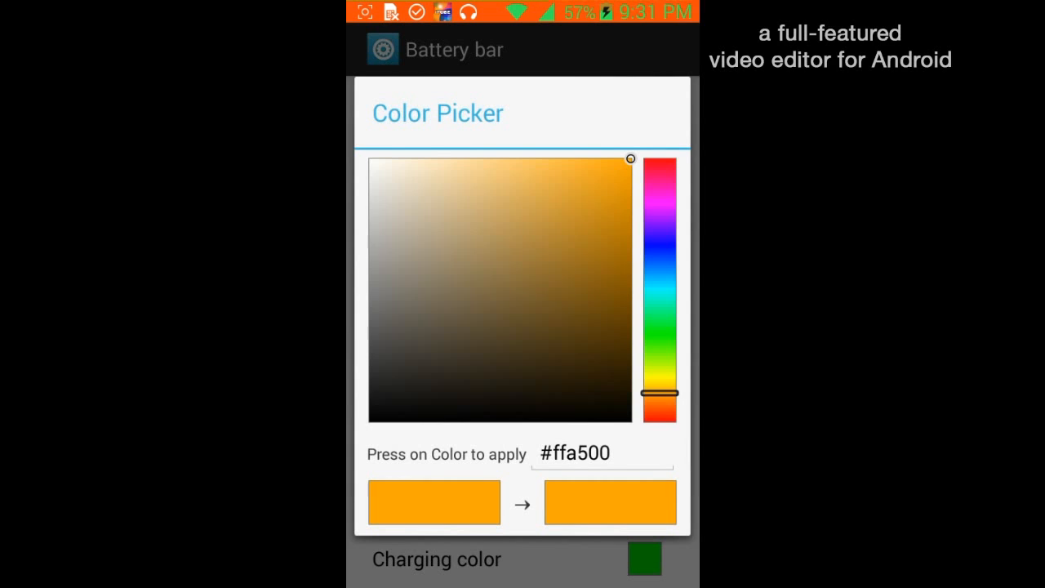
pyautogui.moveTo(659, 393); pyautogui.dragTo(659, 411)
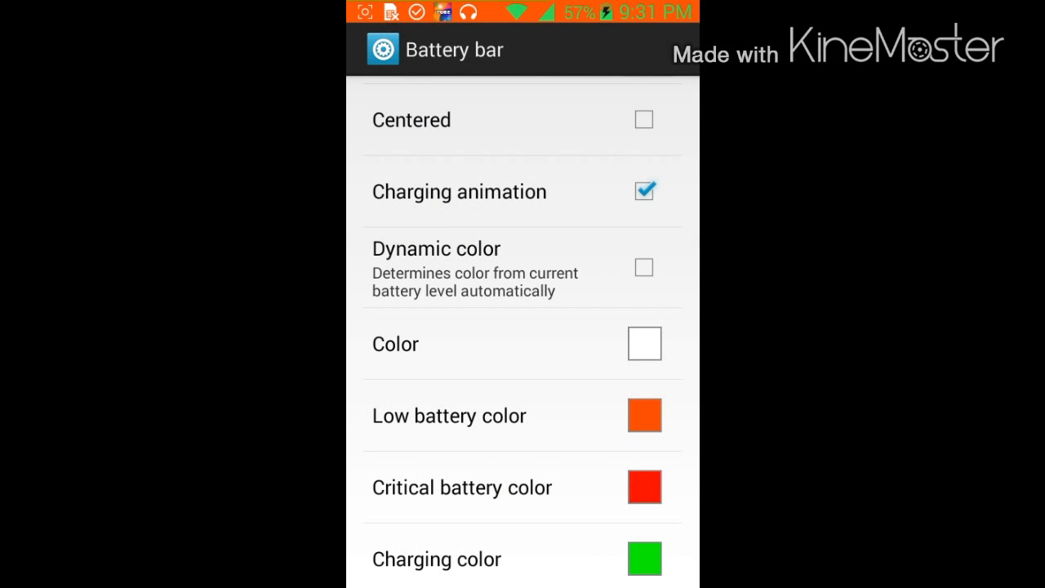
pyautogui.click(644, 488)
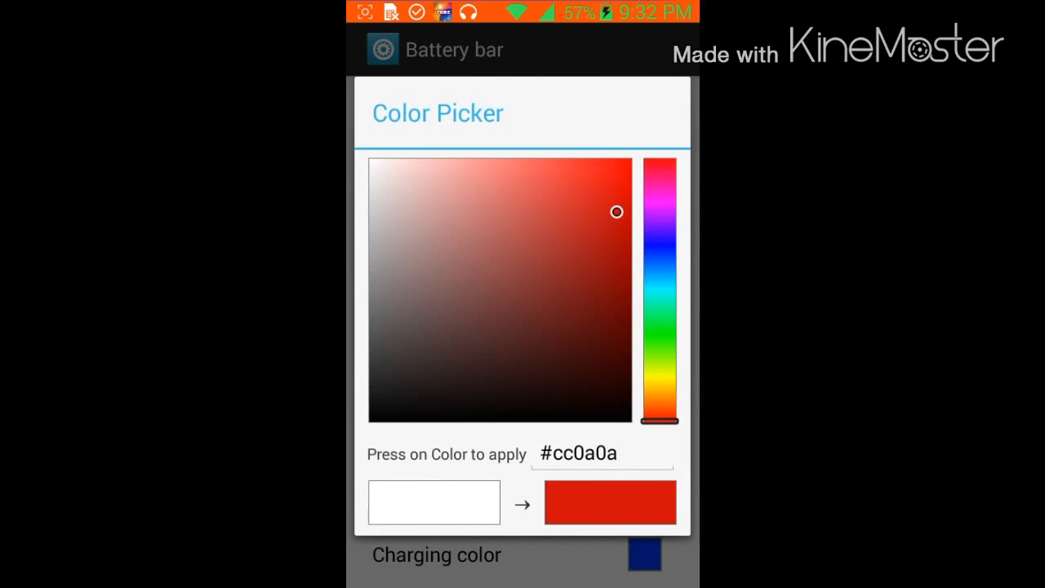
pyautogui.moveTo(659, 419); pyautogui.dragTo(659, 293)
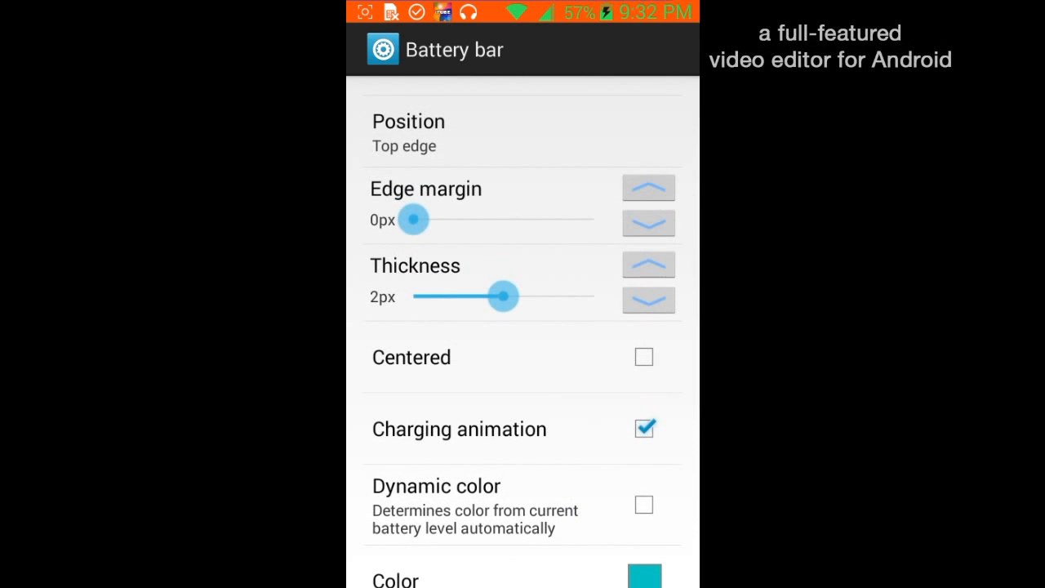
# Try other battery bar margins, position and thickness, keeping top edge, 0px margin, 2px thick
pyautogui.moveTo(415, 220); pyautogui.dragTo(592, 219)
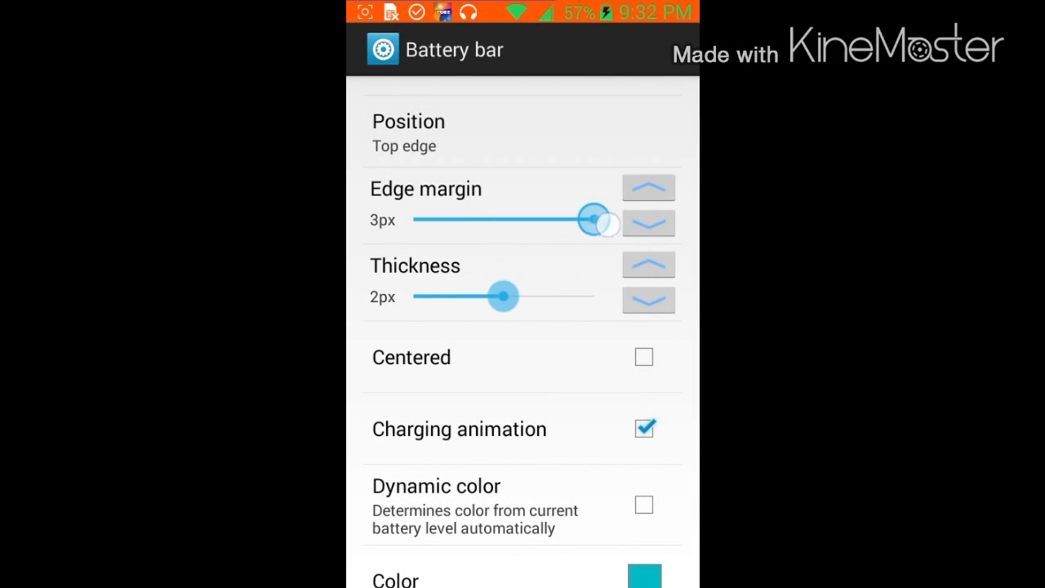
pyautogui.moveTo(595, 220); pyautogui.dragTo(474, 220)
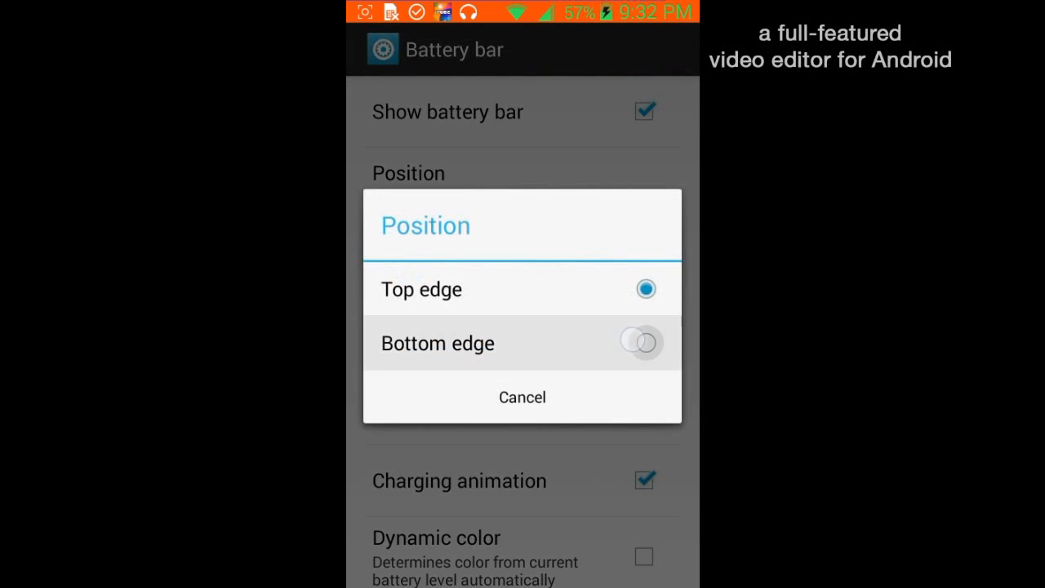
pyautogui.click(437, 343)
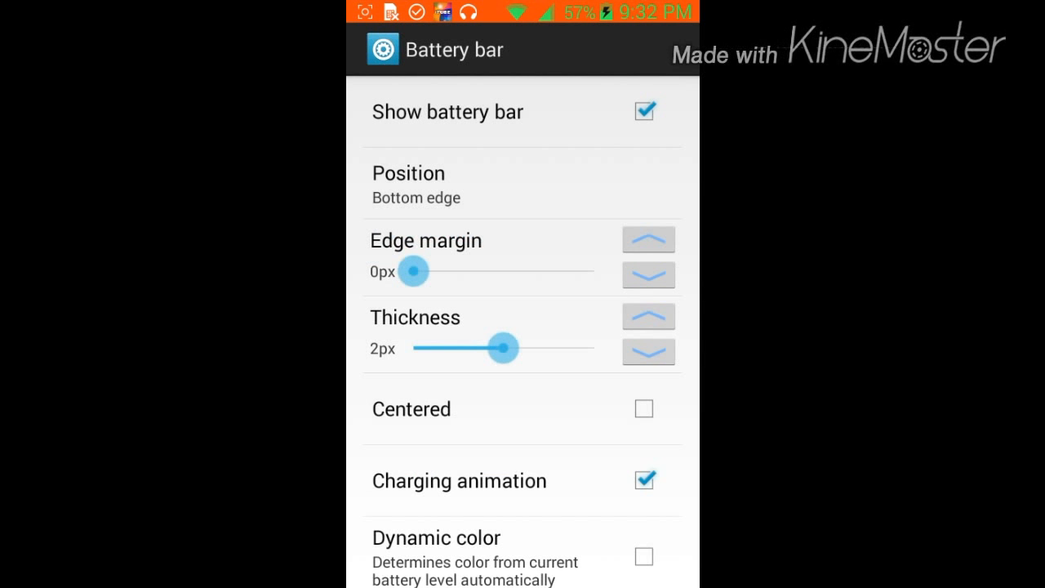
pyautogui.scroll(3)
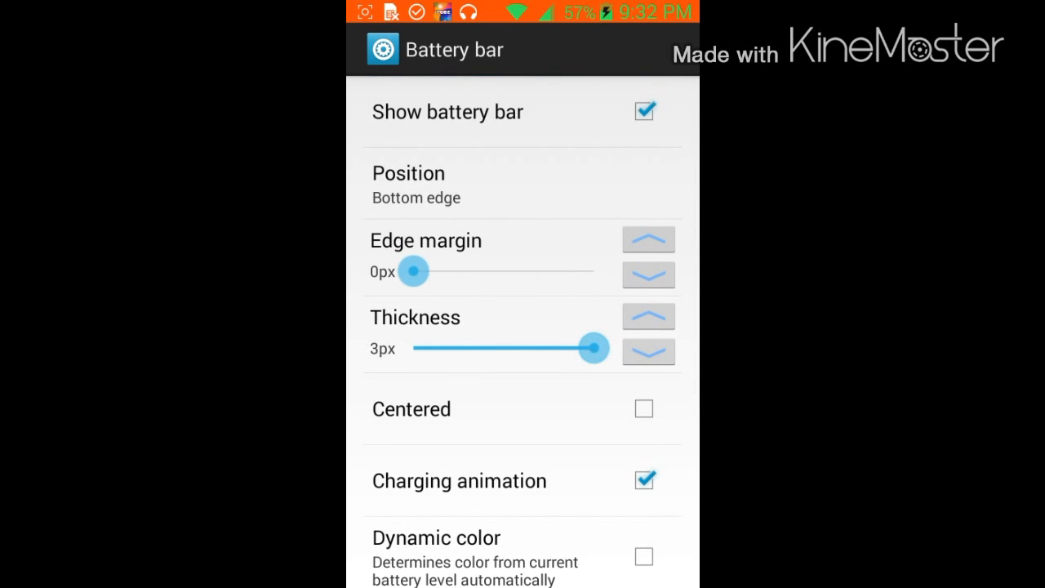
pyautogui.moveTo(592, 348); pyautogui.dragTo(413, 348)
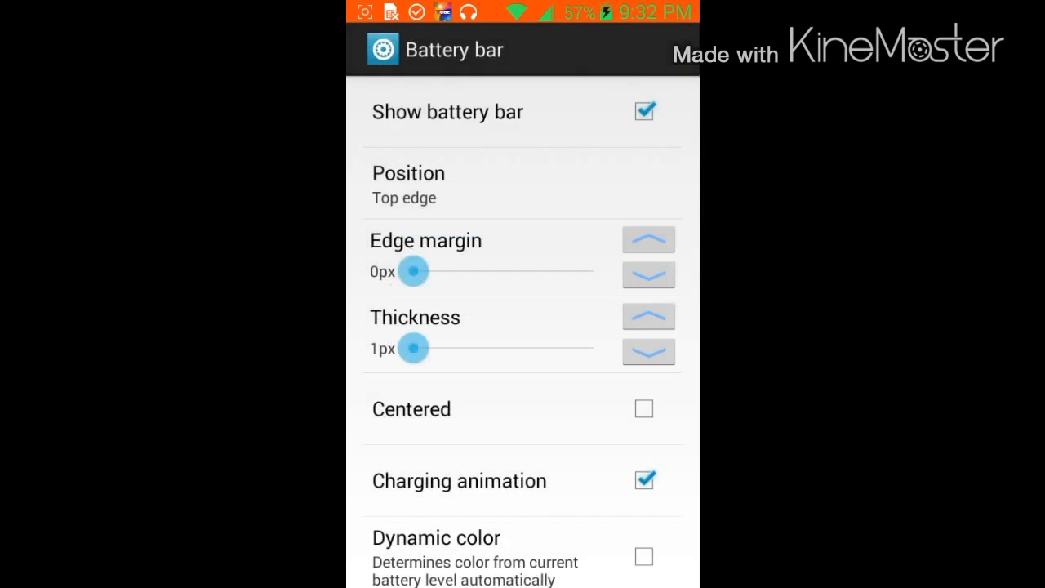
pyautogui.moveTo(411, 348); pyautogui.dragTo(500, 348)
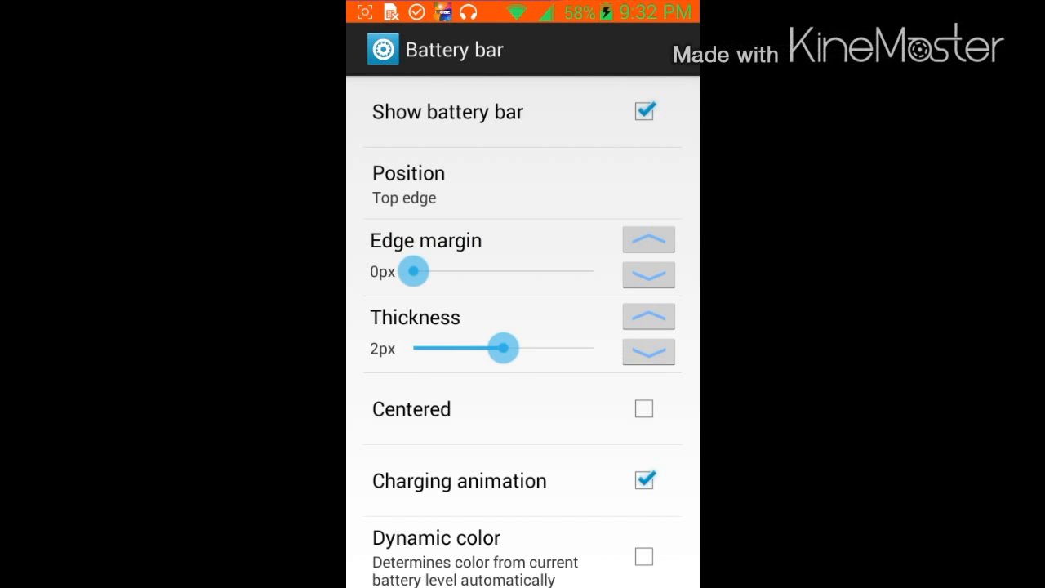
pyautogui.press('Back')
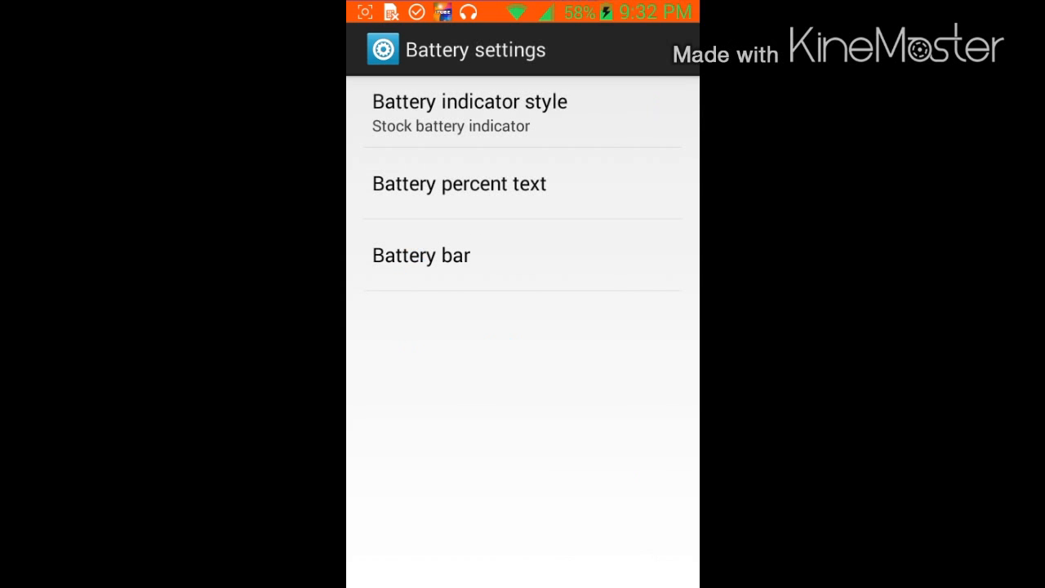
# Set battery percent text size to Smaller, leaving Show percent text switched off
pyautogui.click(458, 183)
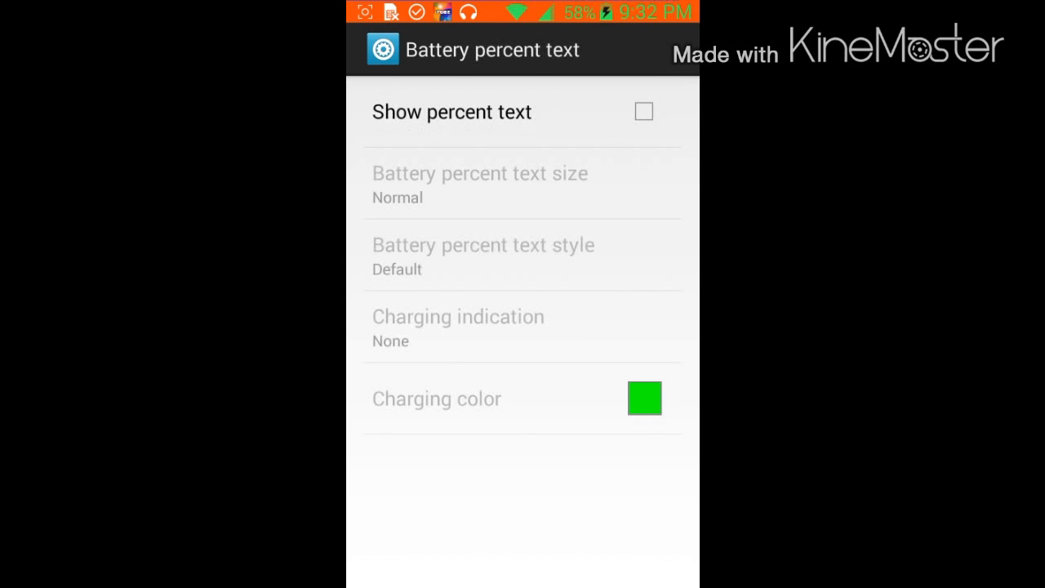
pyautogui.click(644, 111)
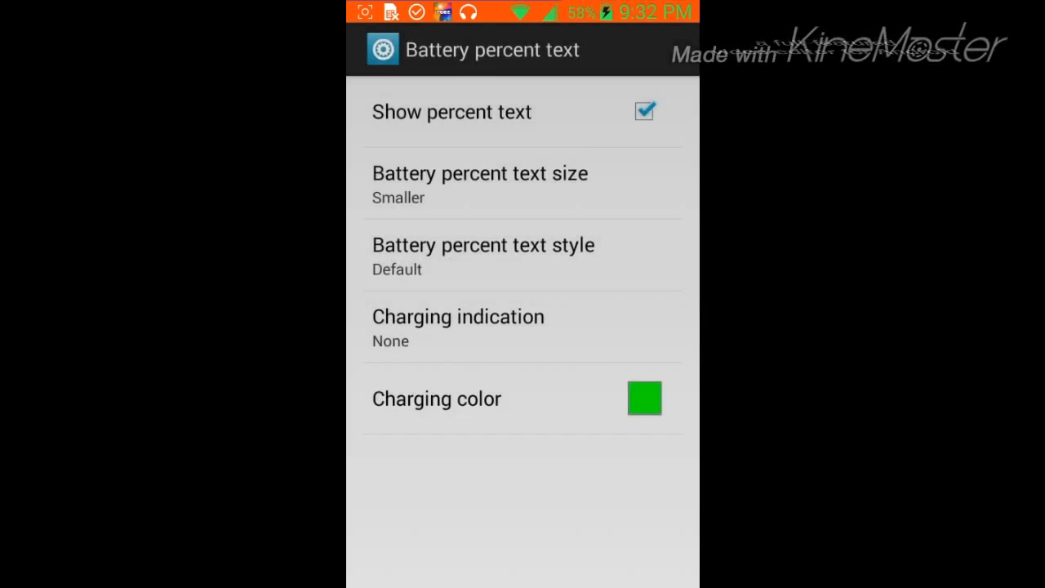
pyautogui.click(645, 111)
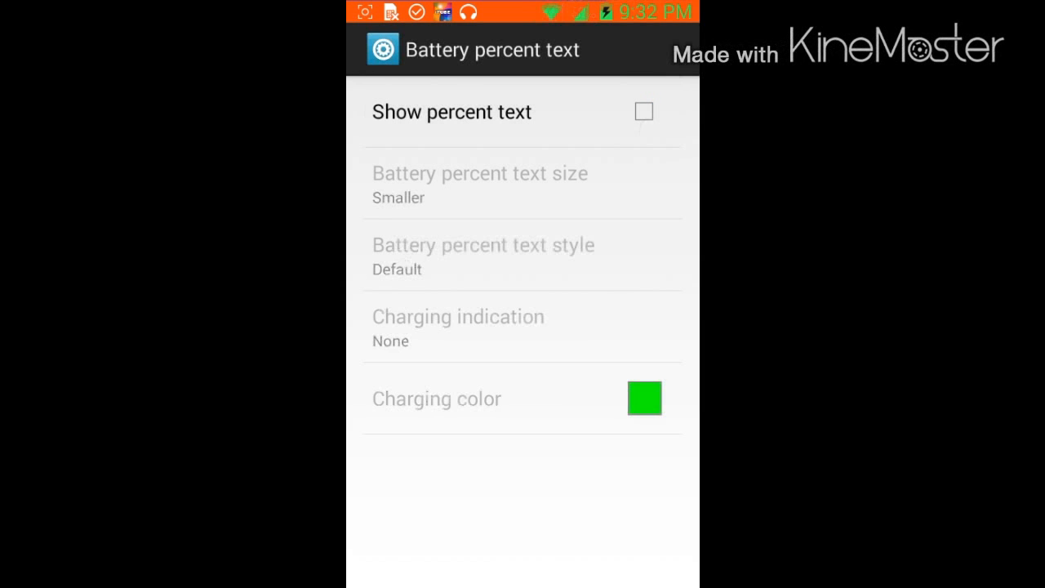
pyautogui.press('Back')
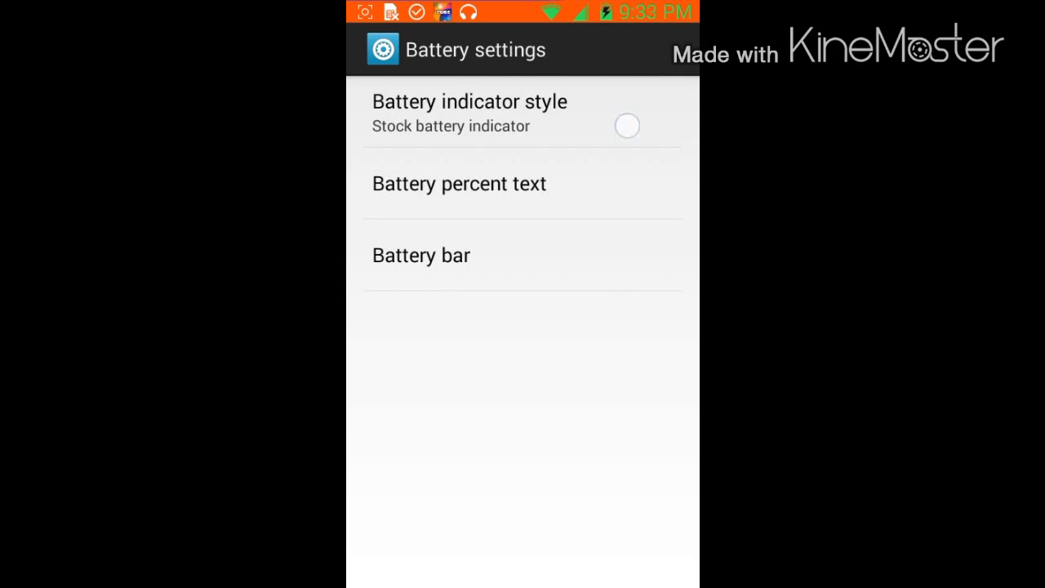
# Set the battery indicator style to Dashed circle battery with percentage
pyautogui.click(469, 110)
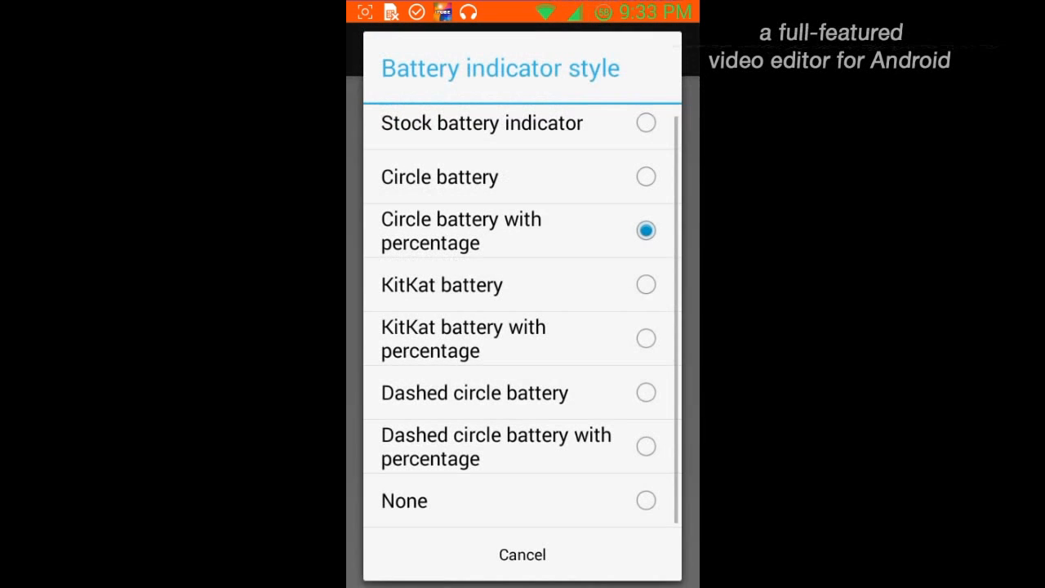
pyautogui.click(645, 284)
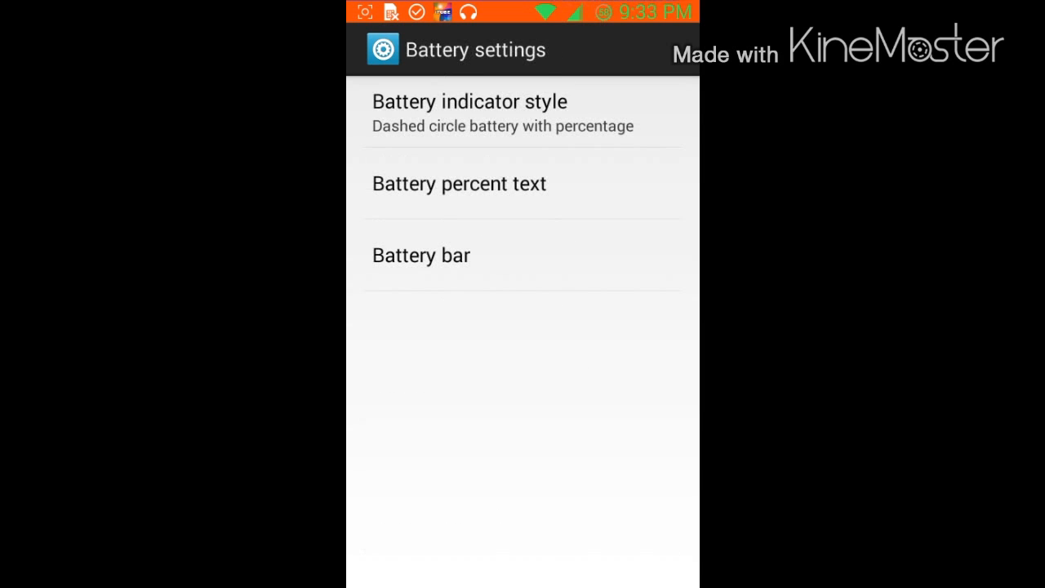
pyautogui.click(470, 102)
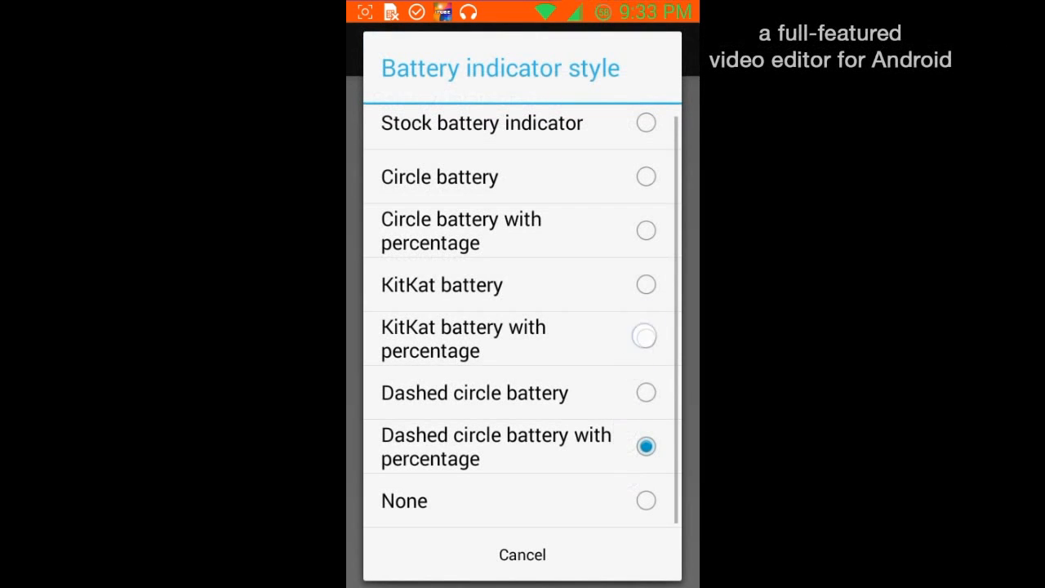
pyautogui.click(522, 555)
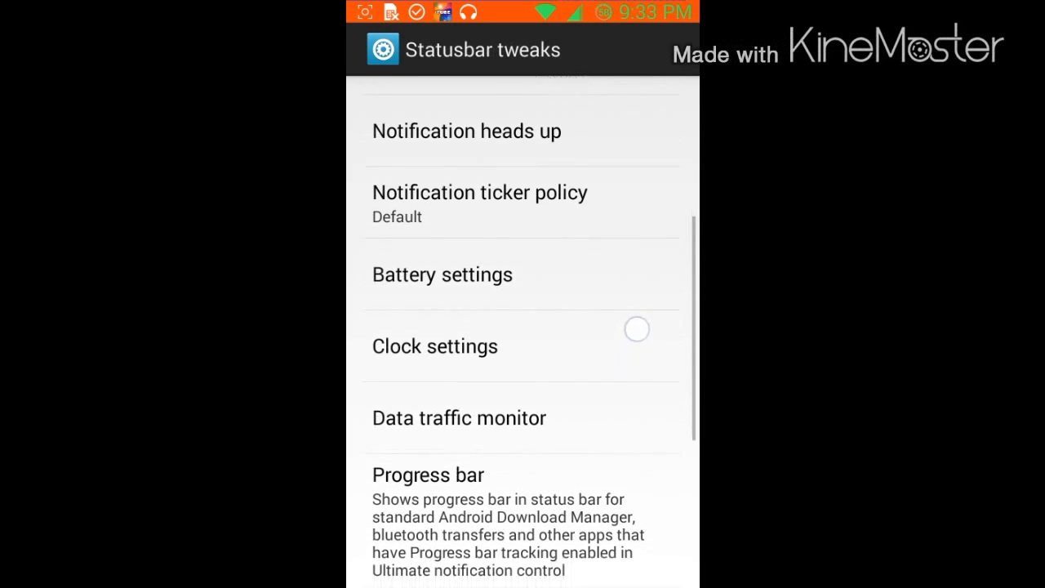
# Browse QuickSettings management and its tile specific settings
pyautogui.scroll(3)
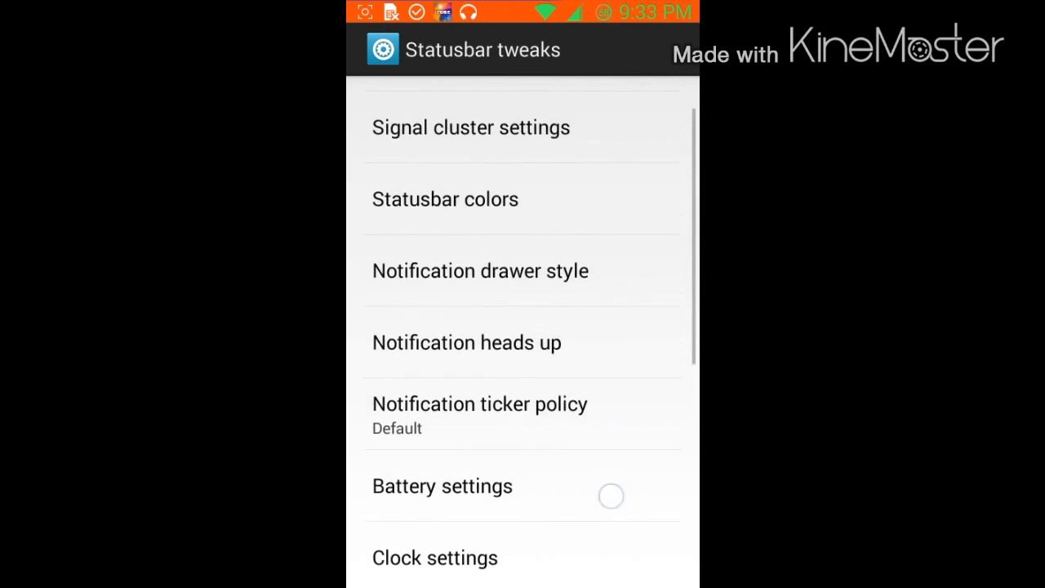
pyautogui.scroll(3)
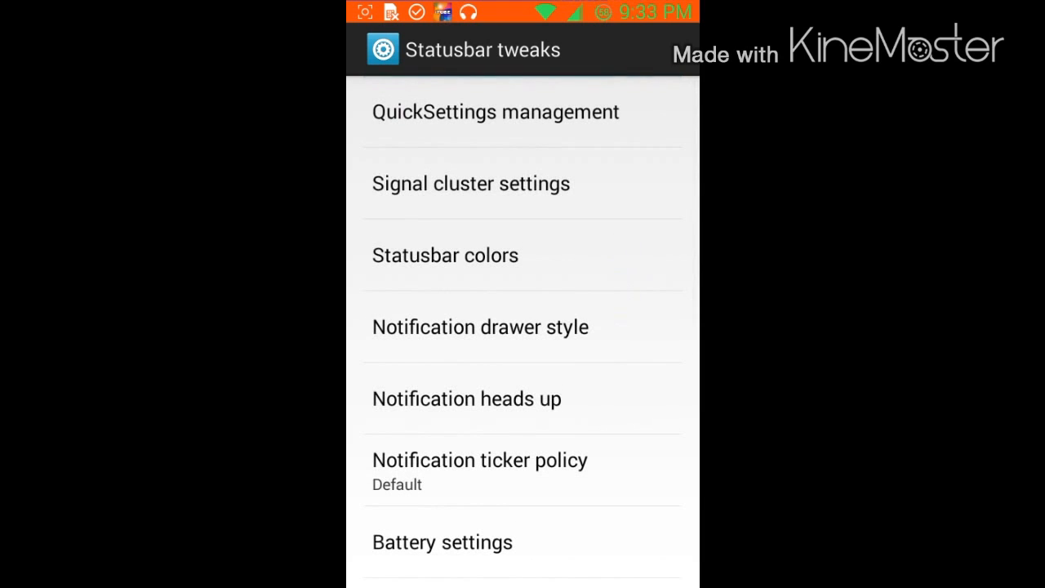
pyautogui.click(495, 112)
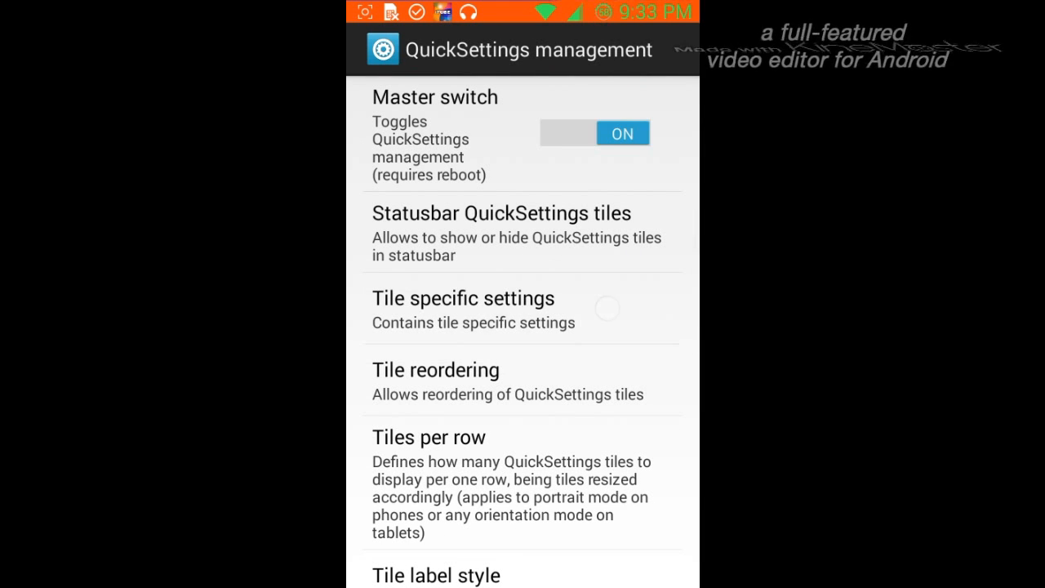
pyautogui.click(462, 309)
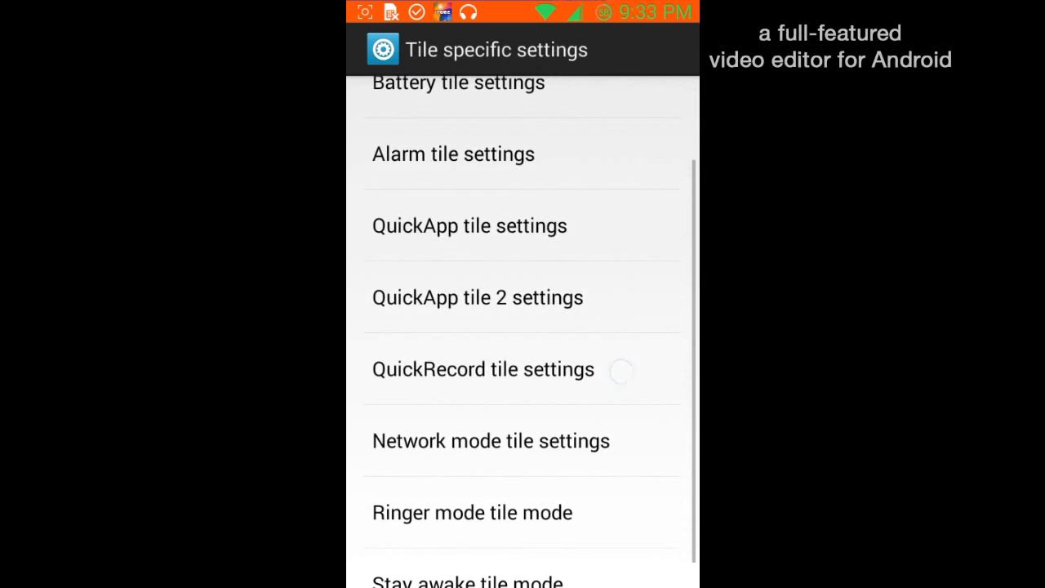
pyautogui.click(470, 226)
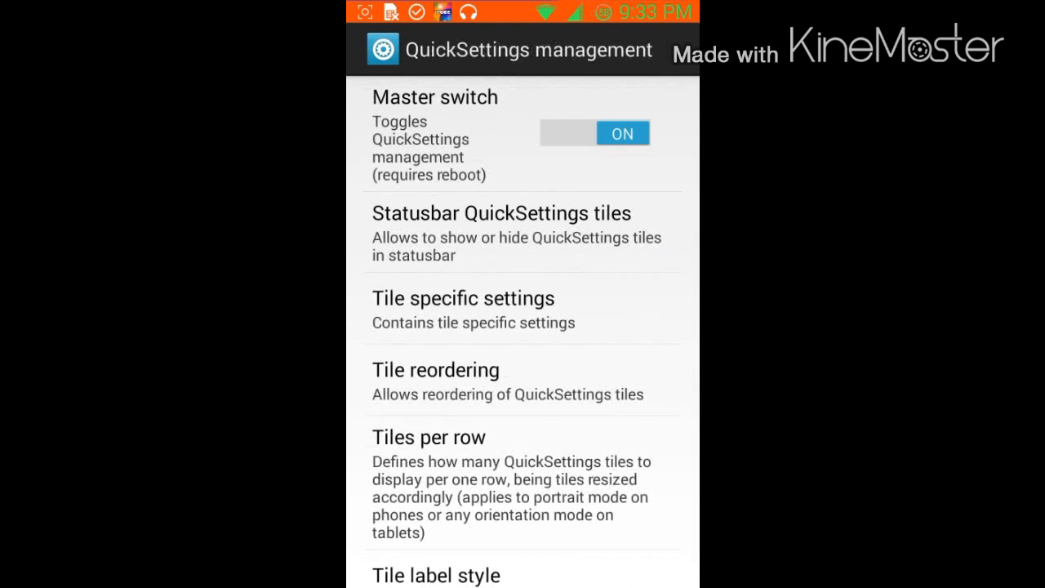
# Review the Quick pulldown side options, leaving it set to Right
pyautogui.scroll(-3)
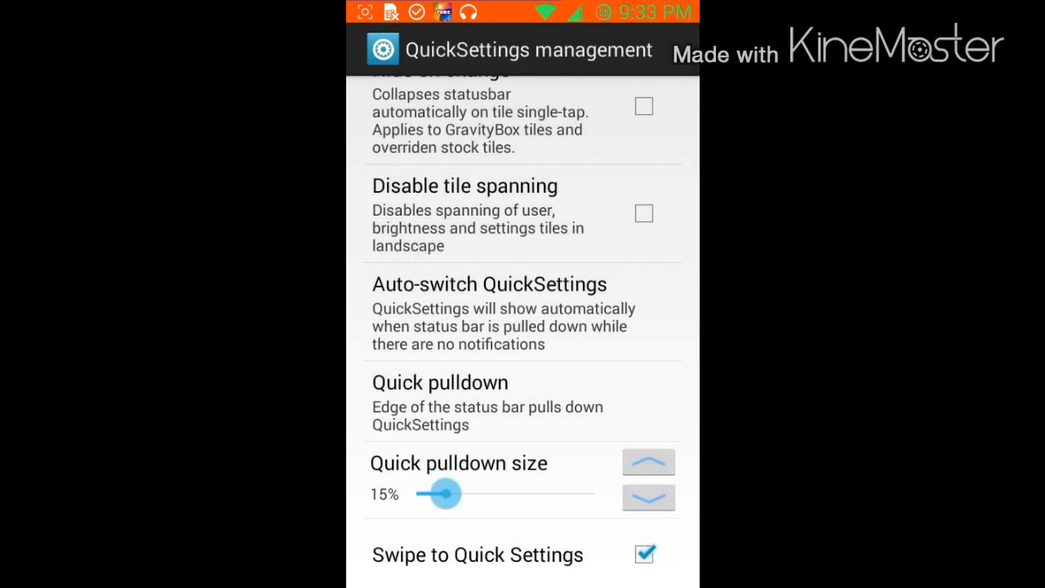
pyautogui.scroll(3)
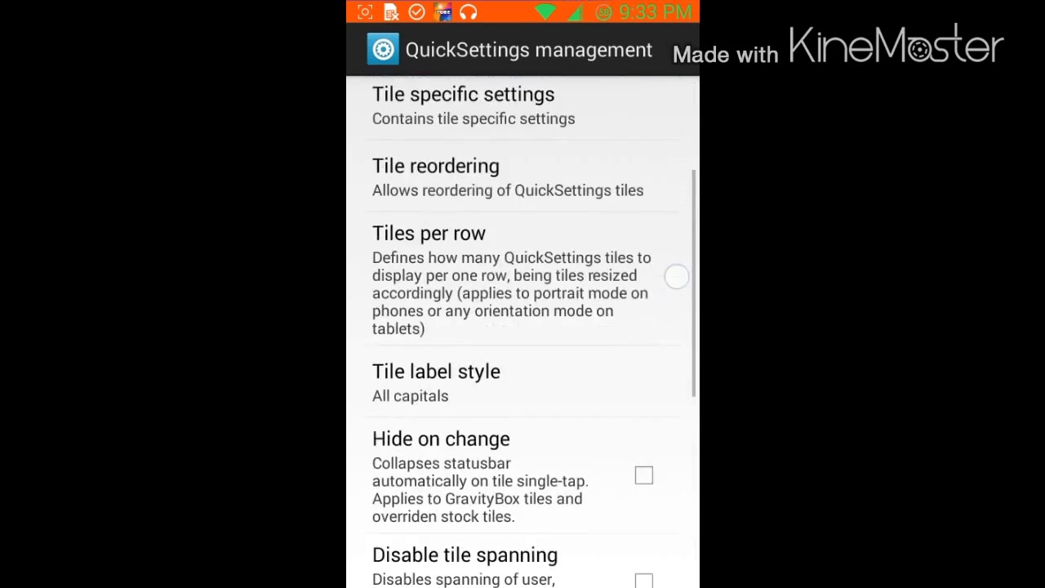
pyautogui.scroll(-3)
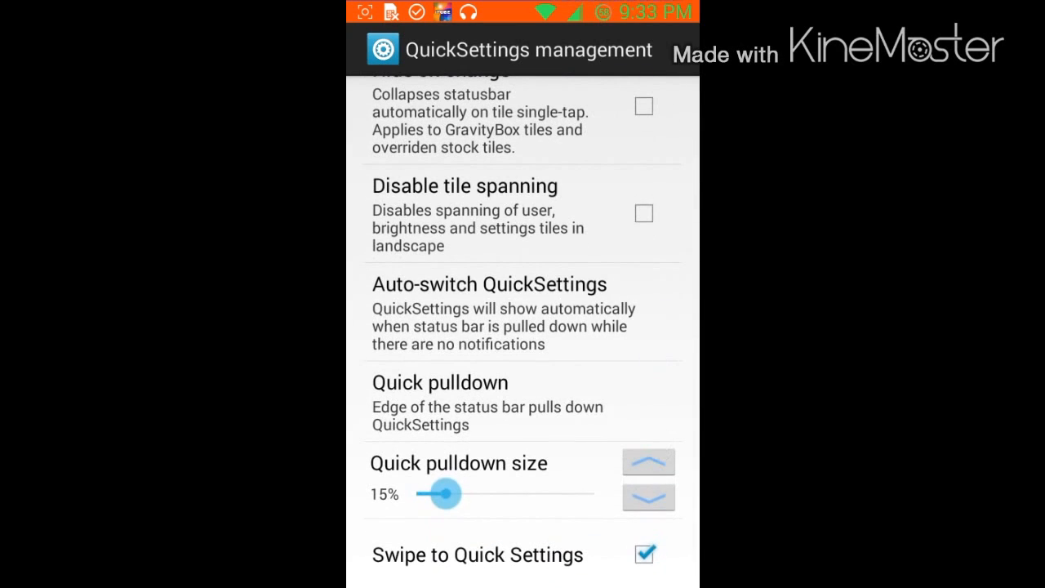
pyautogui.click(439, 401)
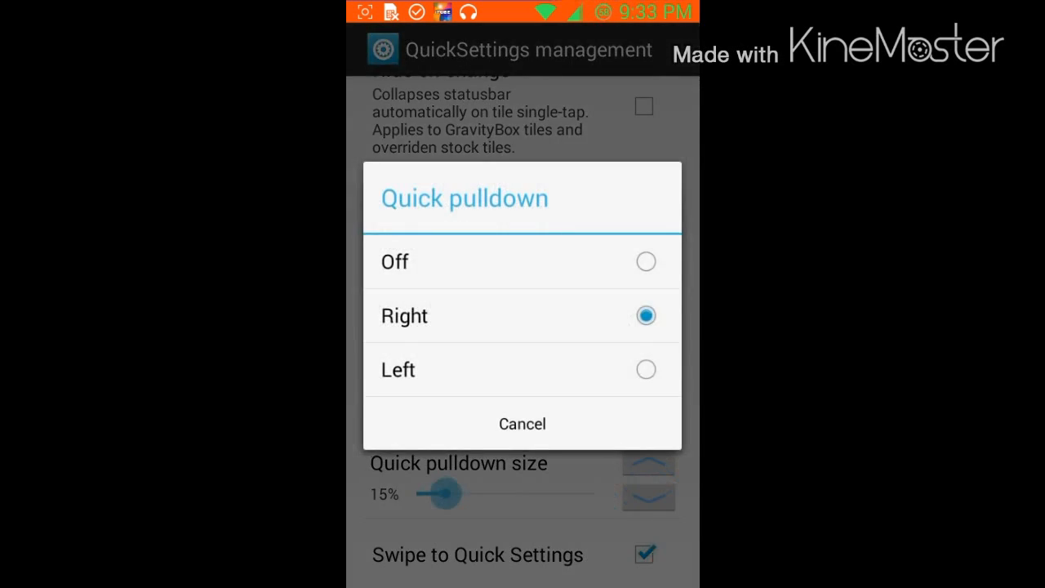
pyautogui.click(522, 423)
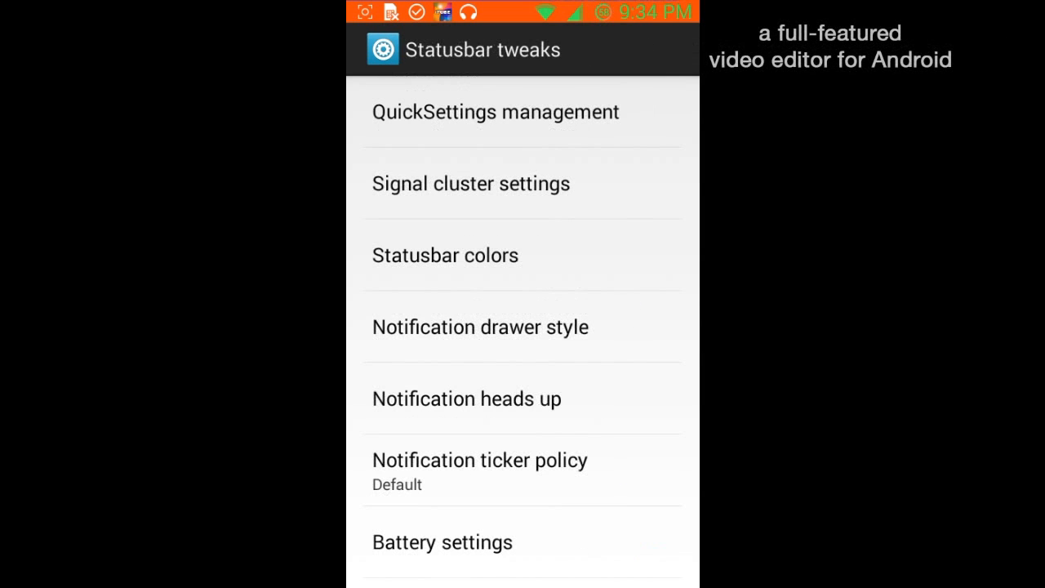
# Browse lower Statusbar tweaks entries and end on the home screen
pyautogui.click(467, 398)
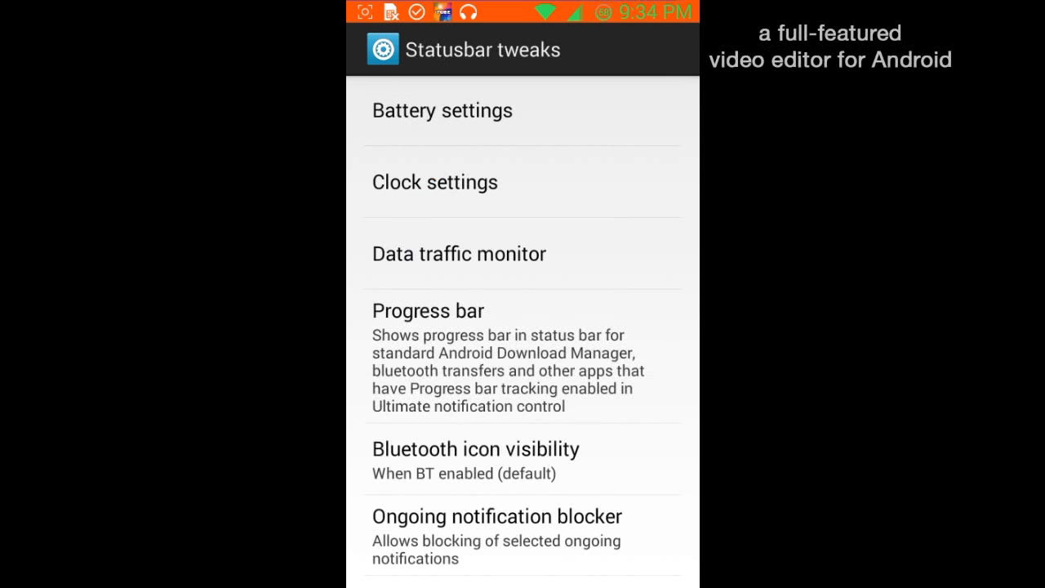
pyautogui.click(585, 390)
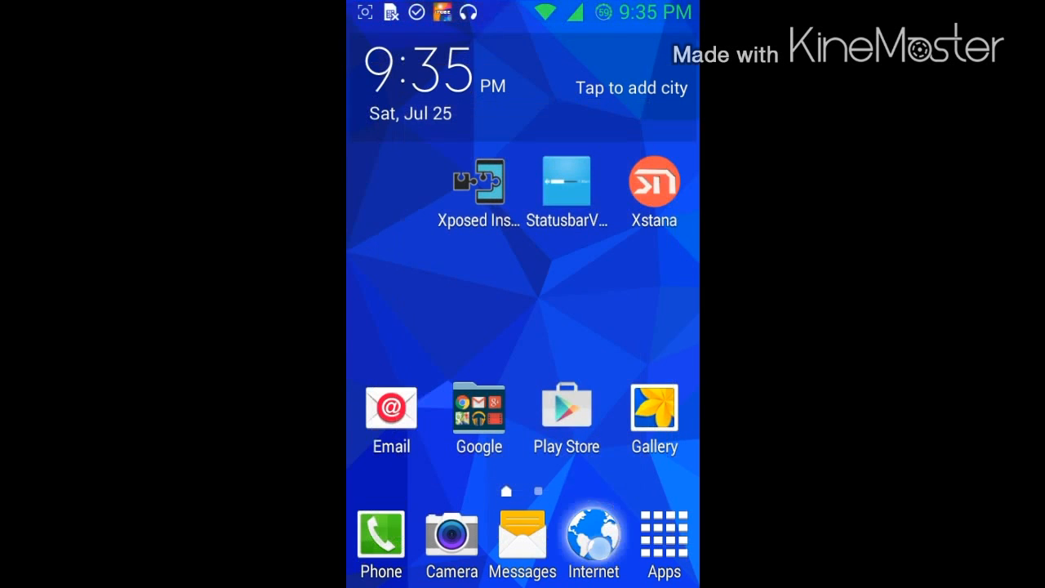
# Open the iTube direct APK download page, then type a 'modern combat' search
pyautogui.click(593, 535)
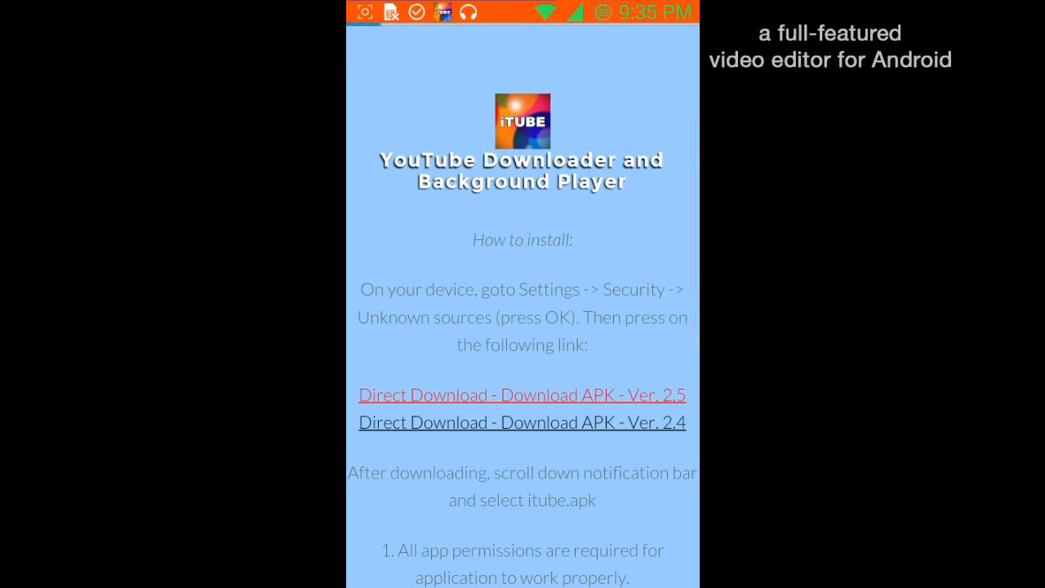
pyautogui.click(522, 394)
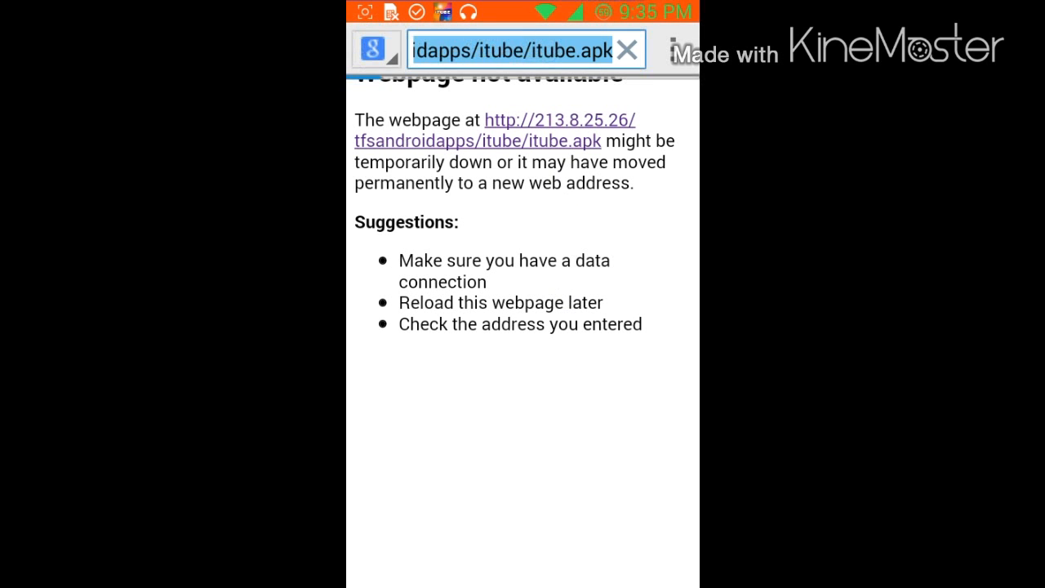
pyautogui.click(514, 49)
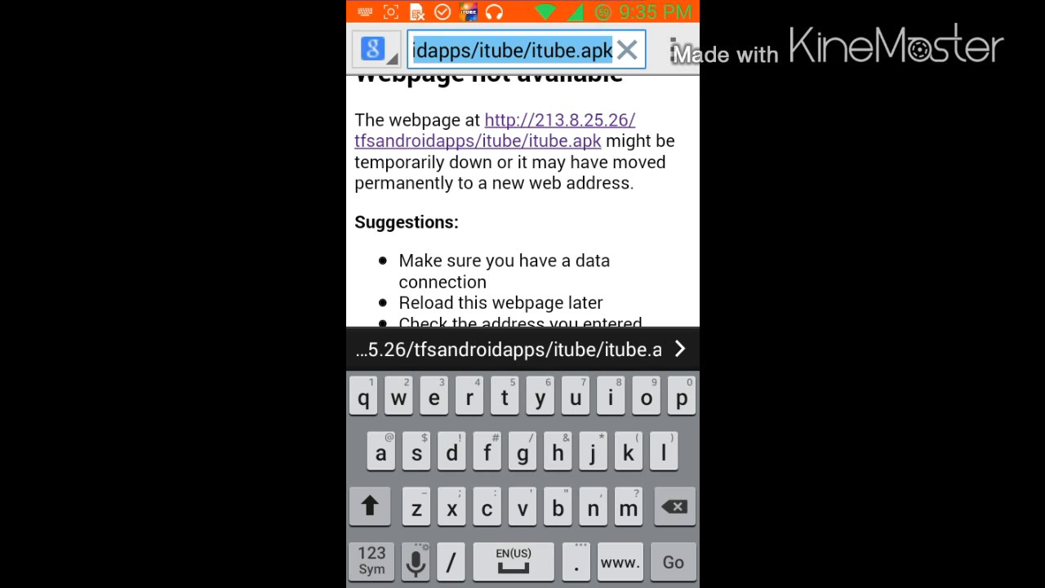
pyautogui.write('modetn')
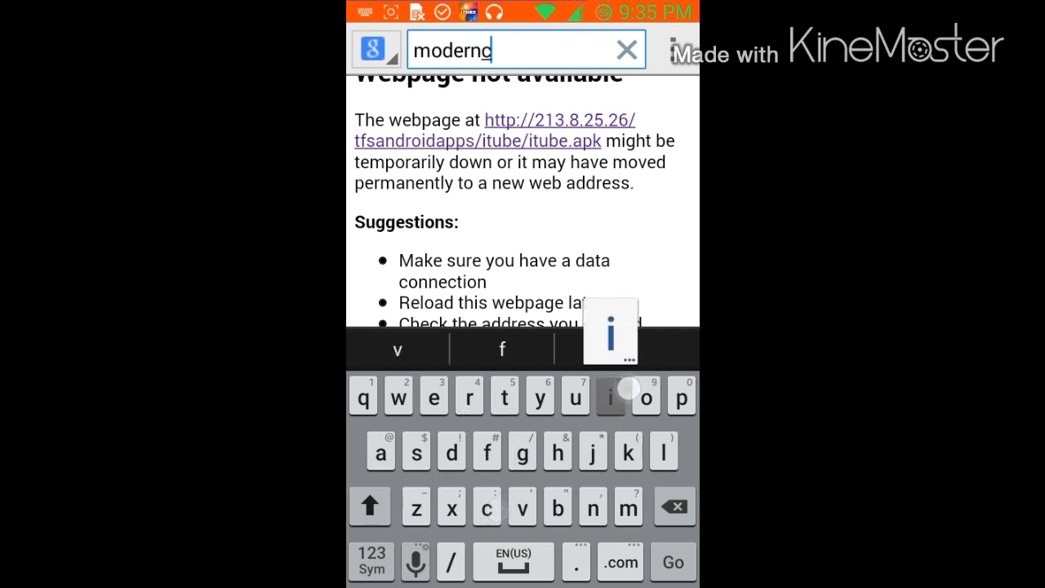
pyautogui.press('backspace')
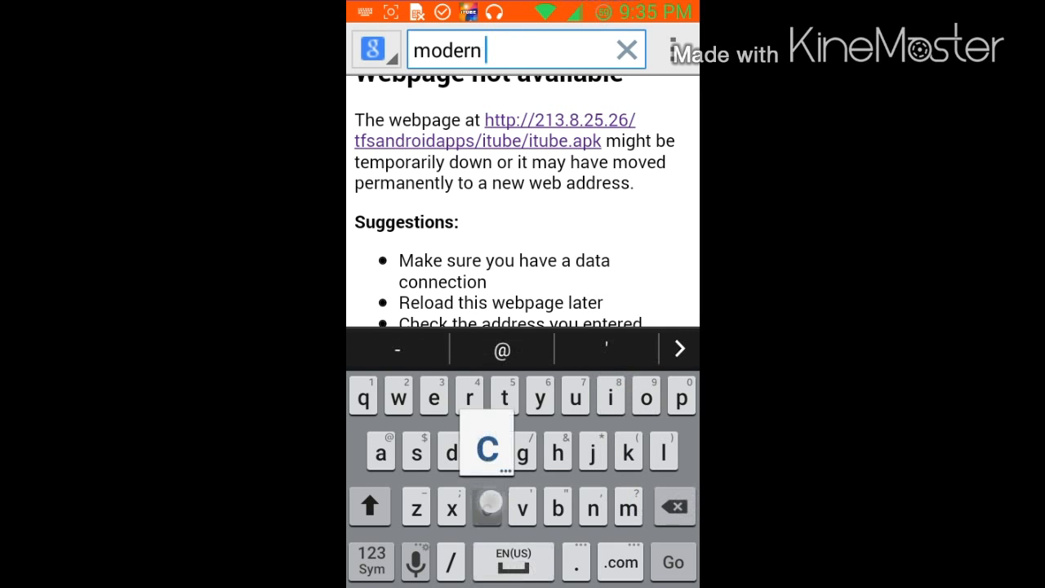
pyautogui.write('combat.')
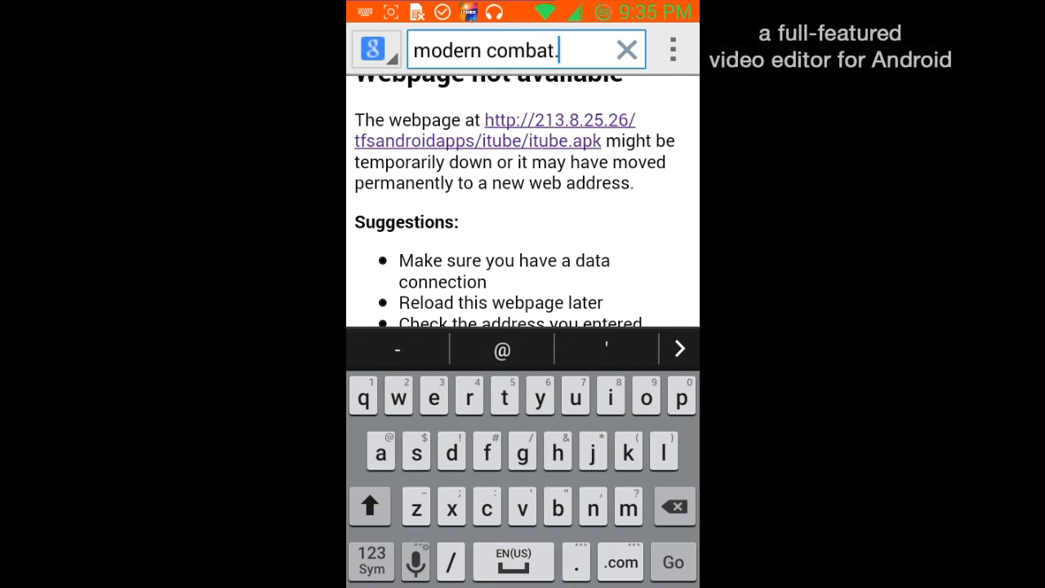
pyautogui.write('Pk')
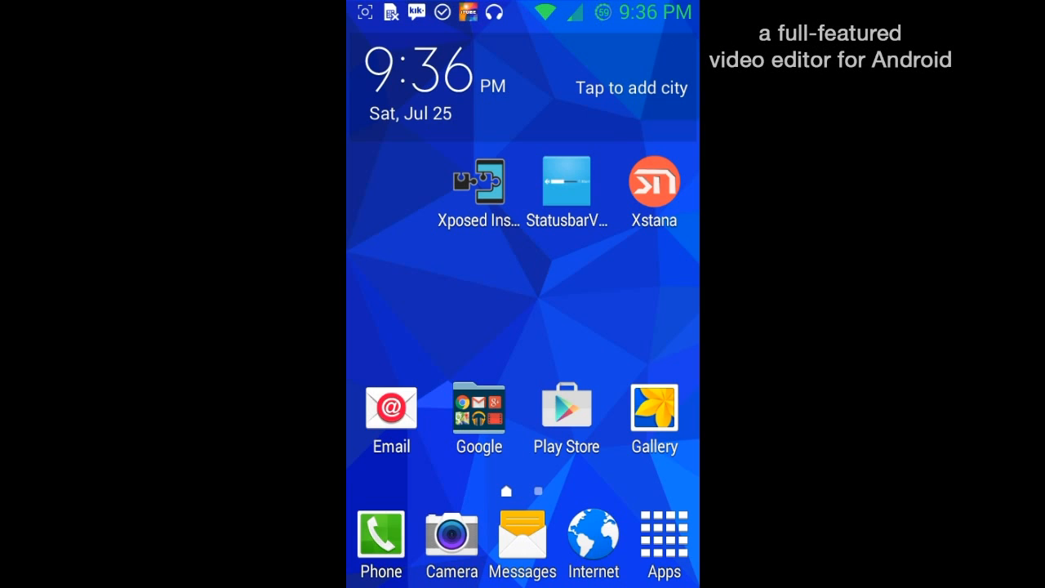
# Search the Play Store for 'true skate' and accept True Skate's install permissions
pyautogui.moveTo(523, 9); pyautogui.dragTo(523, 326)
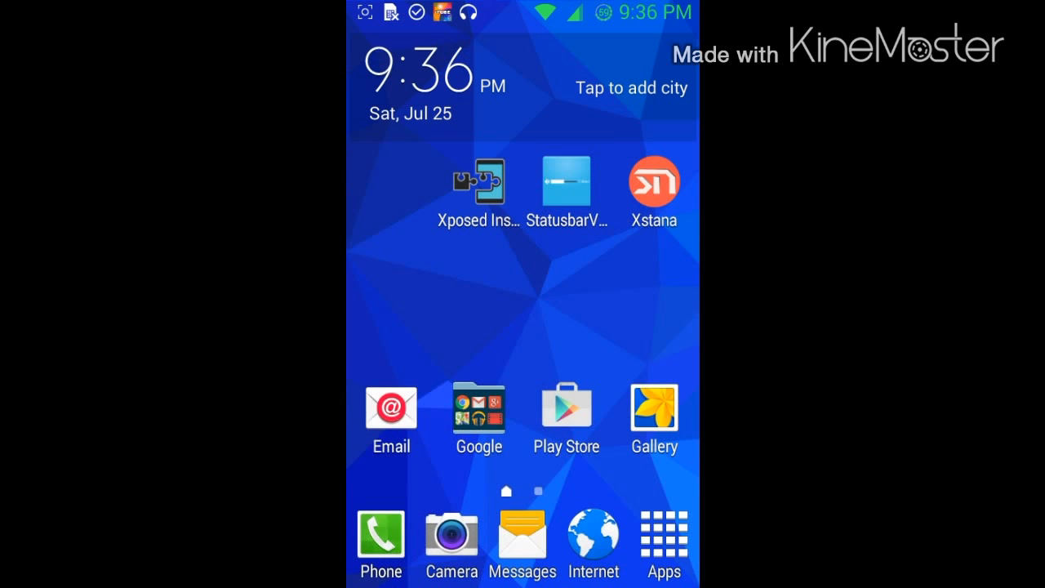
pyautogui.click(566, 409)
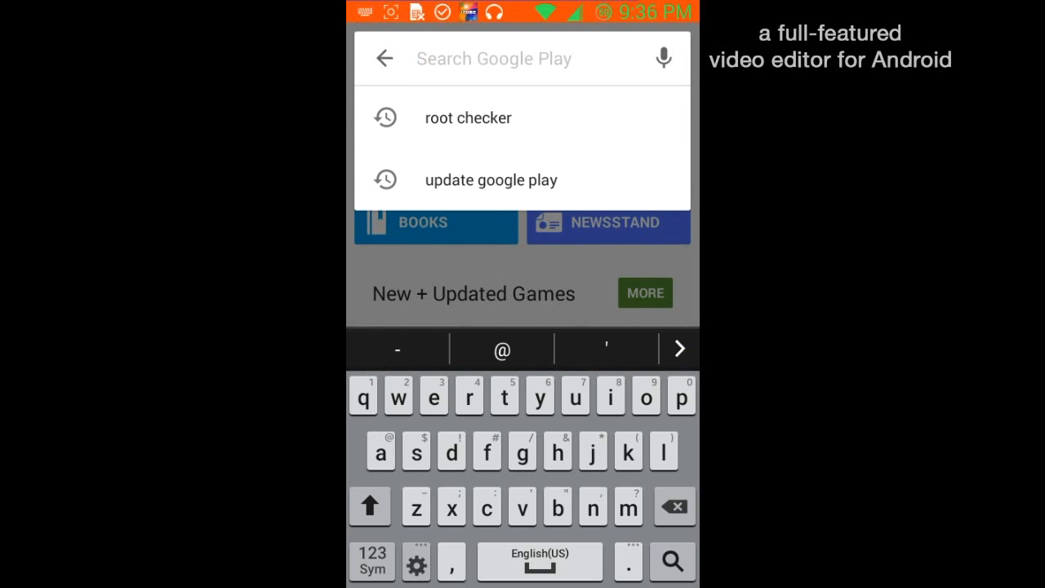
pyautogui.write('true skate')
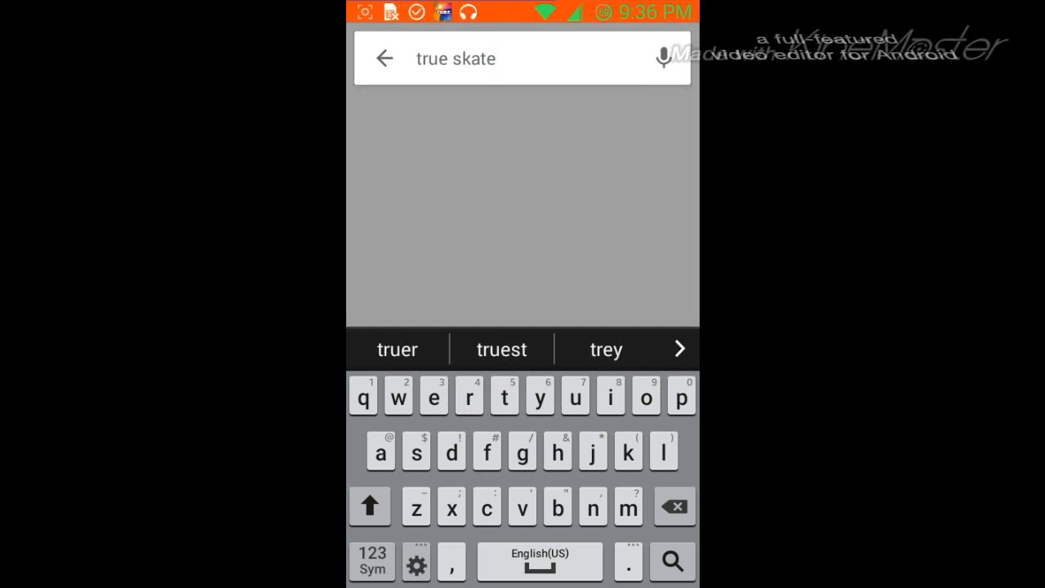
pyautogui.click(671, 561)
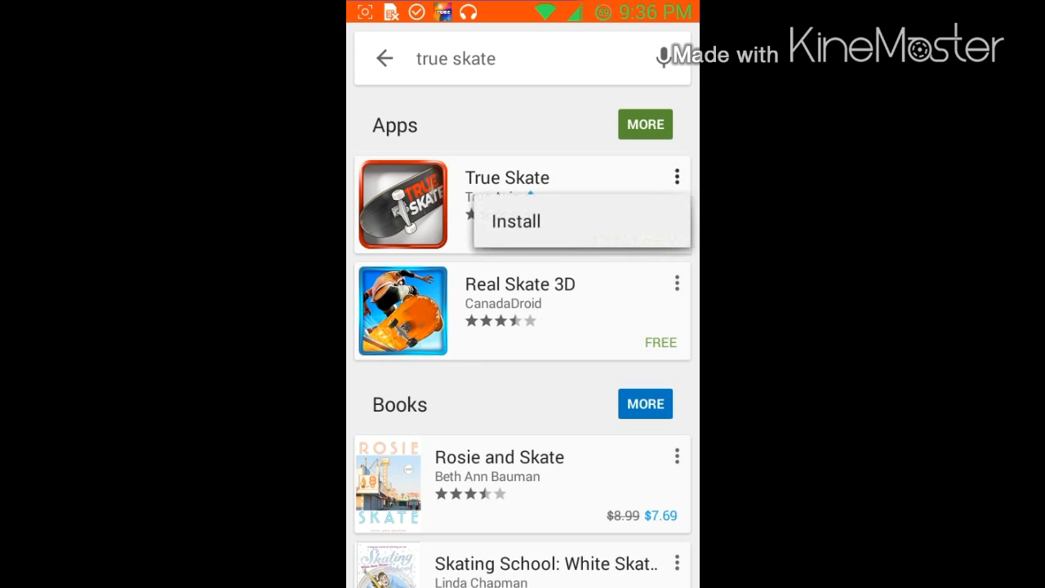
pyautogui.click(513, 222)
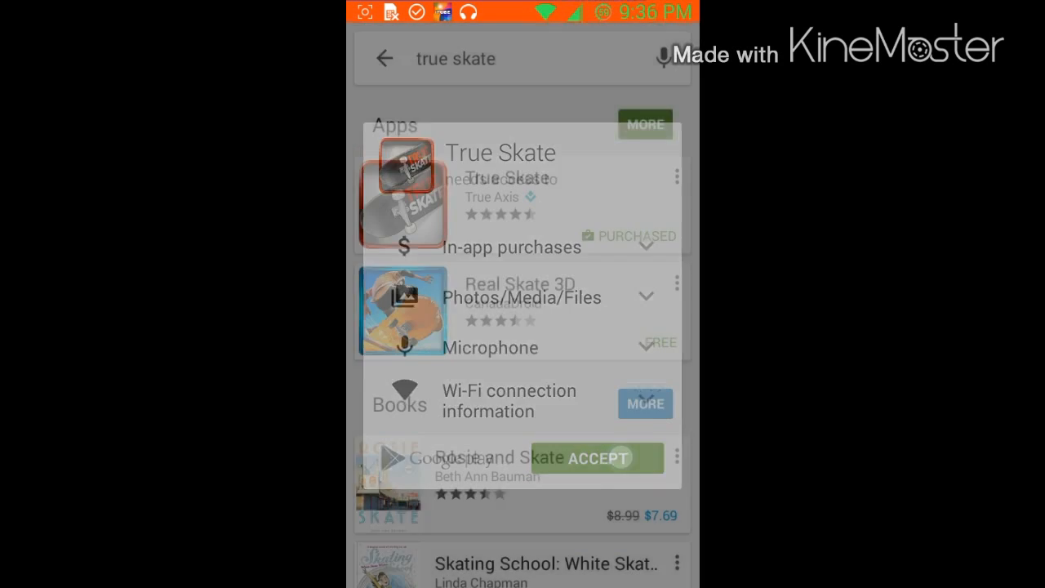
pyautogui.click(594, 458)
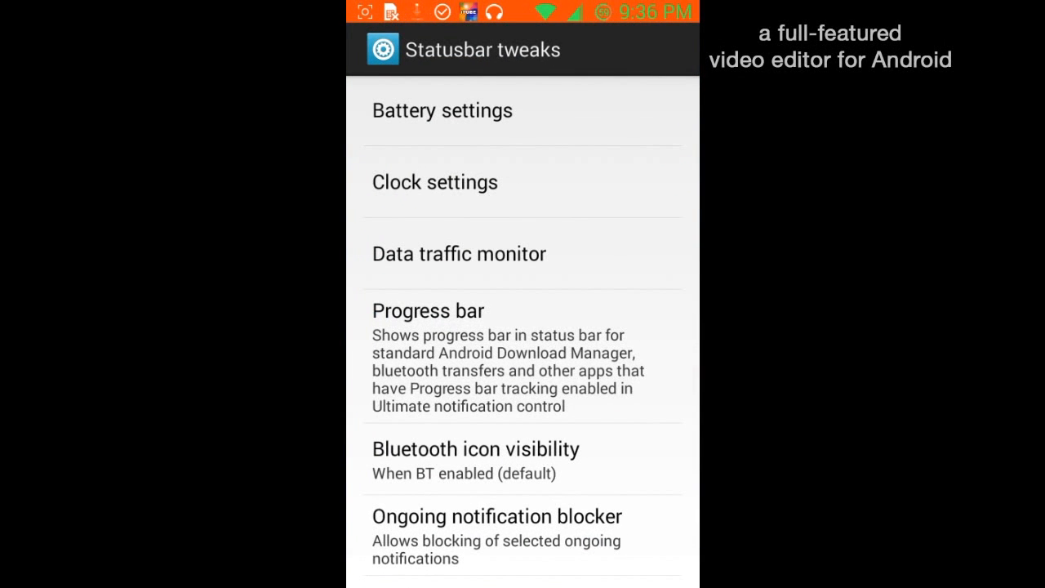
# Set the progress bar thickness to 4px and its mode to Disabled
pyautogui.click(428, 310)
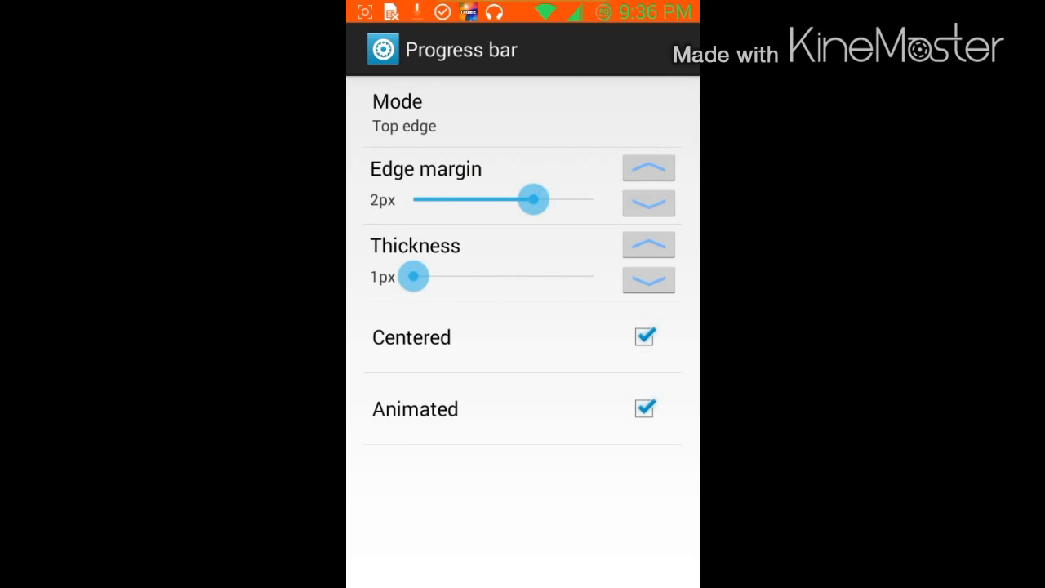
pyautogui.moveTo(412, 276); pyautogui.dragTo(592, 276)
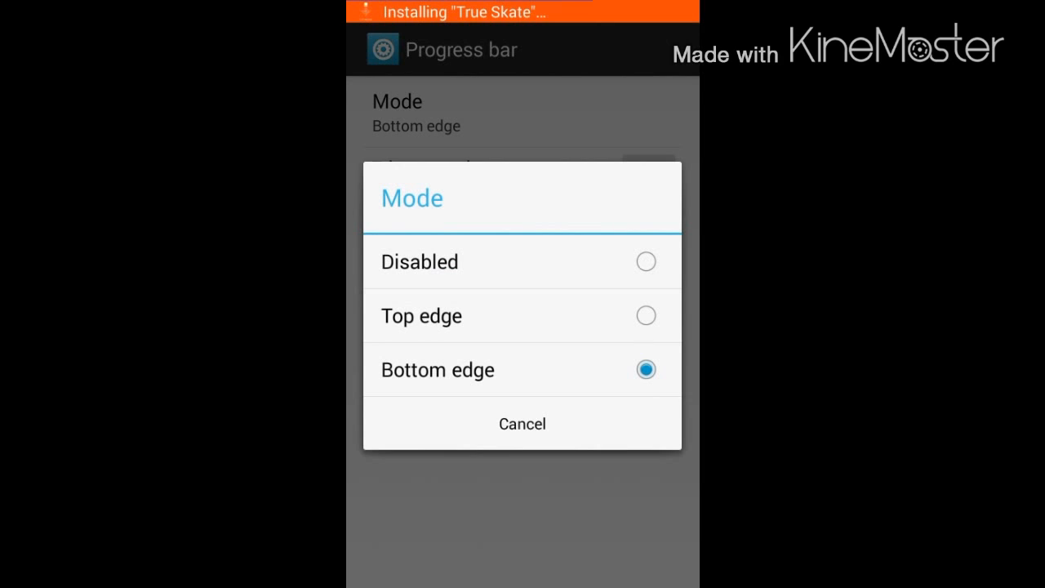
pyautogui.click(419, 261)
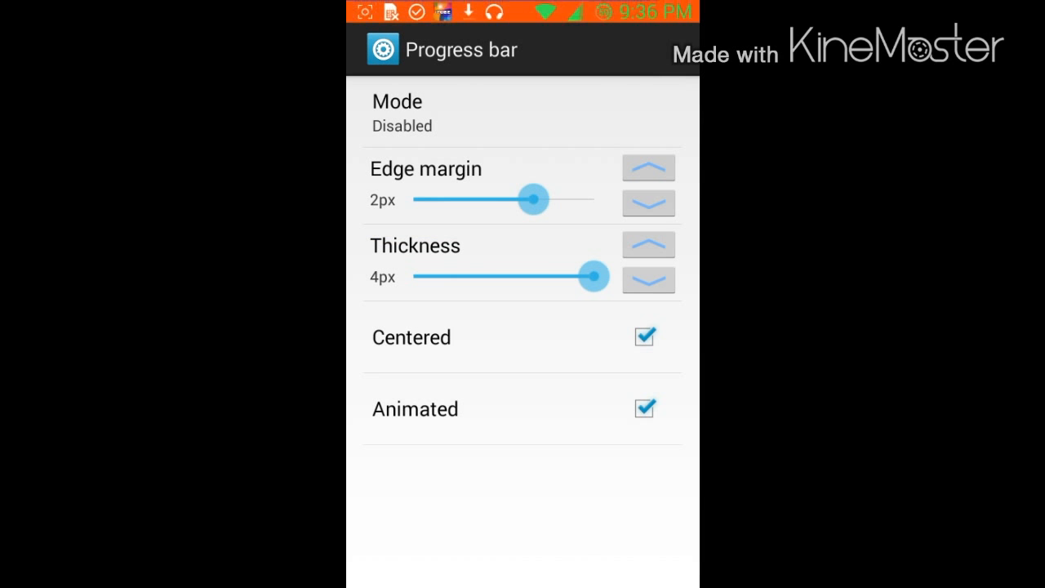
pyautogui.click(599, 129)
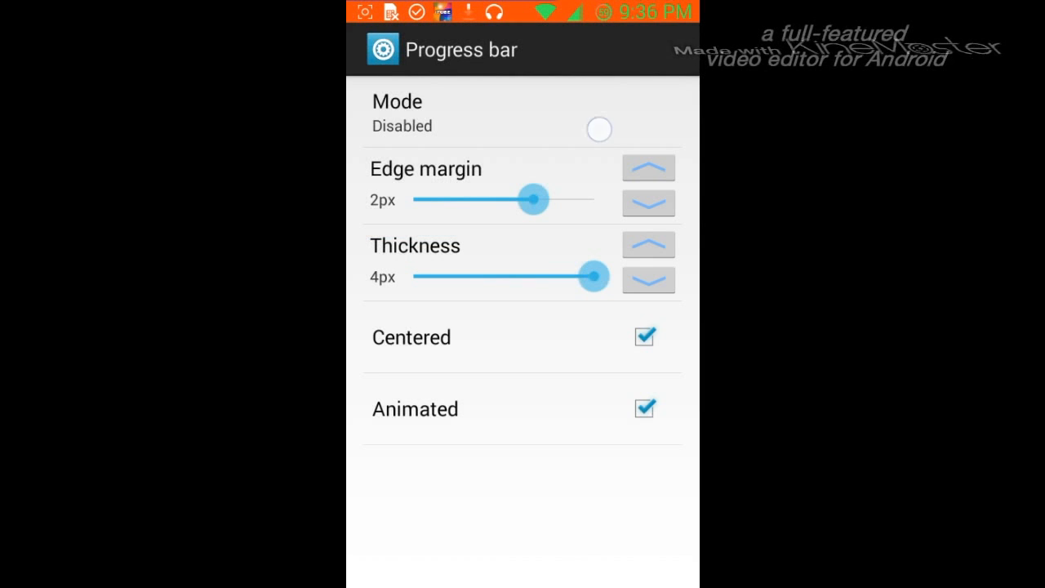
pyautogui.click(598, 129)
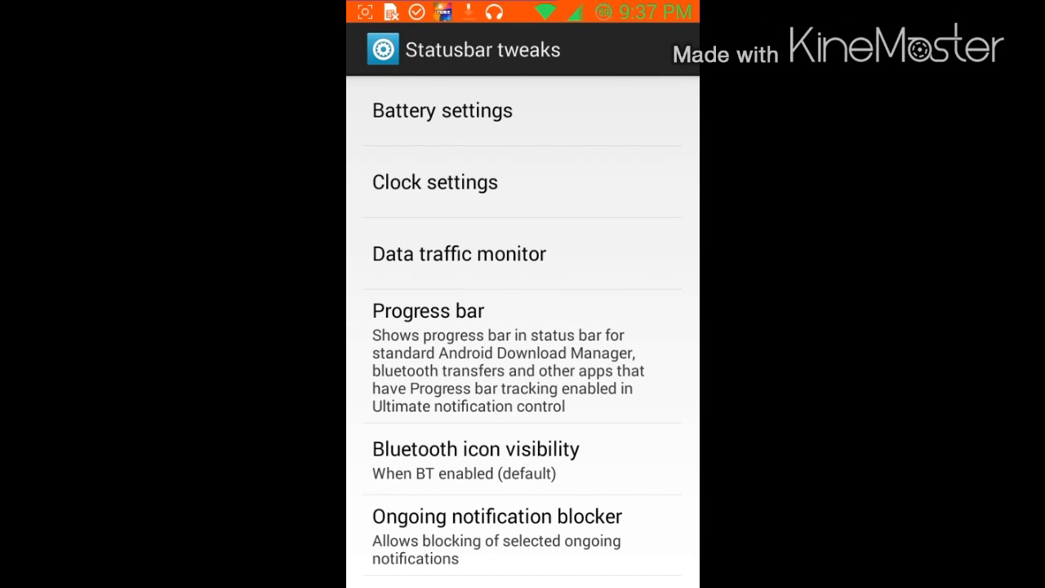
# Enable double-tap to sleep and sliding brightness control on the status bar
pyautogui.scroll(-3)
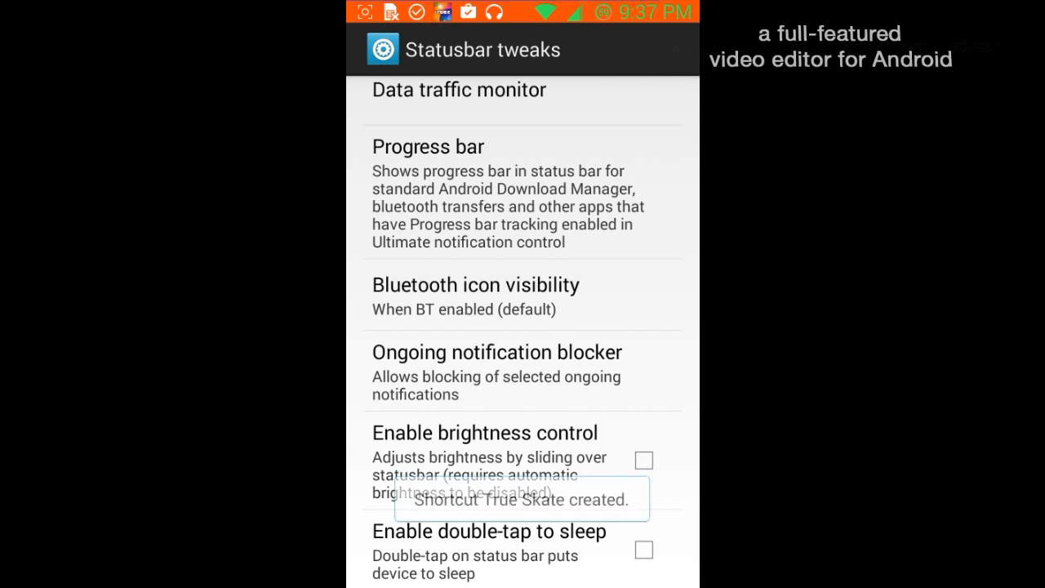
pyautogui.click(643, 550)
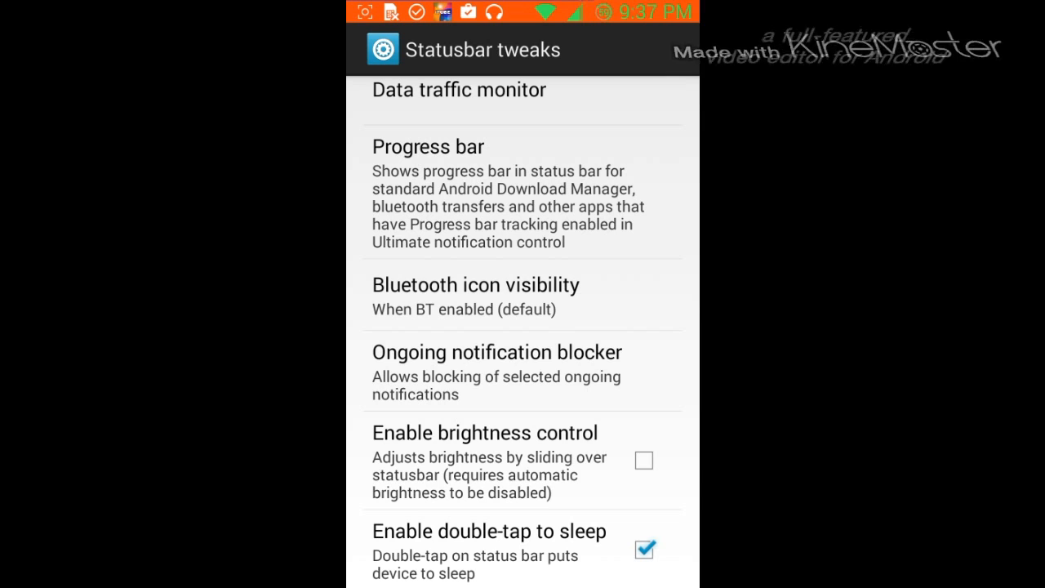
pyautogui.click(644, 460)
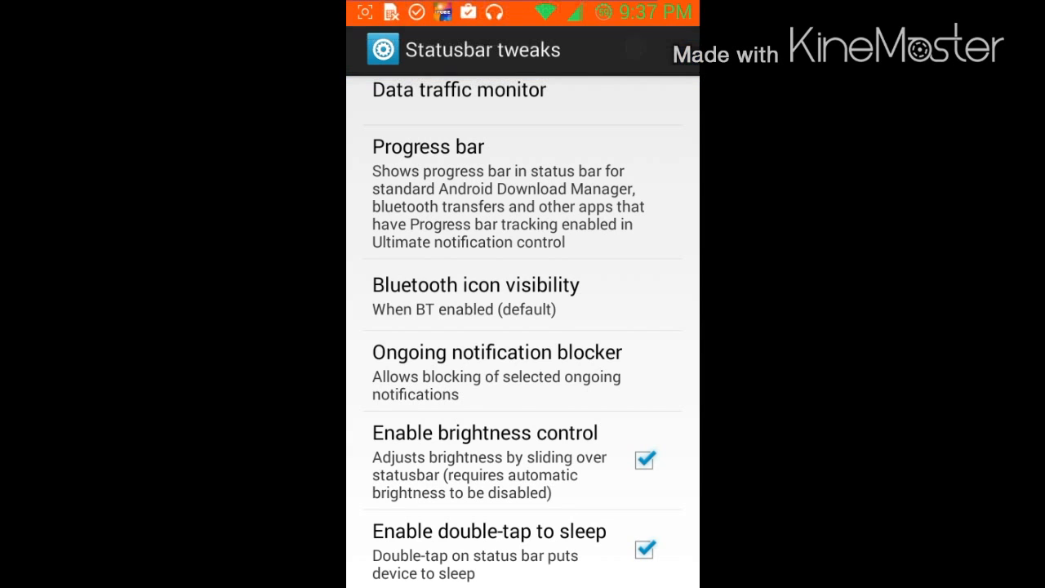
pyautogui.press('Back')
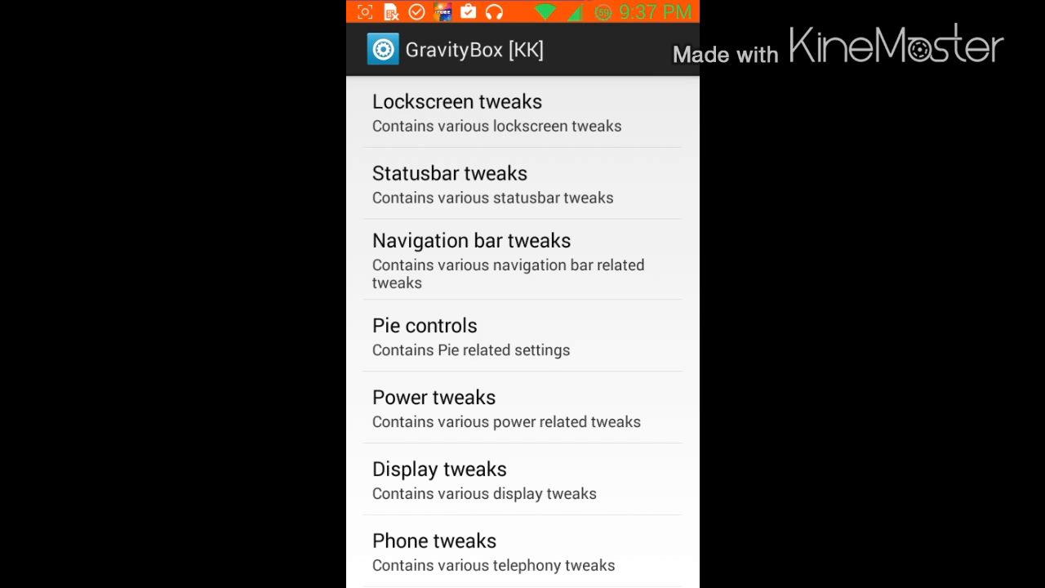
# Look over the Screen recording options without changes, then go to the home screen
pyautogui.scroll(-3)
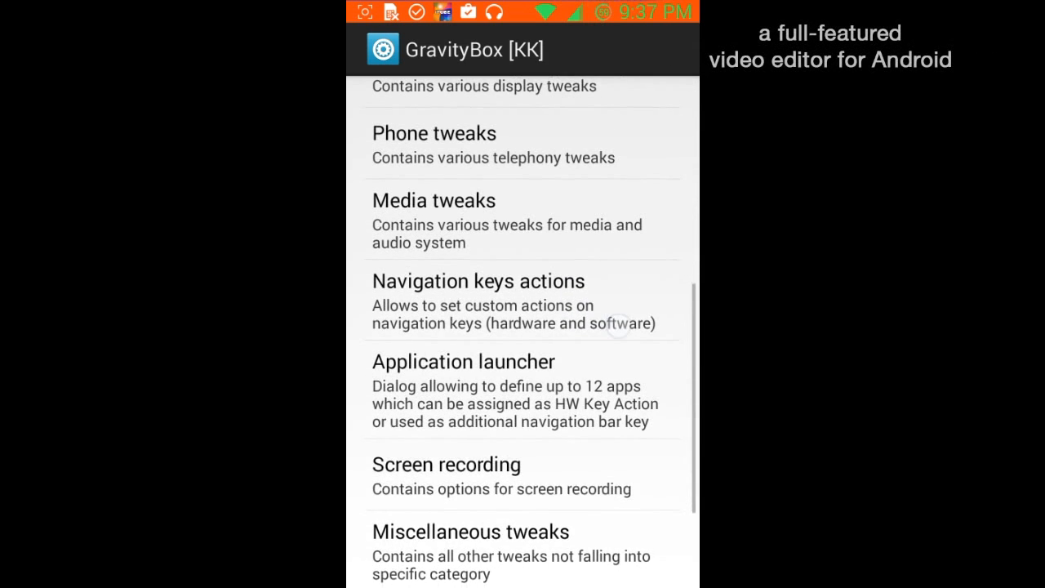
pyautogui.scroll(-3)
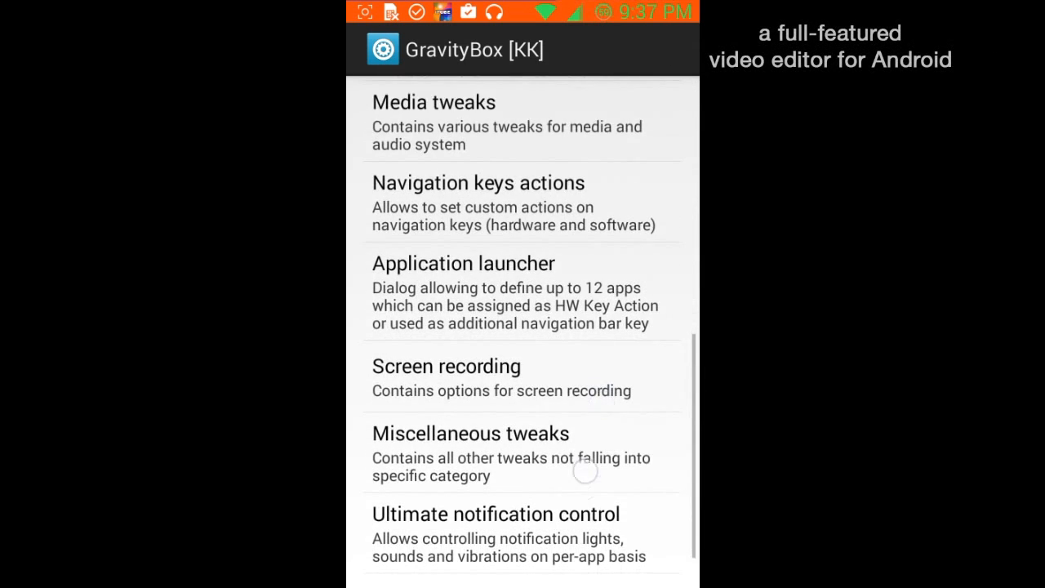
pyautogui.click(446, 366)
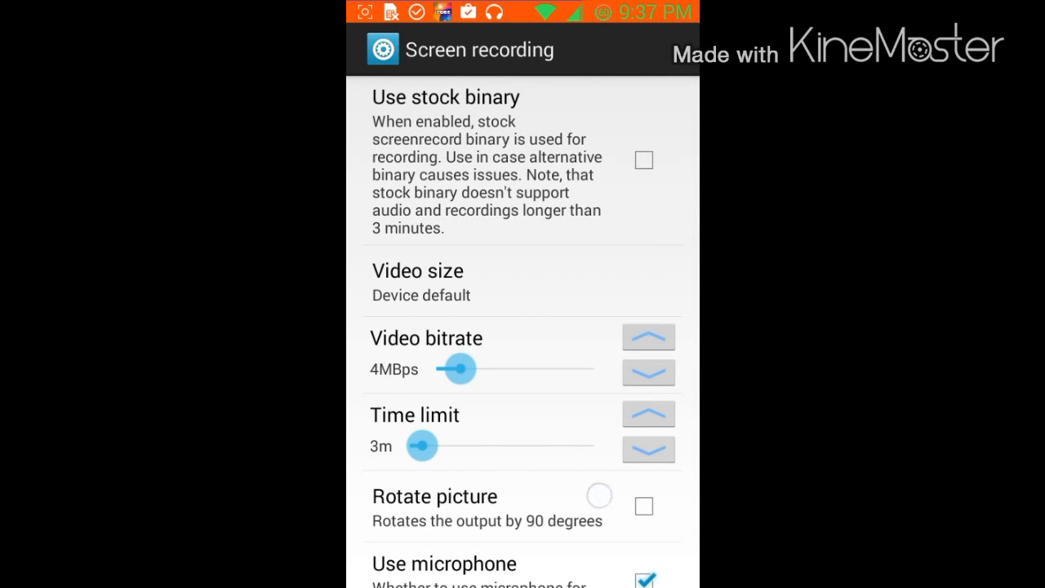
pyautogui.scroll(3)
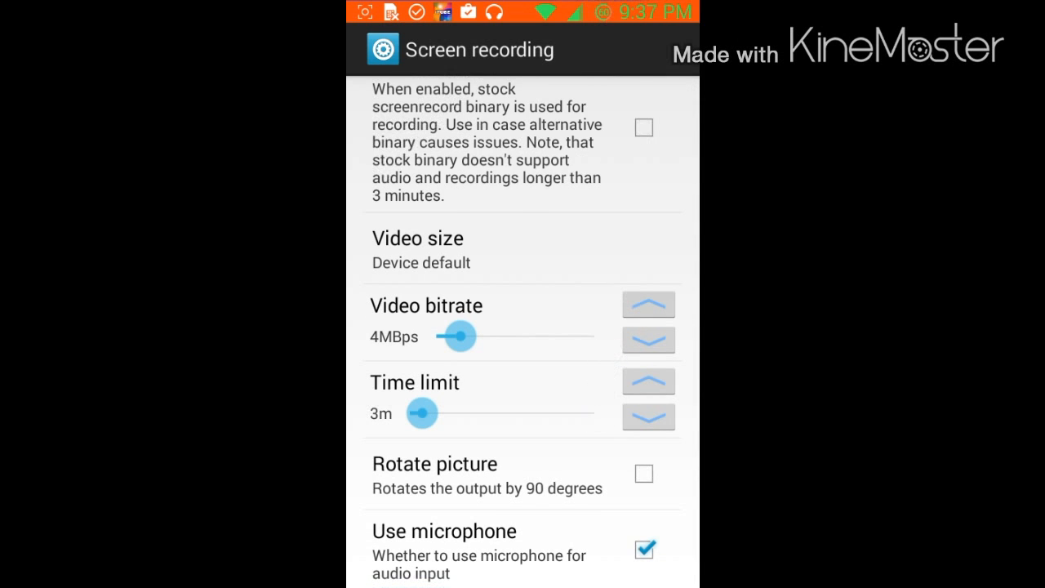
pyautogui.press('Back')
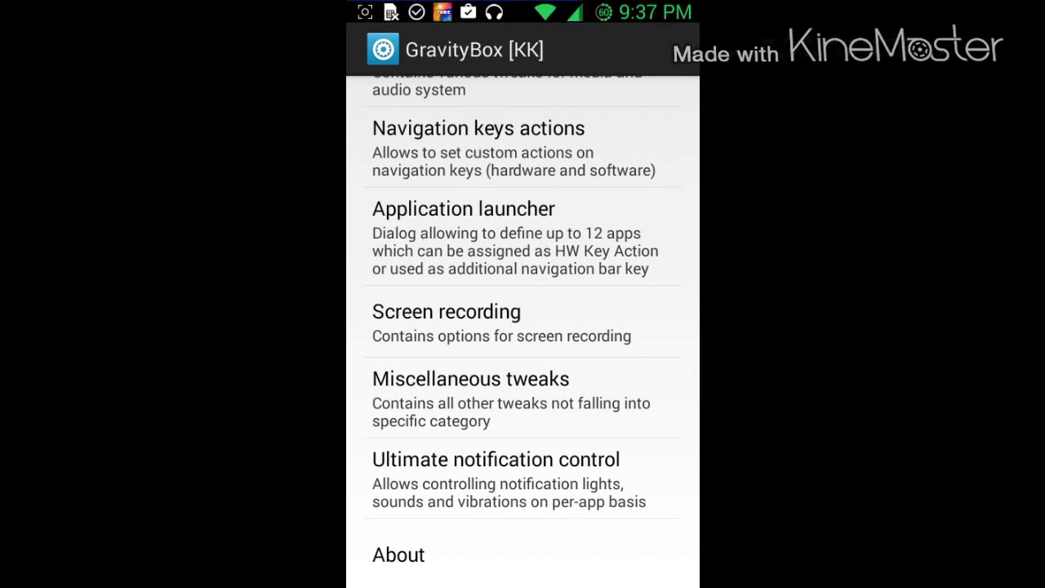
pyautogui.press('home')
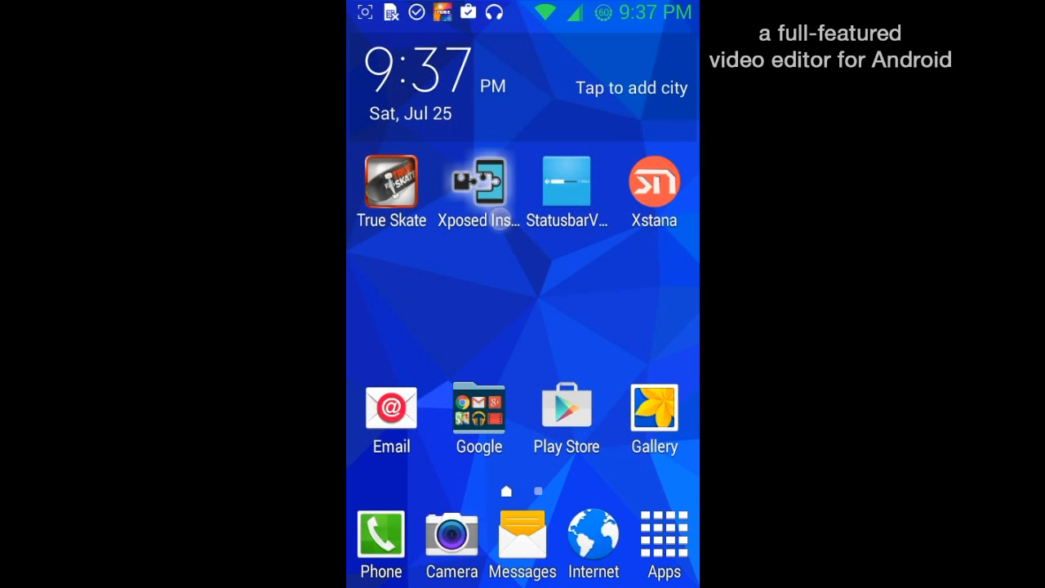
# Open the app drawer, page over to APM+, and launch it
pyautogui.click(478, 181)
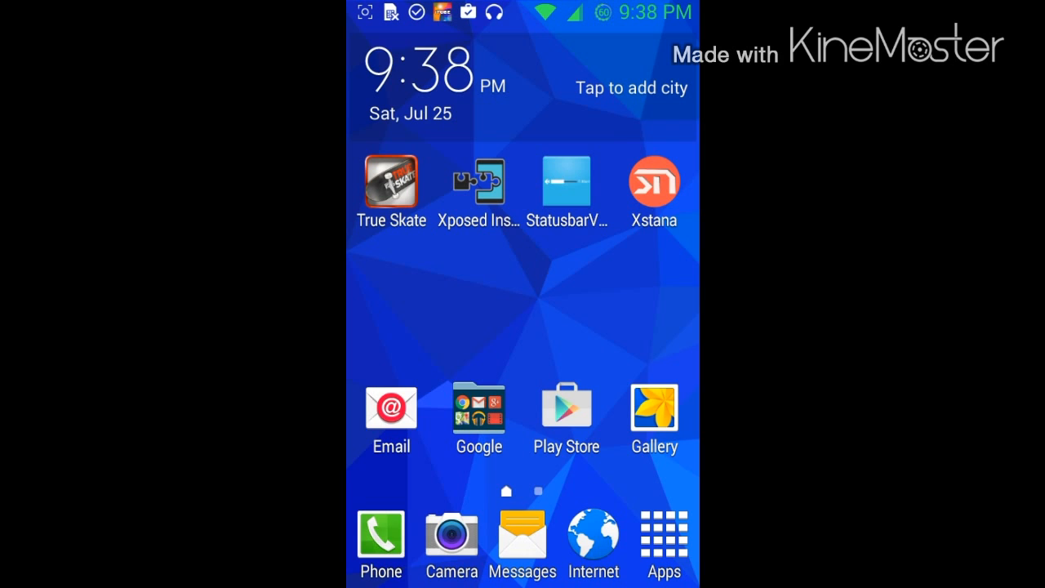
pyautogui.click(478, 181)
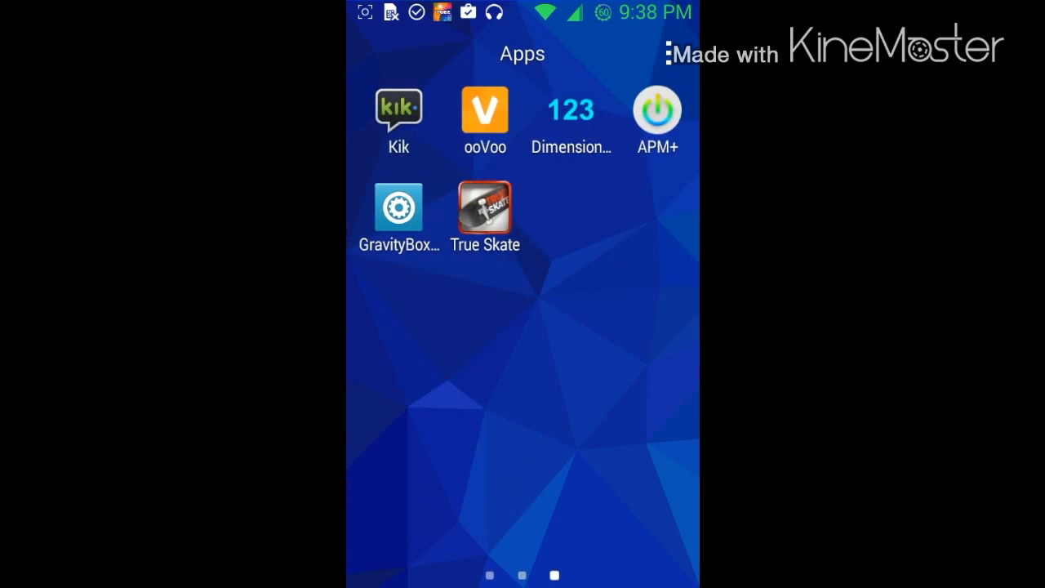
pyautogui.click(570, 108)
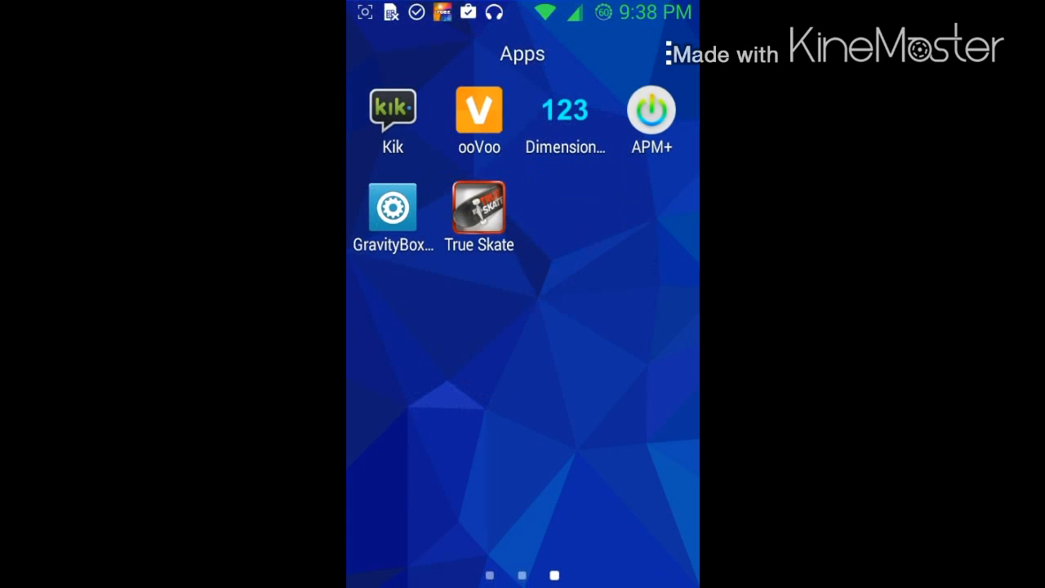
pyautogui.click(651, 111)
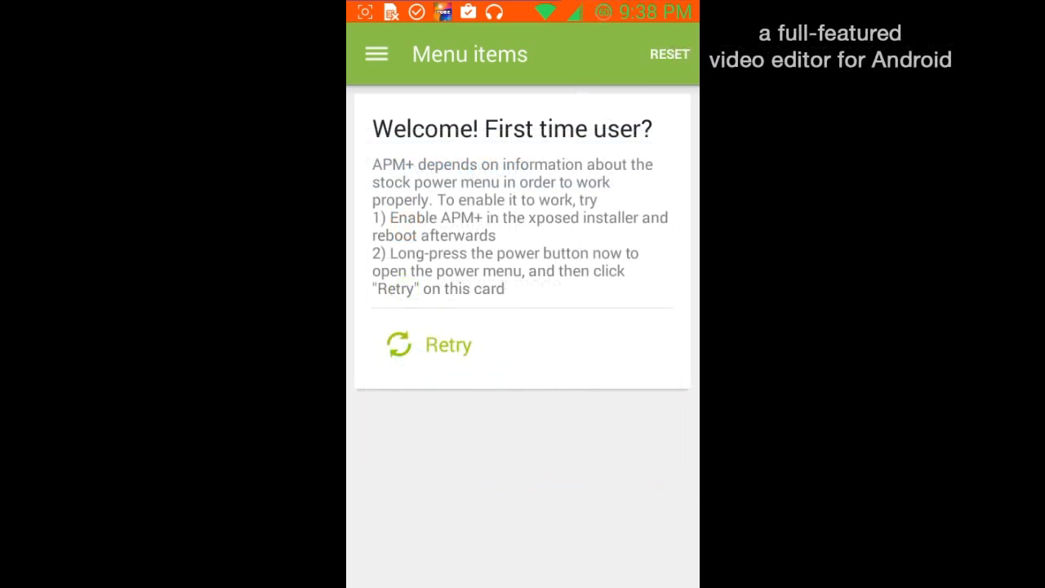
# Retry the stock power menu read, add and confirm Flashlight, and reopen Add items
pyautogui.click(429, 344)
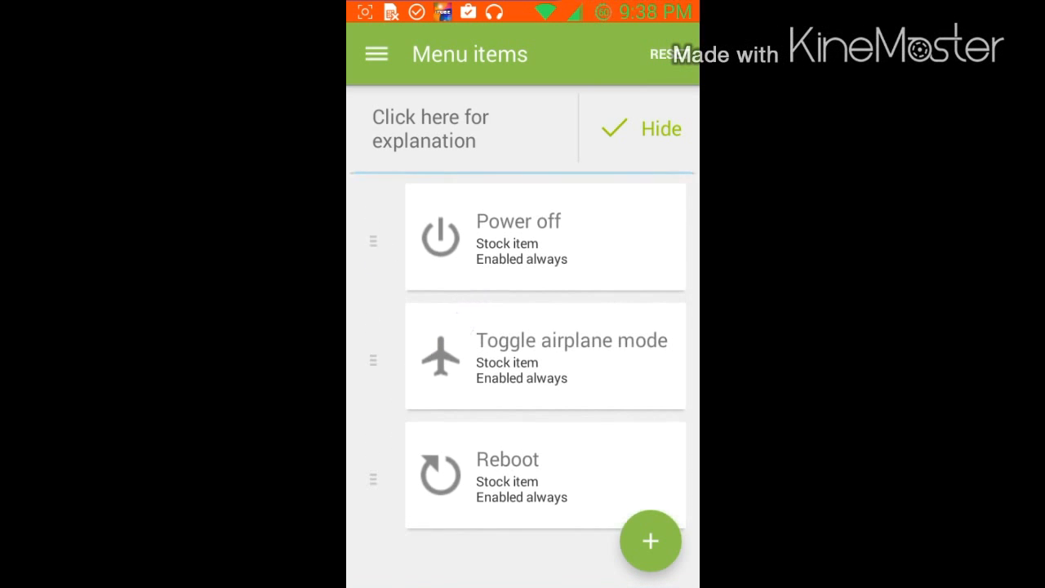
pyautogui.click(650, 541)
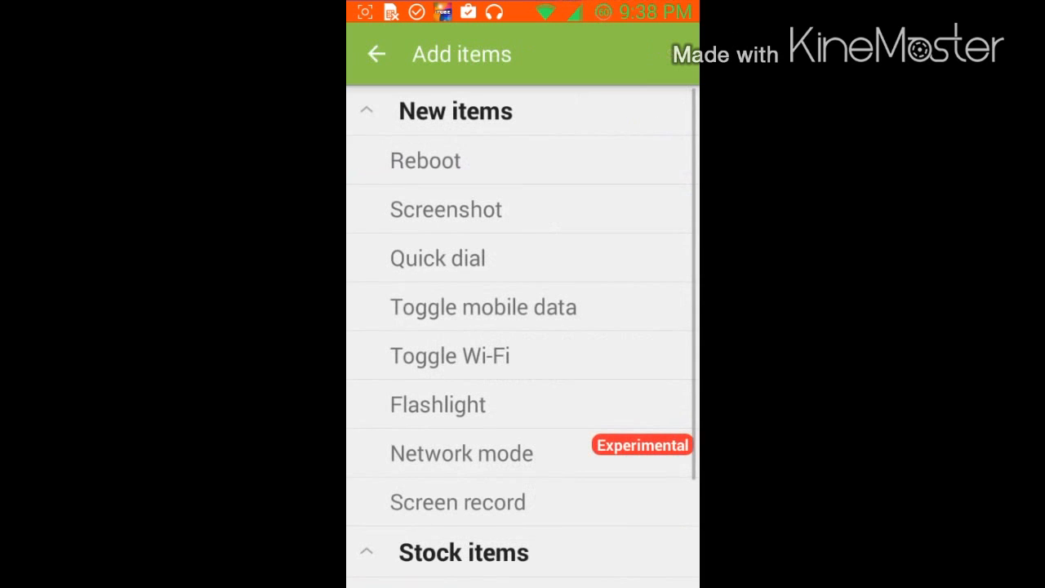
pyautogui.scroll(-3)
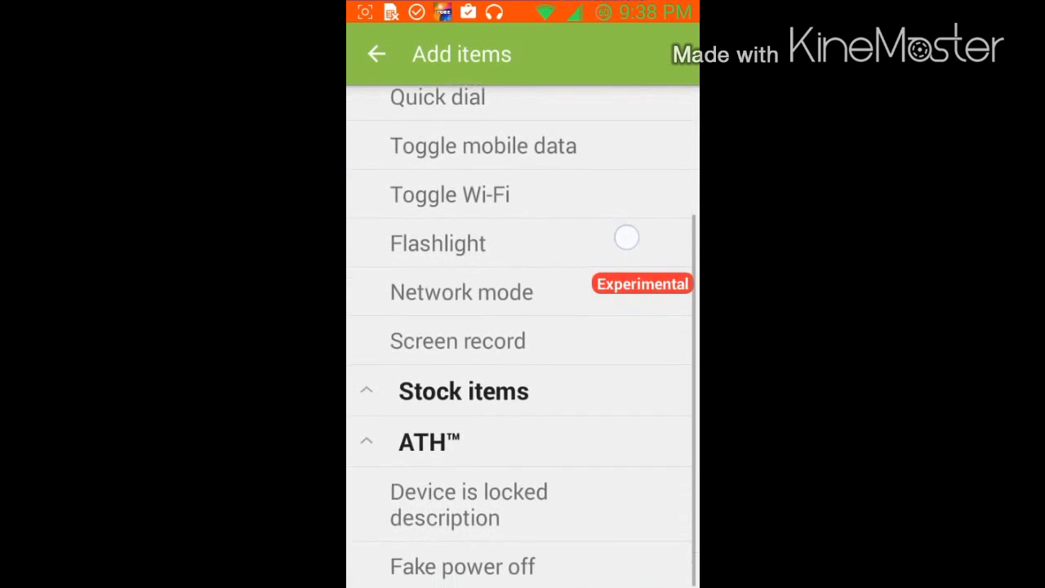
pyautogui.click(437, 242)
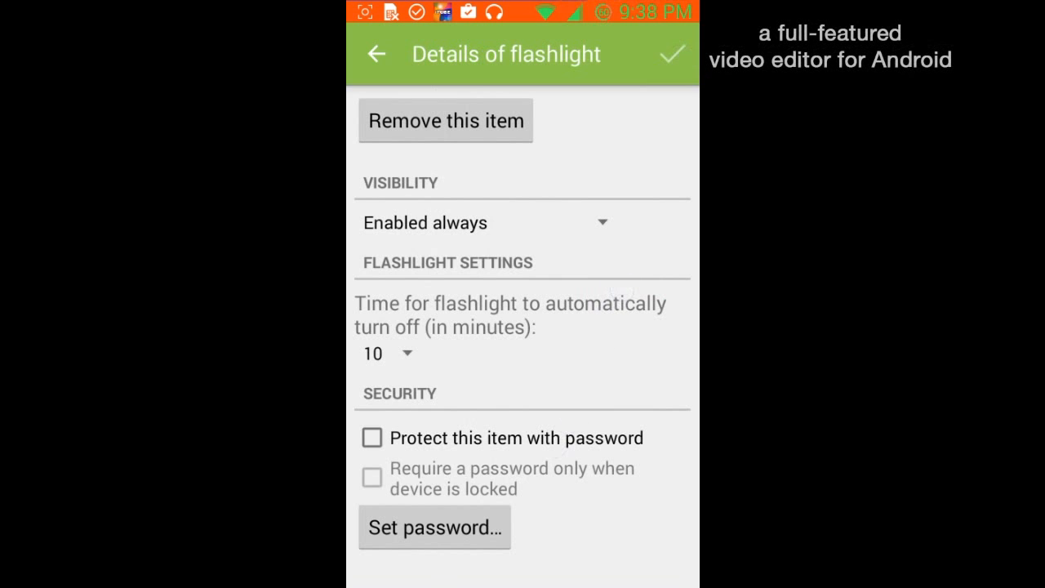
pyautogui.click(672, 54)
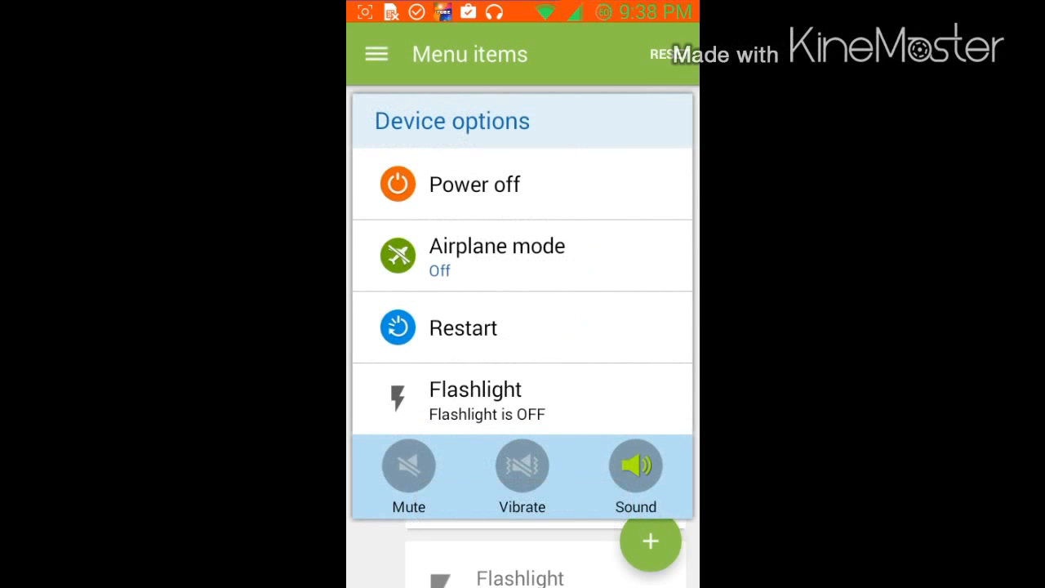
pyautogui.click(650, 541)
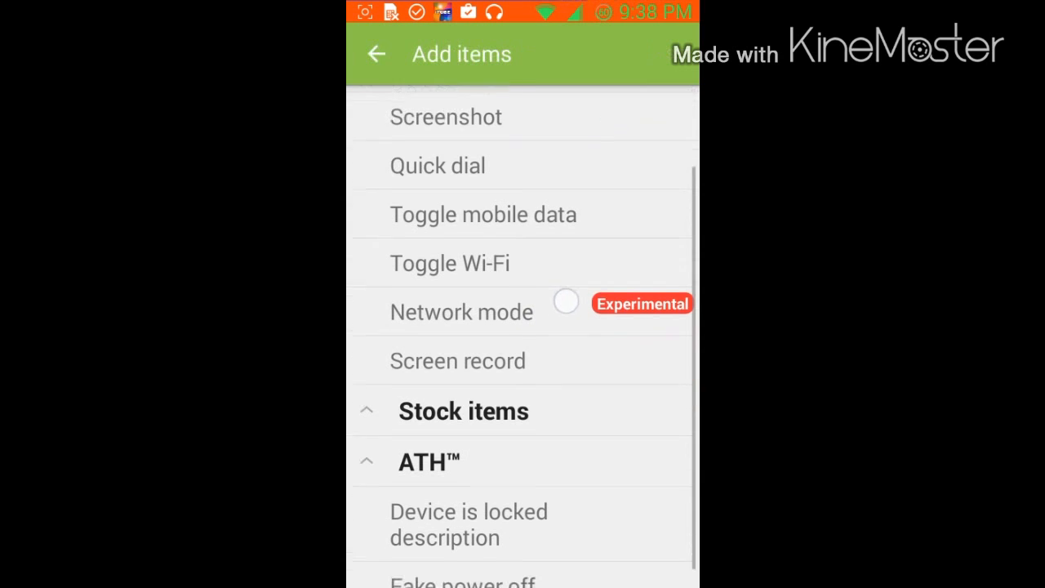
# Add Screen record with the Device is locked description, confirm, and return to Menu items
pyautogui.click(458, 360)
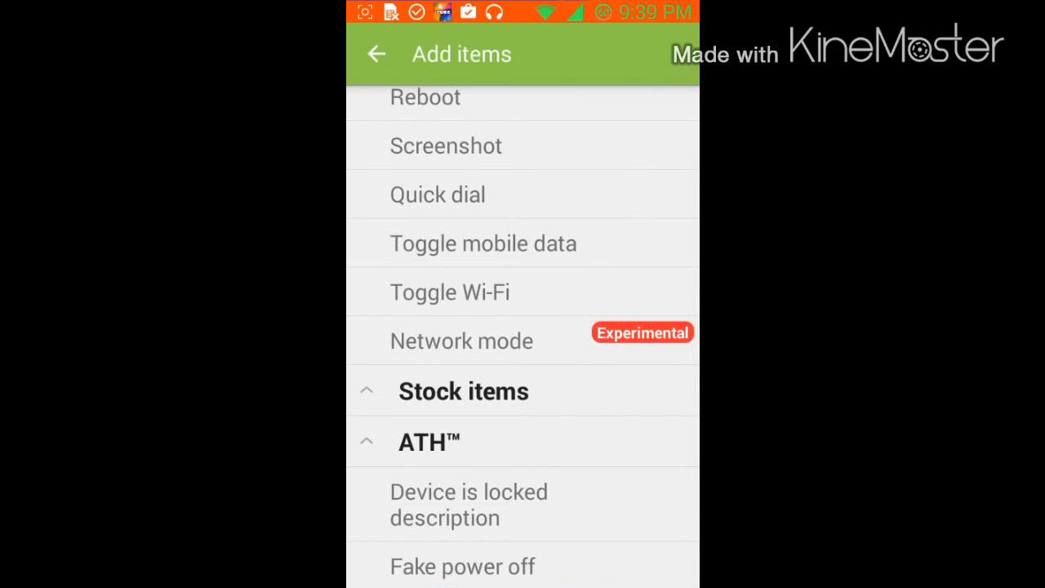
pyautogui.click(469, 504)
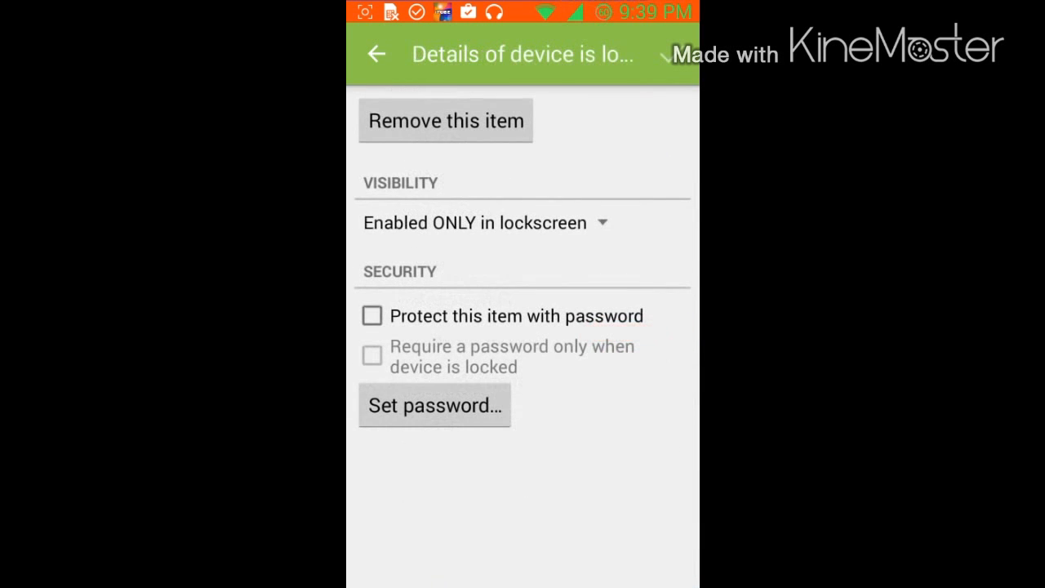
pyautogui.click(376, 54)
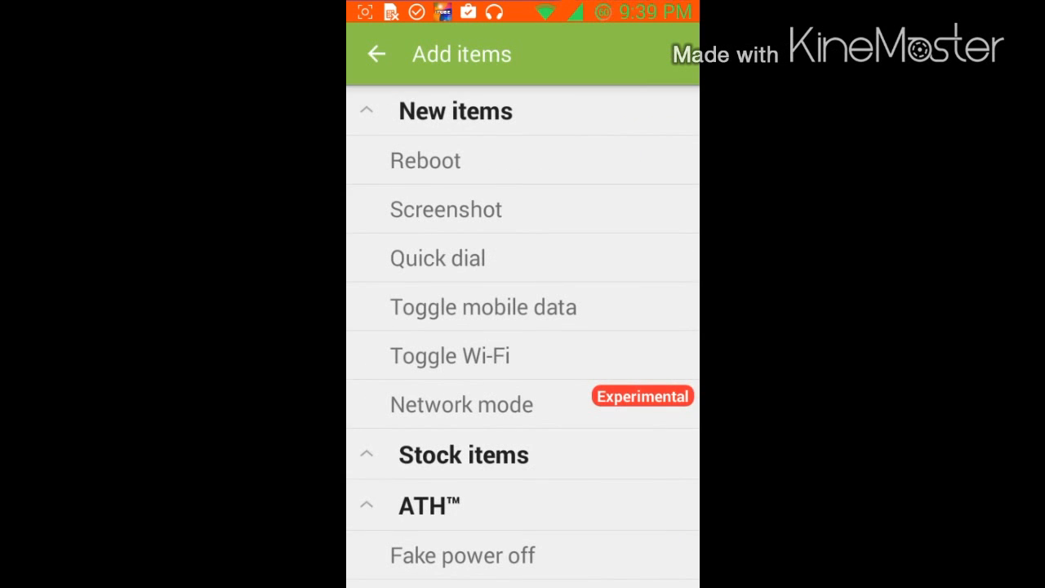
pyautogui.click(449, 356)
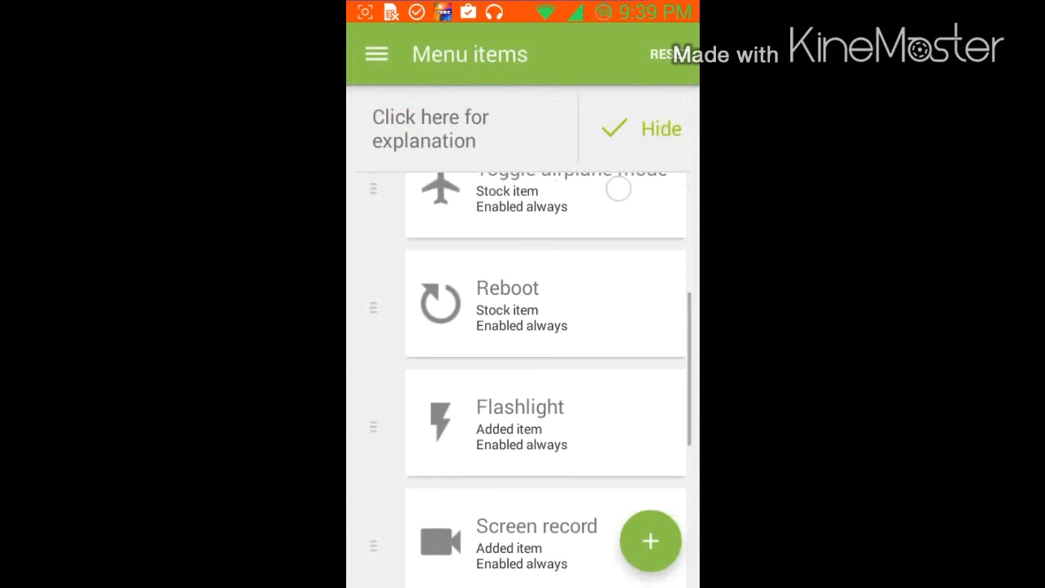
pyautogui.scroll(3)
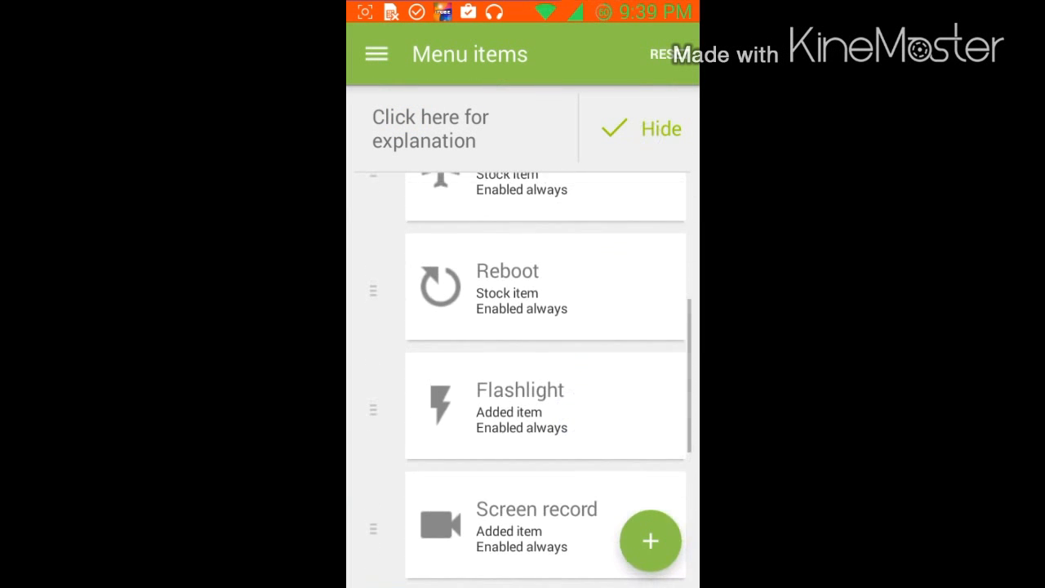
# Relaunch GravityBox from home, tap 'I REALLY got it!', and enter Statusbar tweaks
pyautogui.click(375, 54)
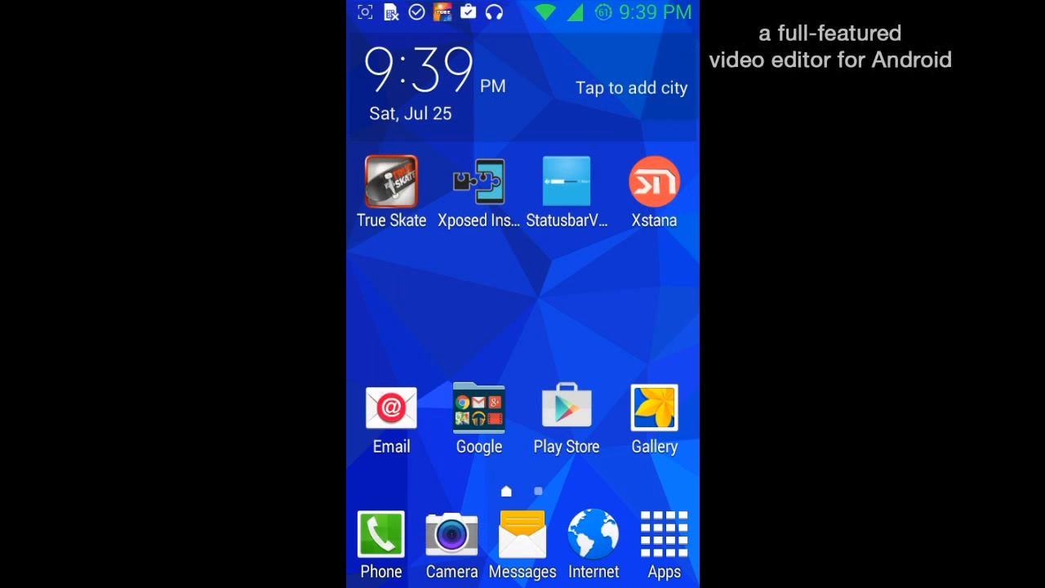
pyautogui.click(478, 179)
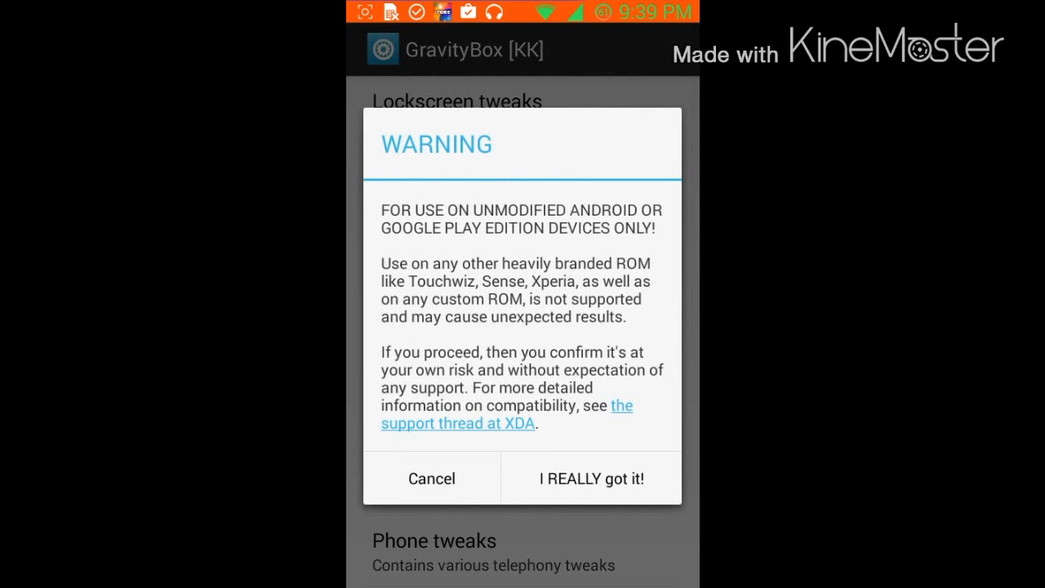
pyautogui.click(589, 477)
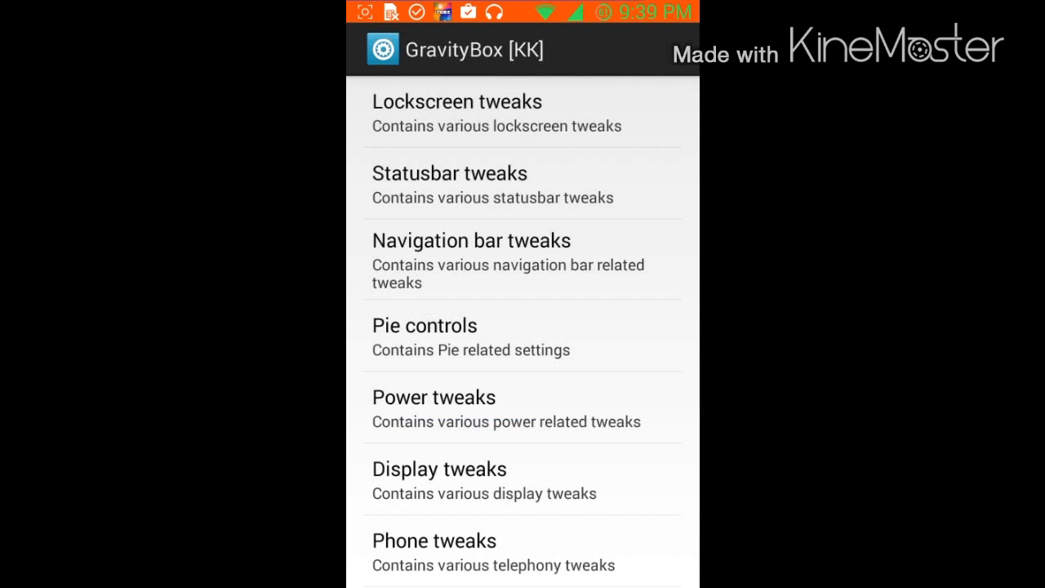
pyautogui.click(450, 174)
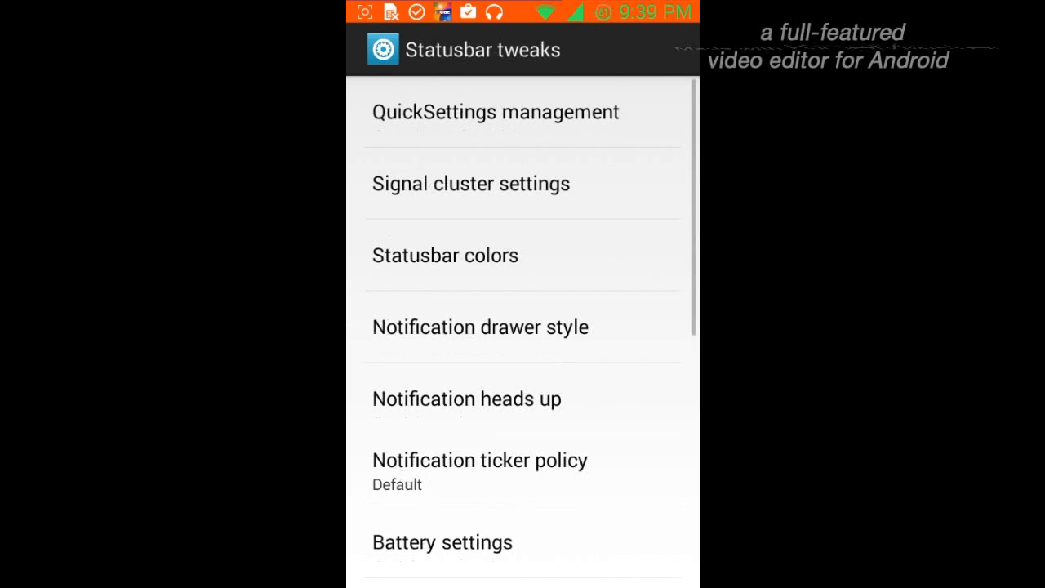
# In Statusbar colors, set Signal color mode to Do not apply color and go back
pyautogui.click(445, 255)
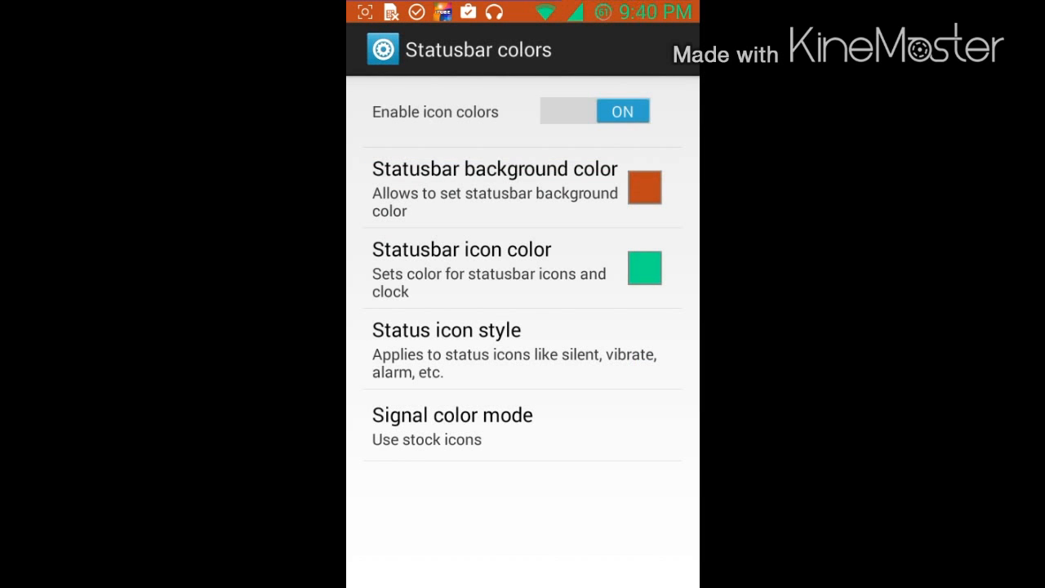
pyautogui.click(447, 330)
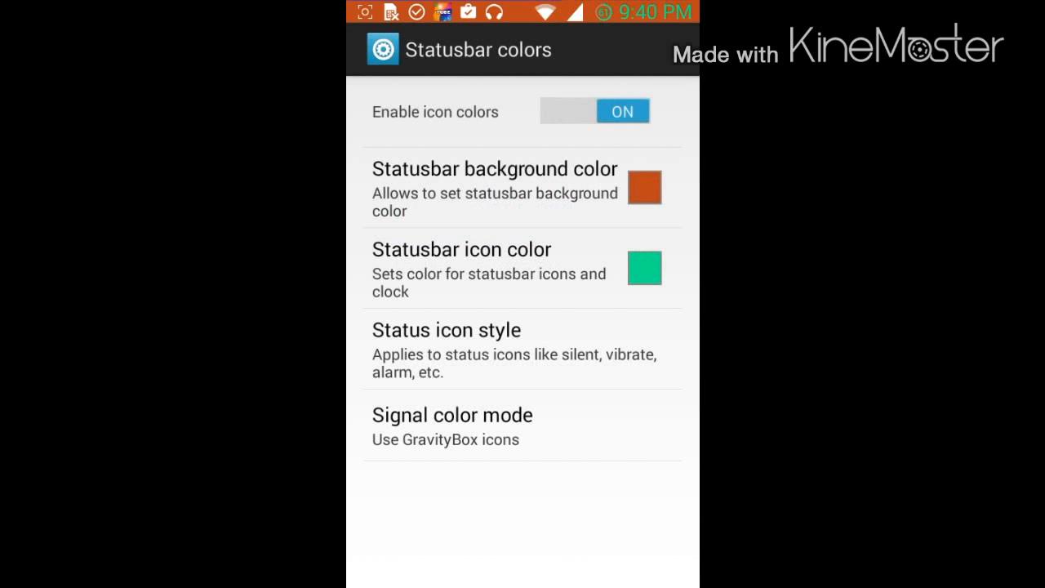
pyautogui.click(452, 425)
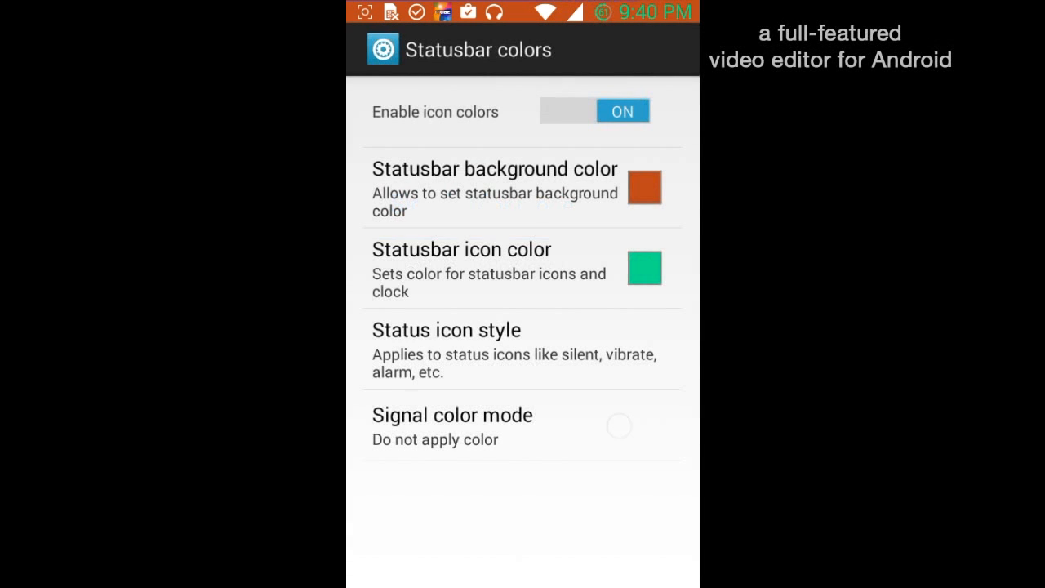
pyautogui.click(618, 426)
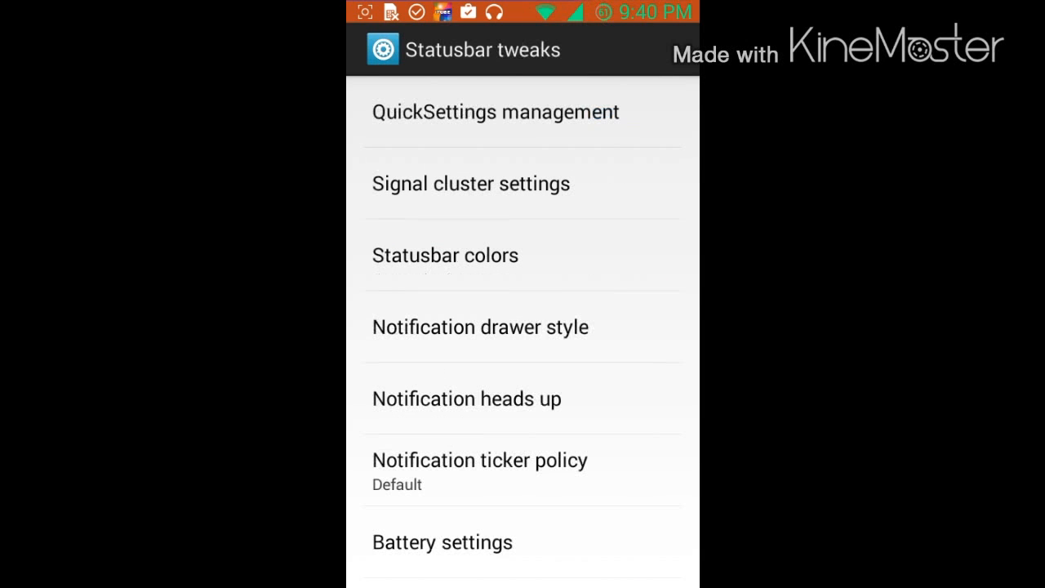
# Exit Statusbar tweaks, scroll the Apps screen, and launch Kinguser V4.0.5
pyautogui.click(480, 327)
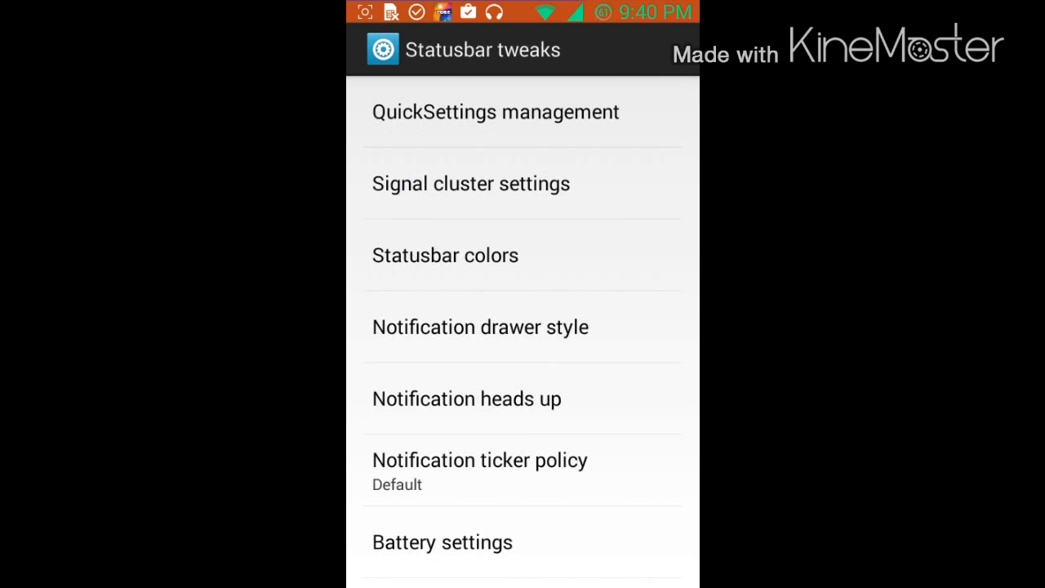
pyautogui.scroll(-3)
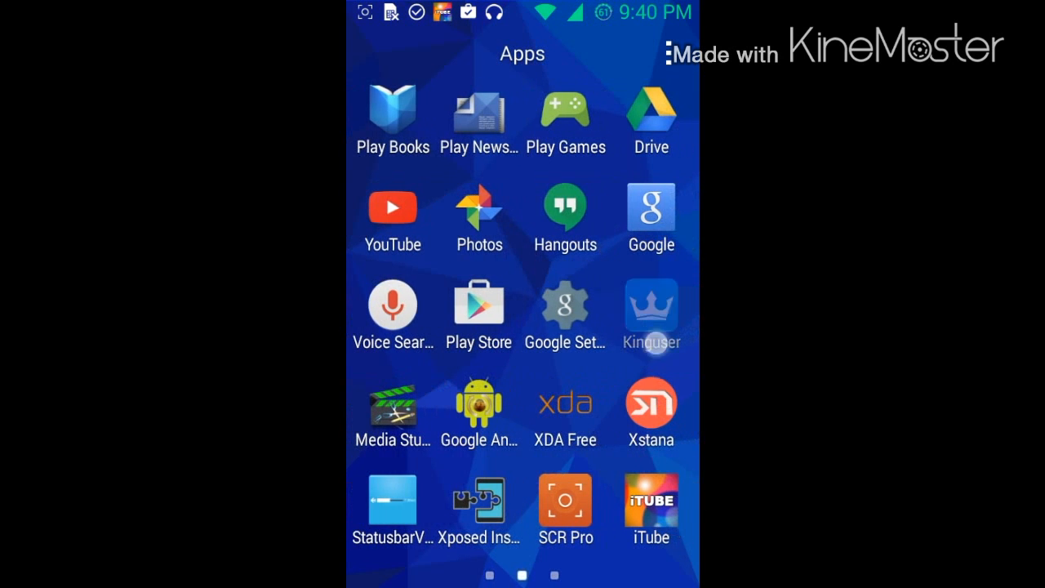
pyautogui.click(651, 315)
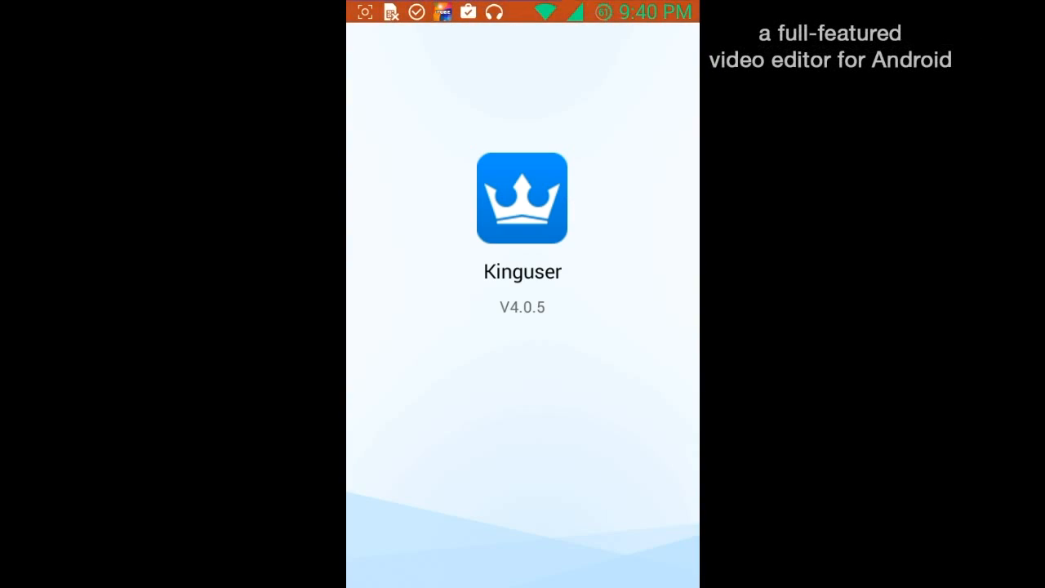